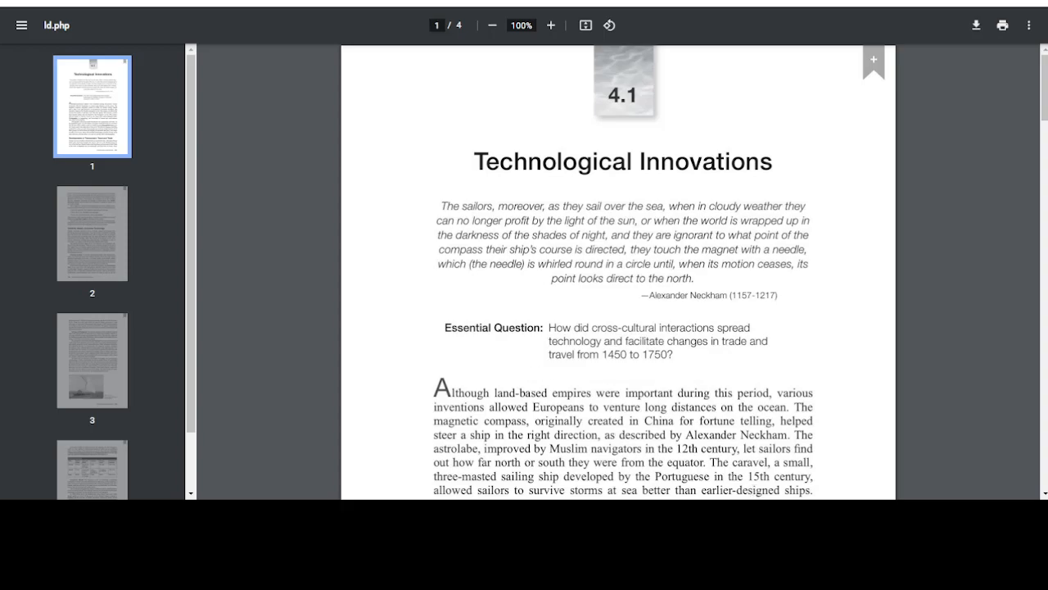
mouse_move(735, 474)
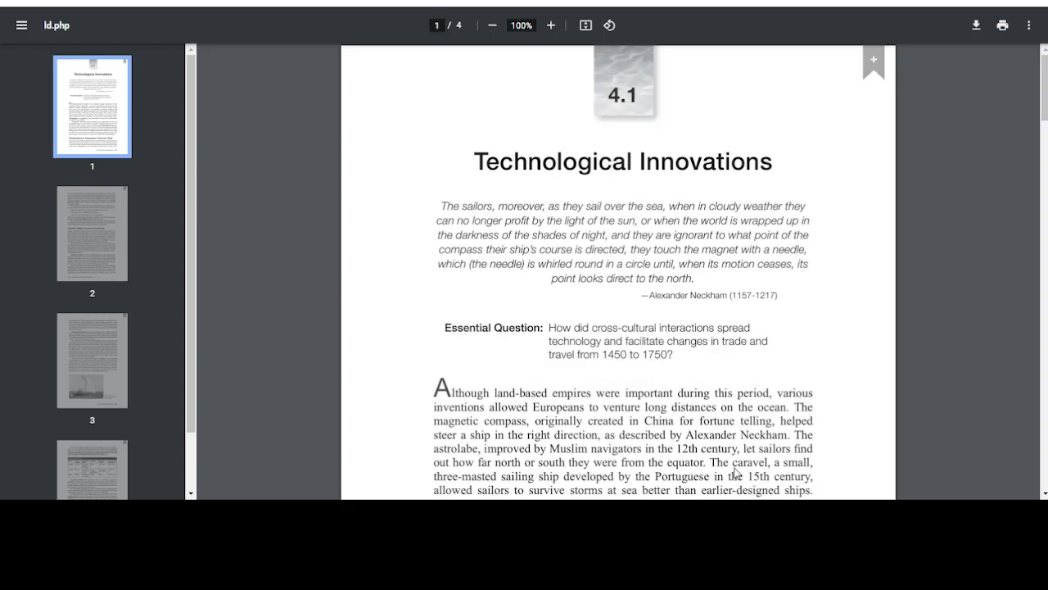
Read the opening of page 1, the Technological Innovations title, quote and Essential Question
left_click(521, 24)
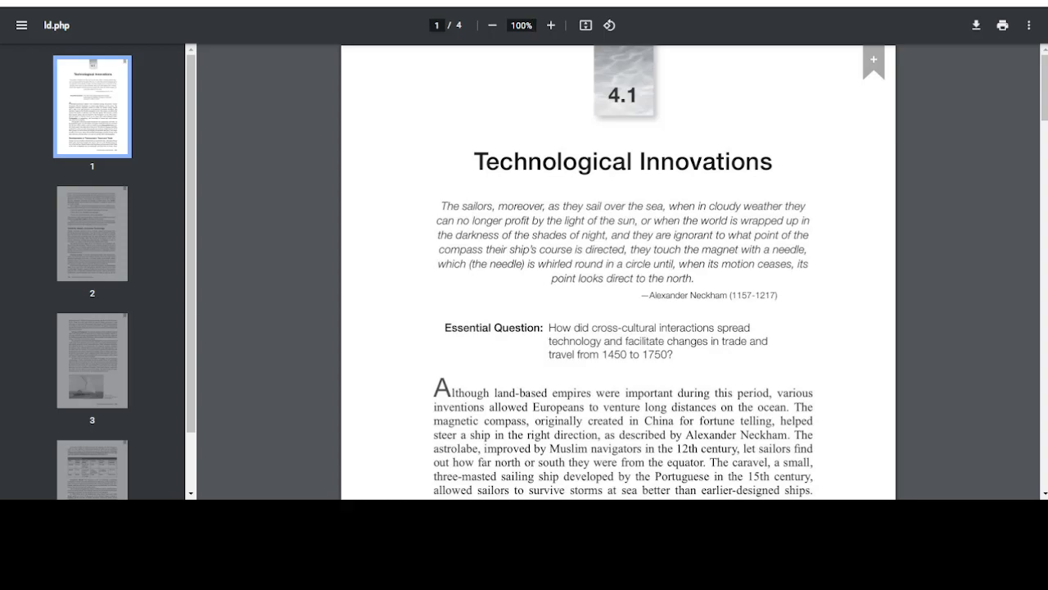
left_click(521, 24)
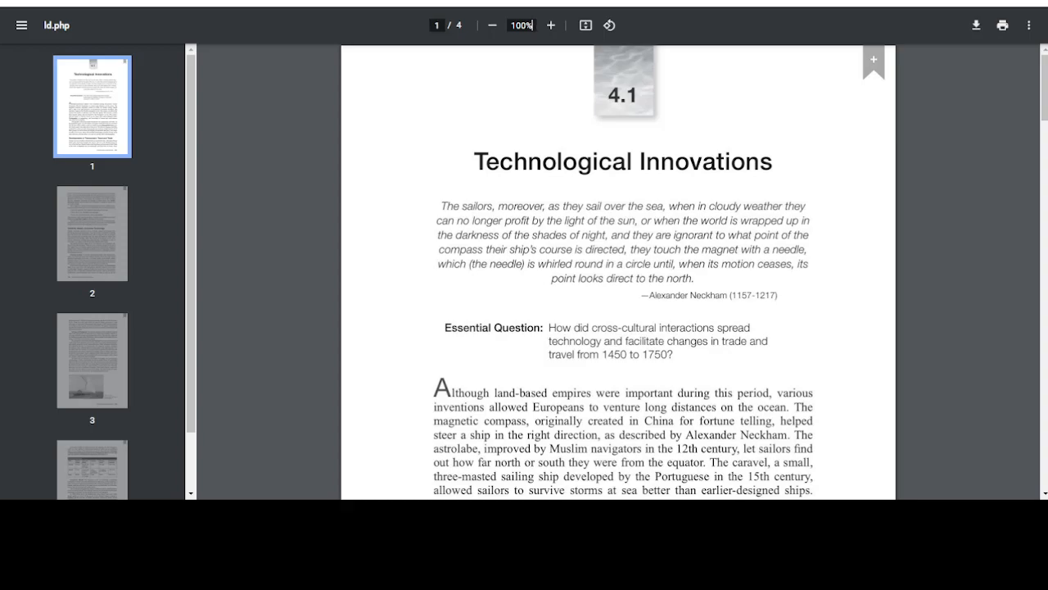
mouse_move(695, 459)
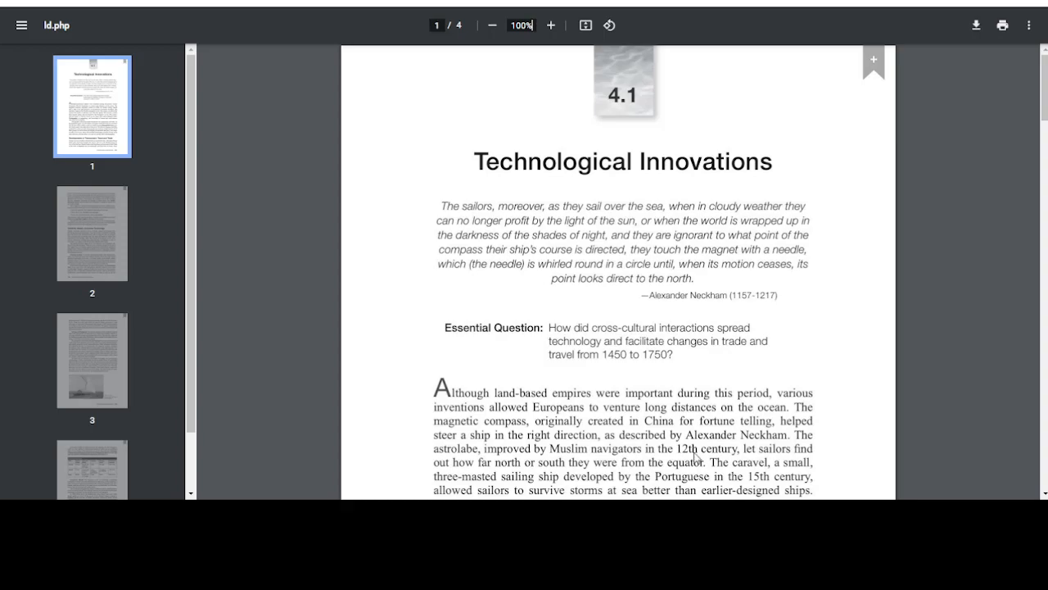
mouse_move(803, 306)
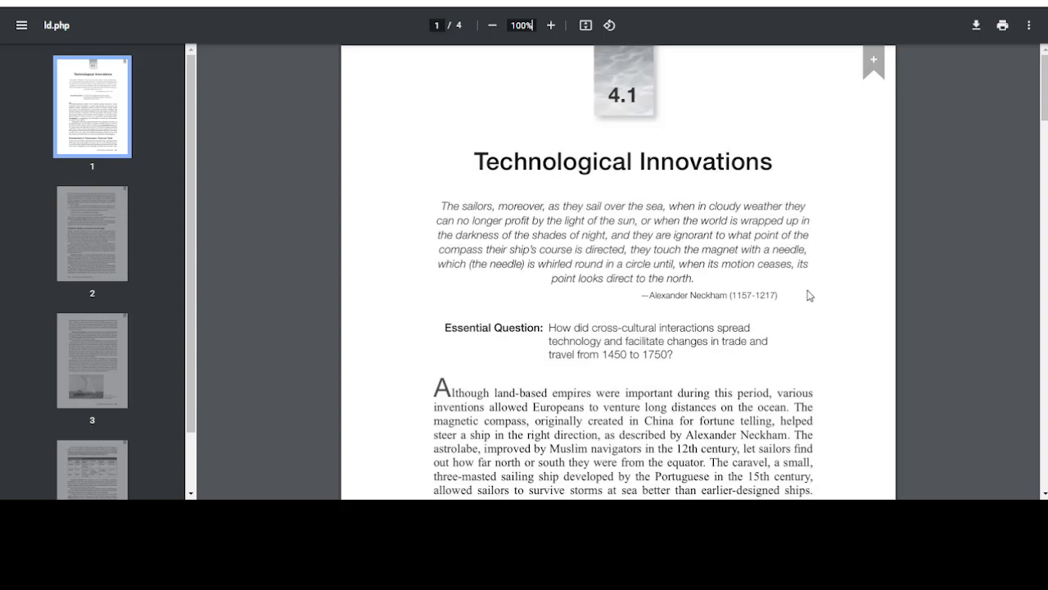
scroll("down", 3)
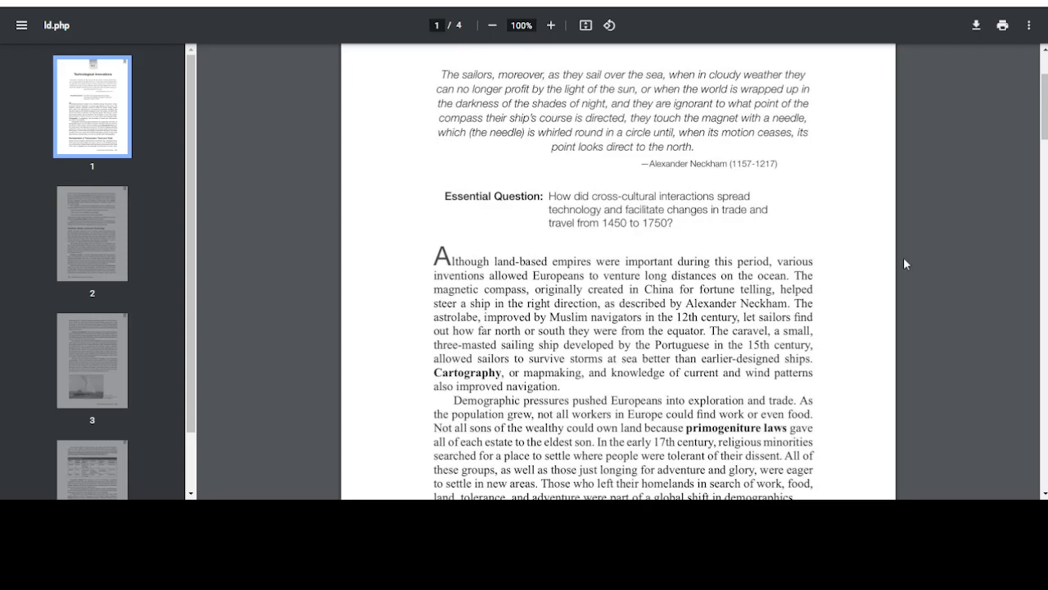
mouse_move(893, 265)
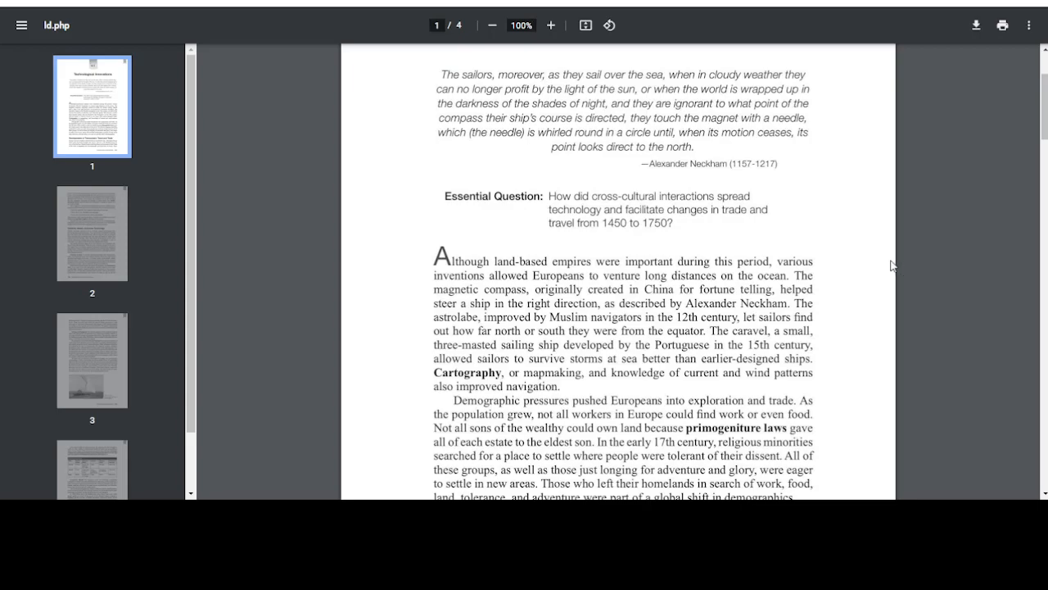
scroll("down", 3)
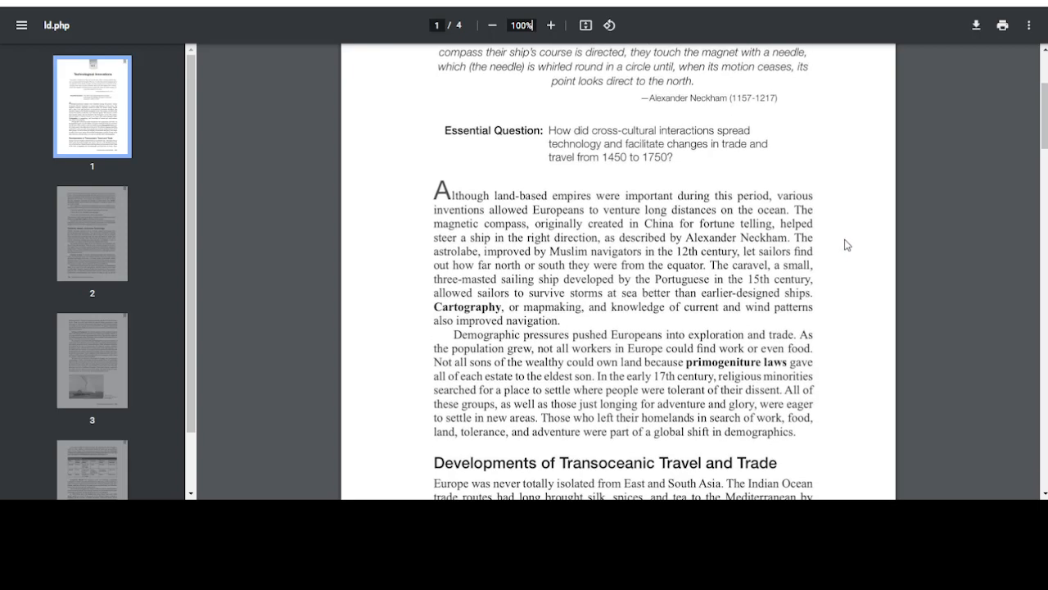
mouse_move(851, 241)
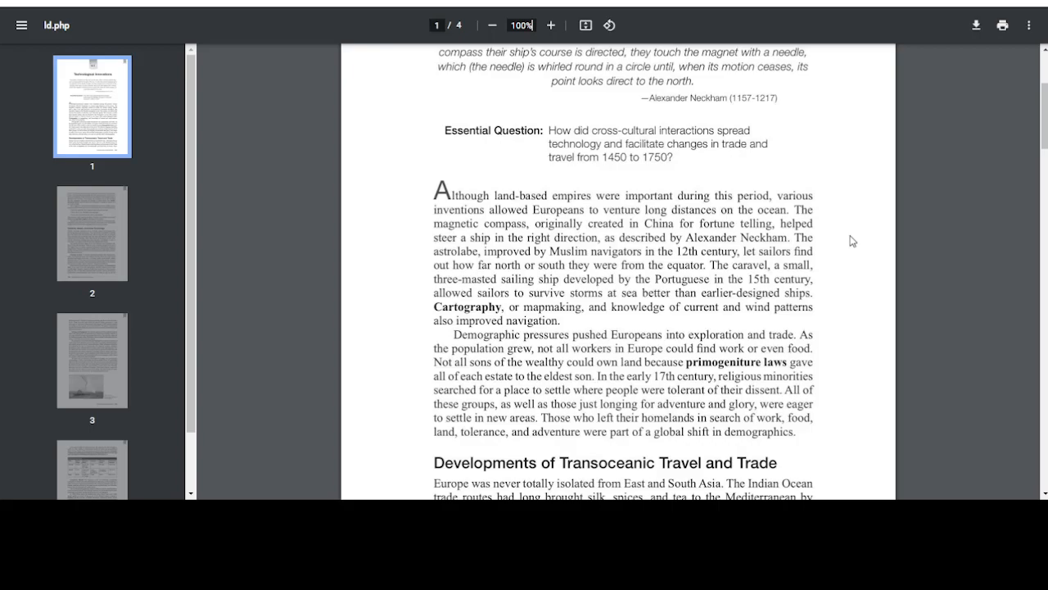
mouse_move(855, 242)
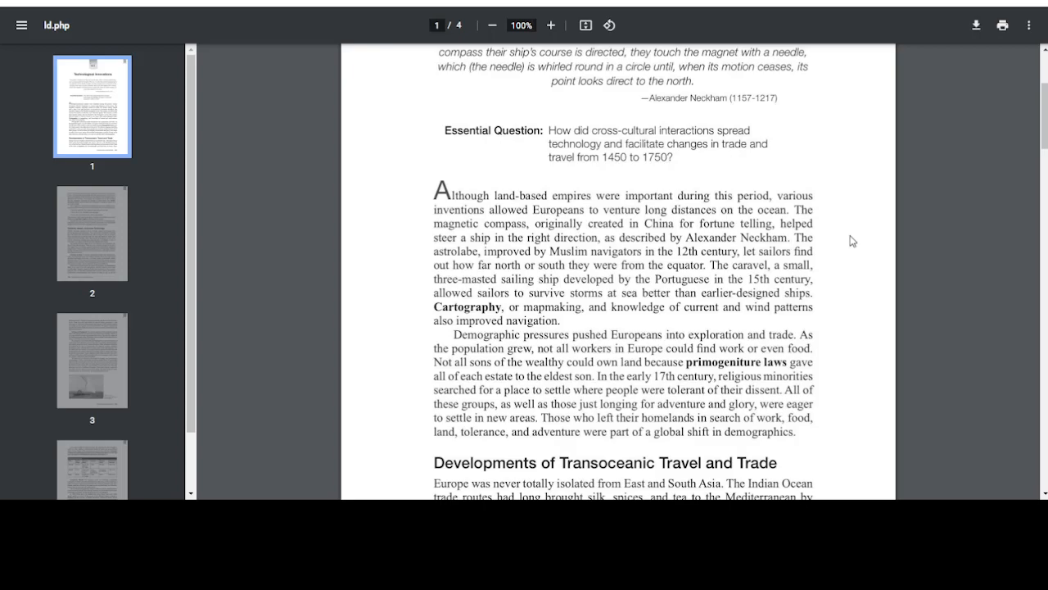
Continue to the bottom of page 1 where Developments of Transoceanic Travel and Trade begins
left_click(521, 25)
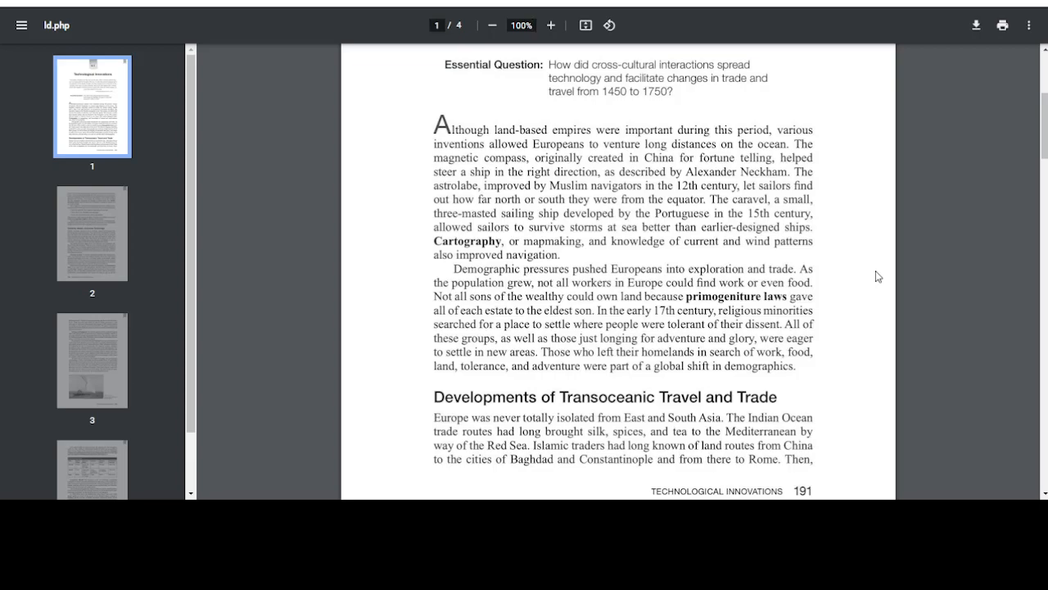
left_click(521, 24)
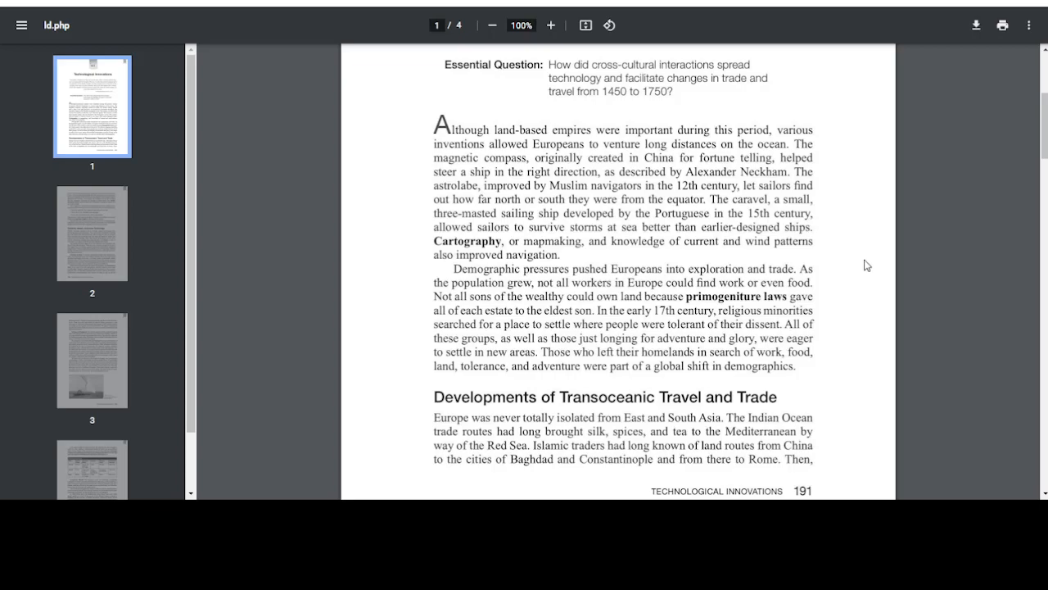
scroll("down", 3)
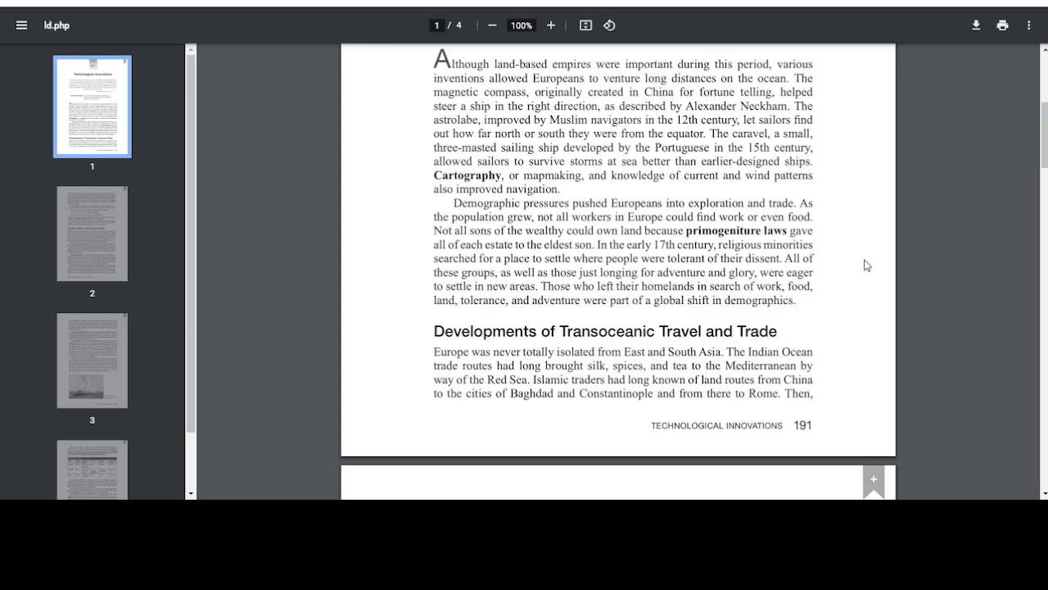
scroll("down", 3)
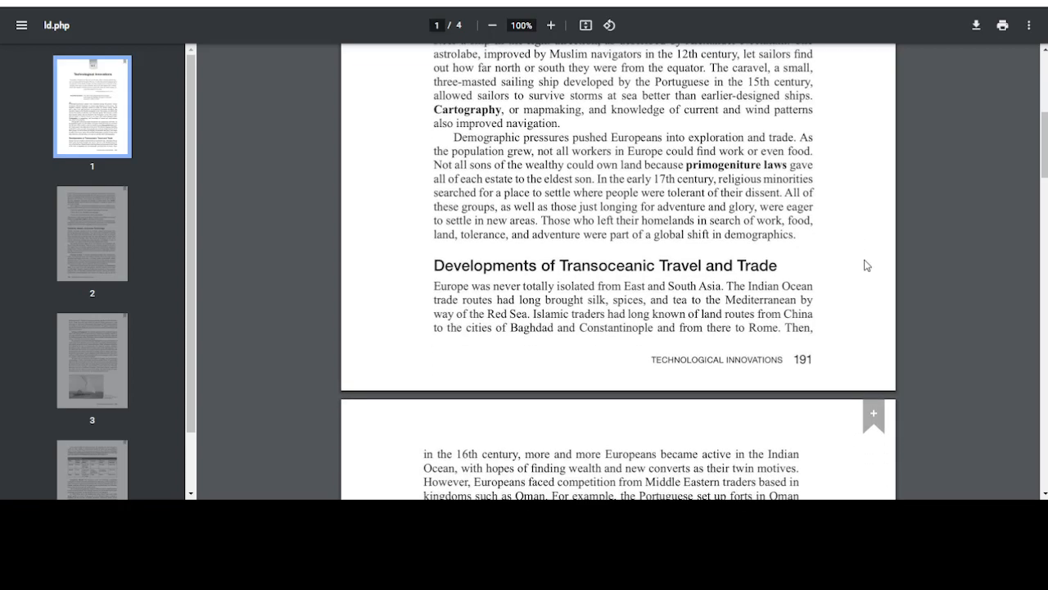
Read page 2 past the maritime empires passage to the Classical, Islamic, and Asian Technology heading
scroll("down", 3)
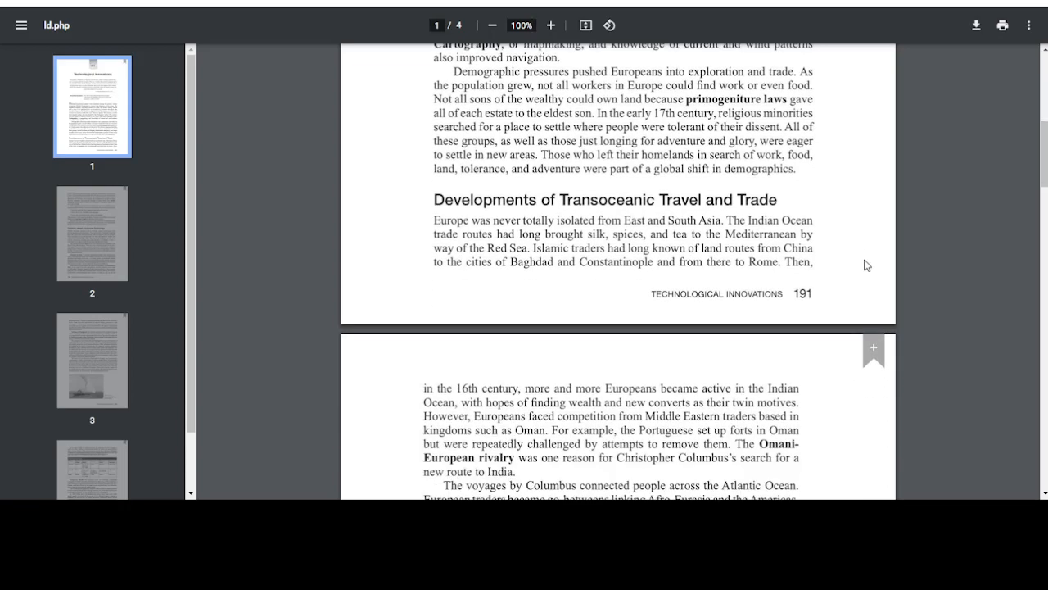
left_click(521, 24)
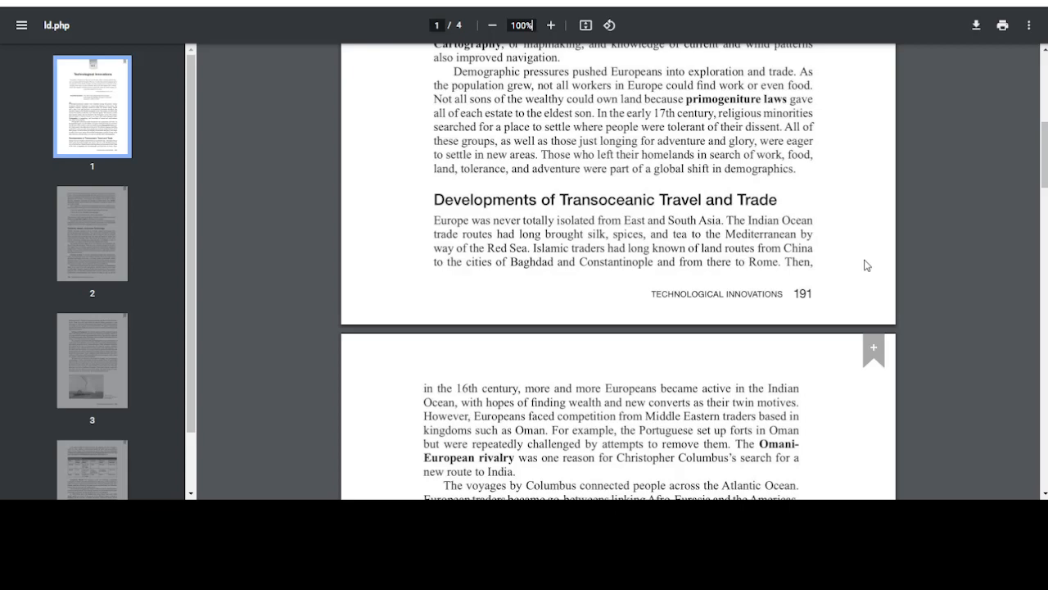
scroll("down", 3)
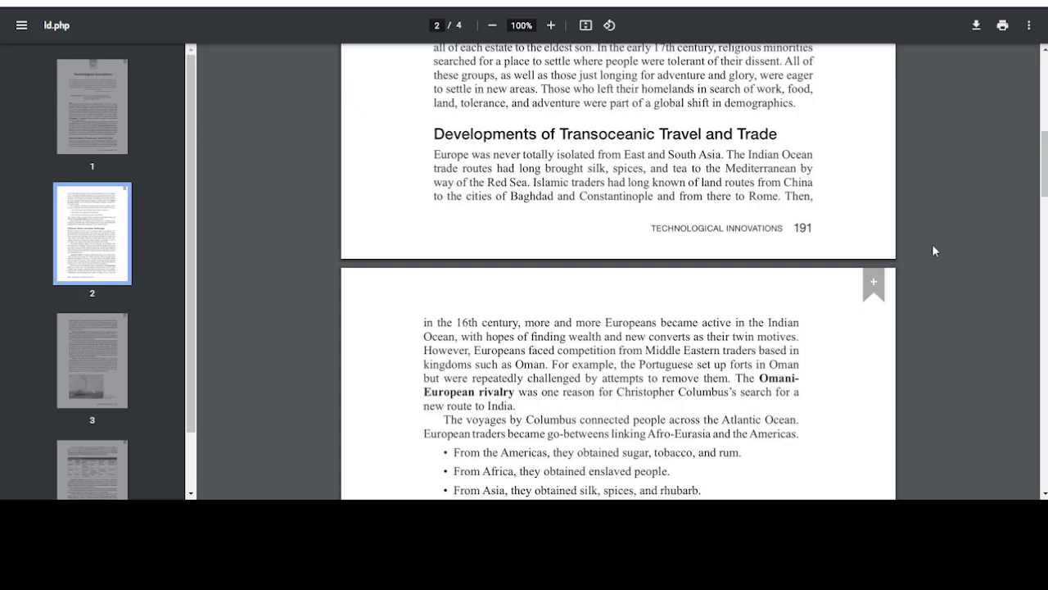
mouse_move(902, 242)
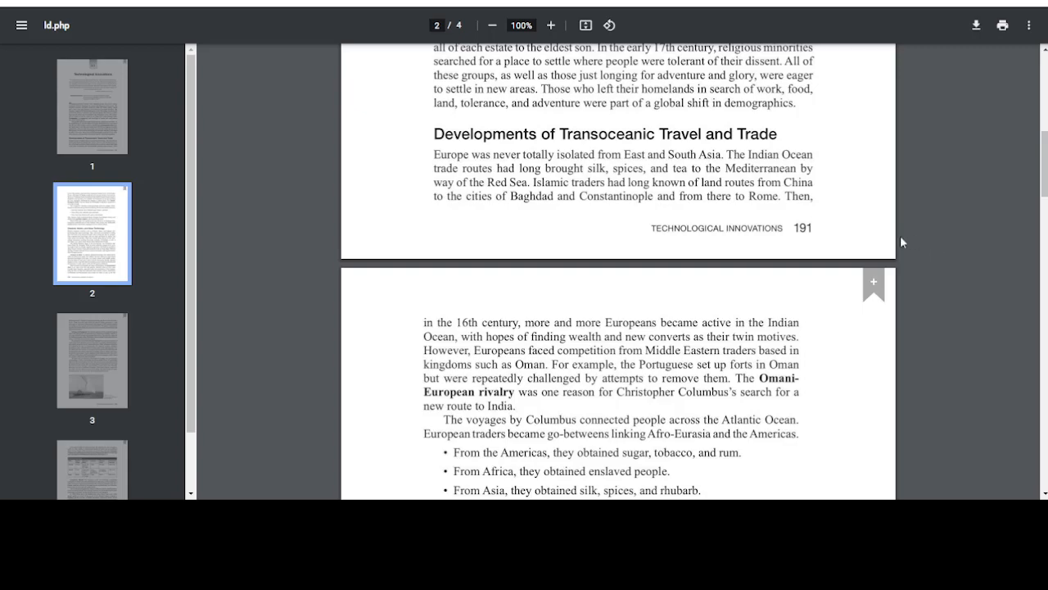
mouse_move(953, 298)
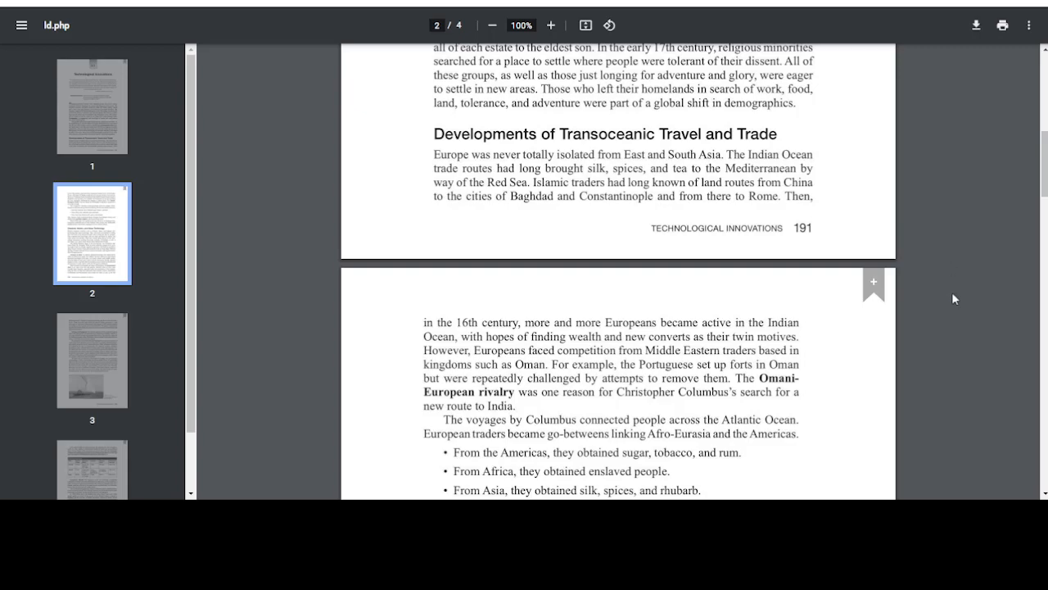
scroll("down", 3)
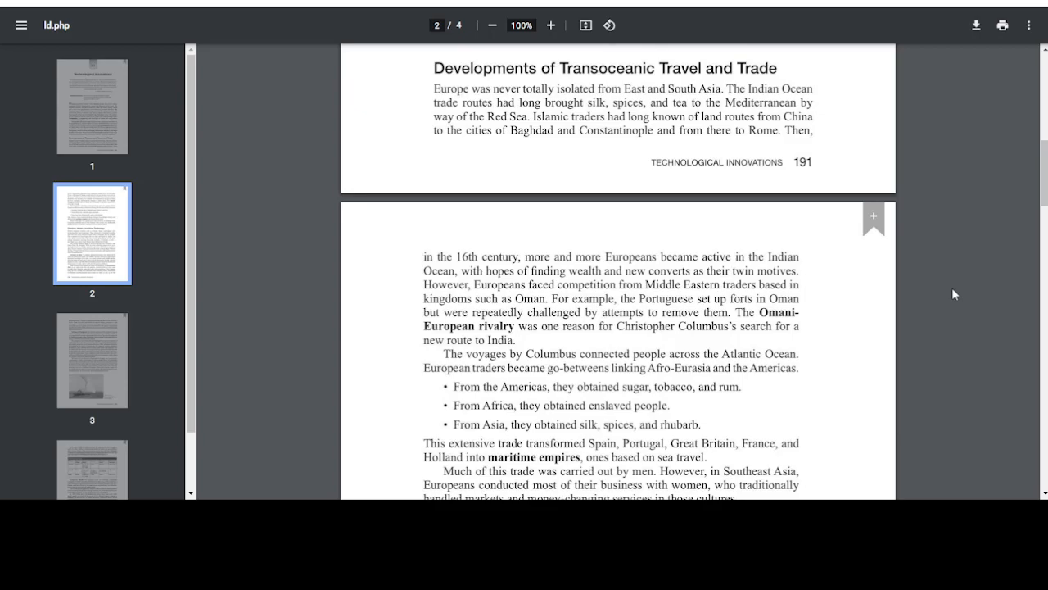
mouse_move(953, 292)
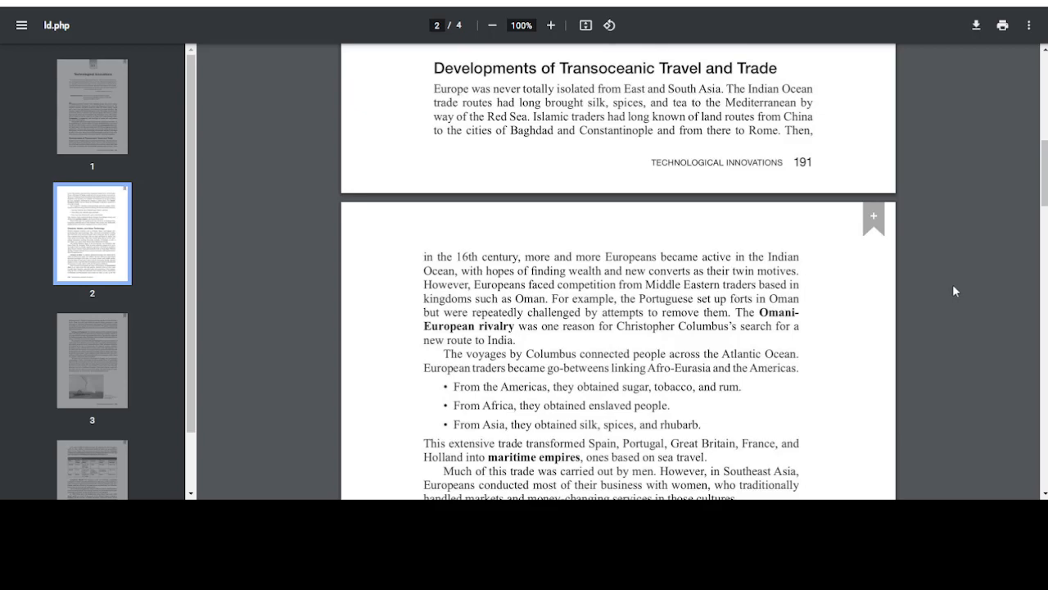
scroll("down", 3)
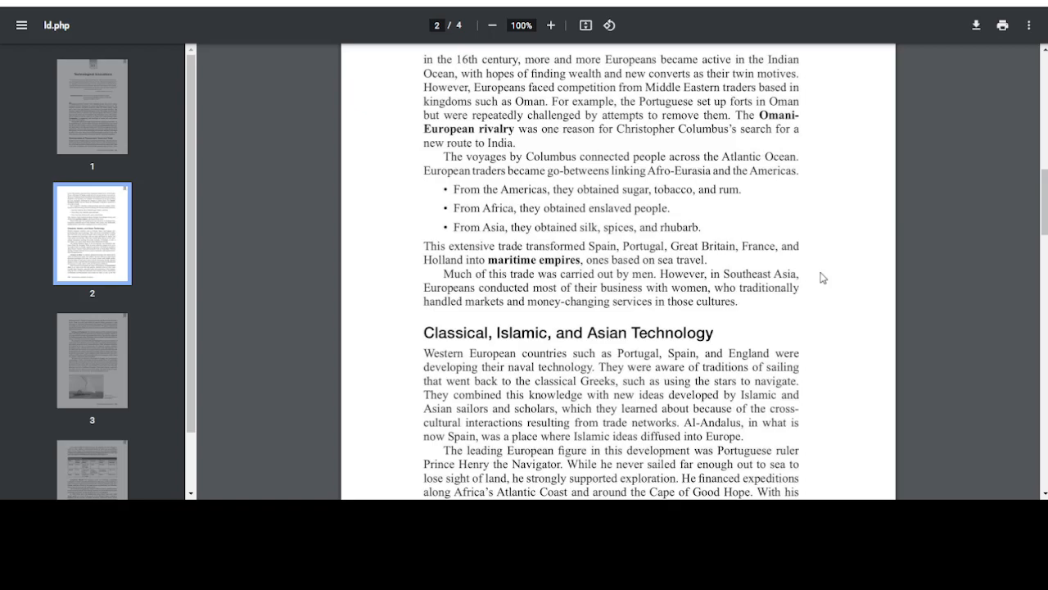
Read through Classical, Islamic, and Asian Technology to the Advances in Ideas astronomical charts passage
scroll("down", 3)
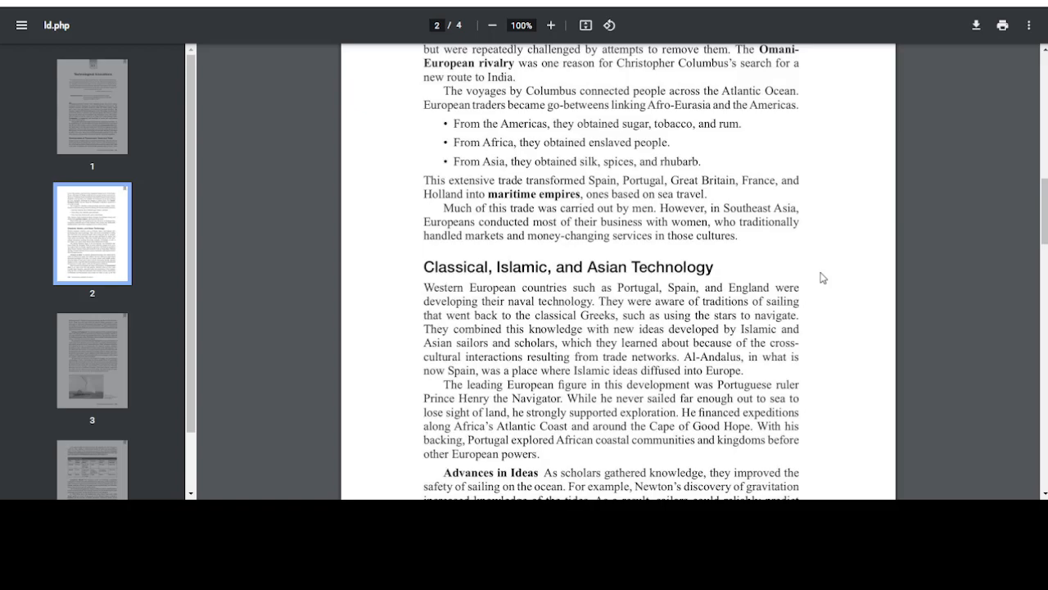
scroll("down", 3)
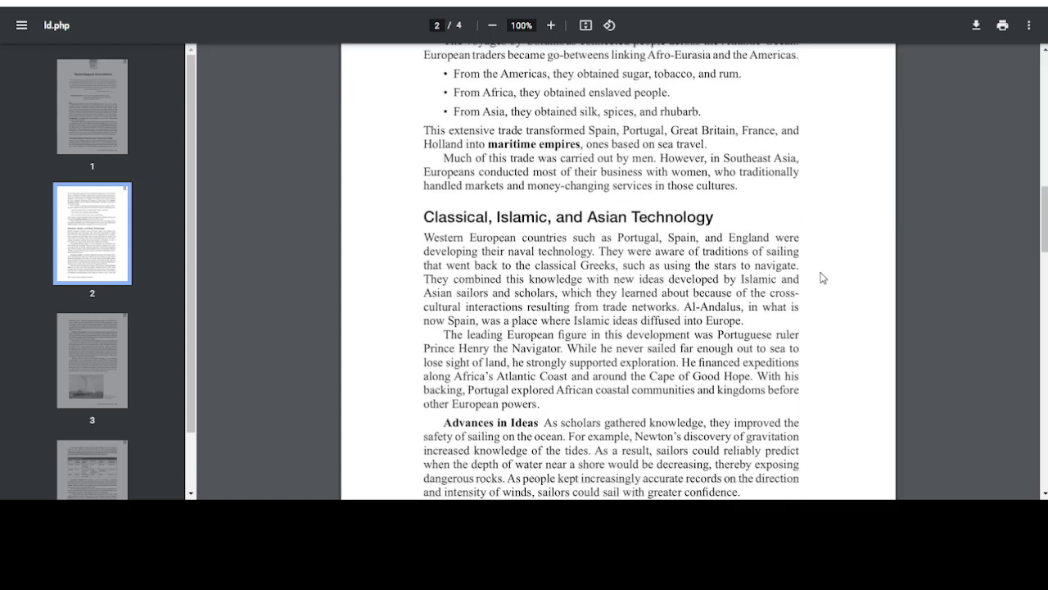
scroll("down", 3)
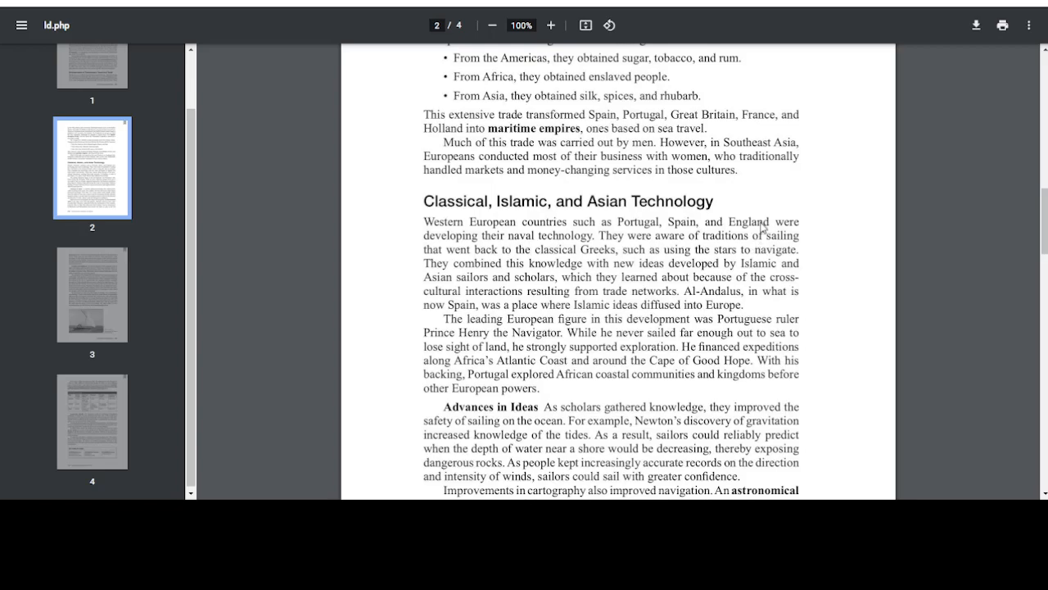
mouse_move(789, 243)
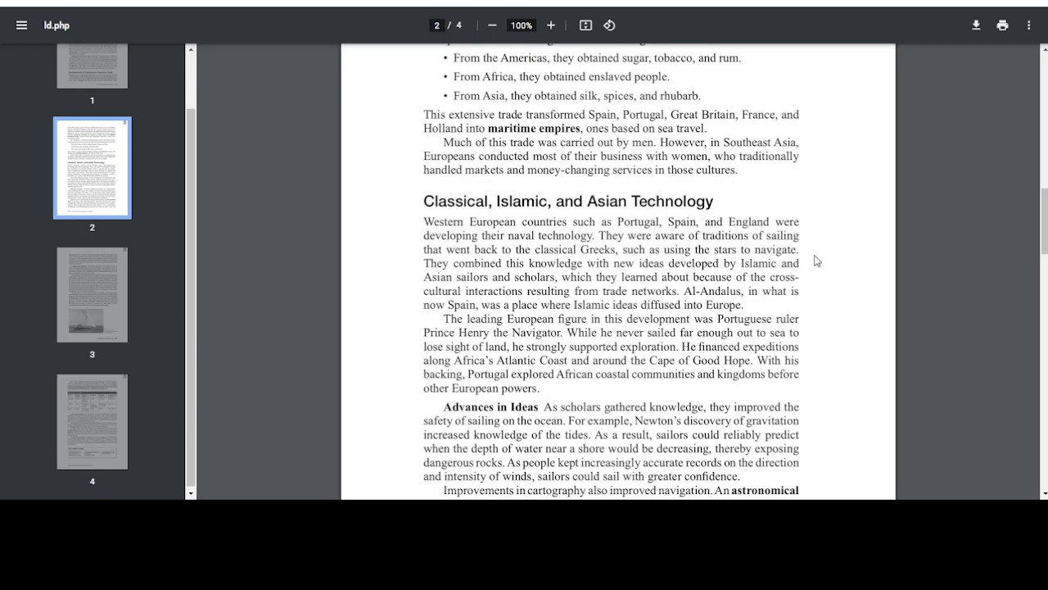
mouse_move(823, 262)
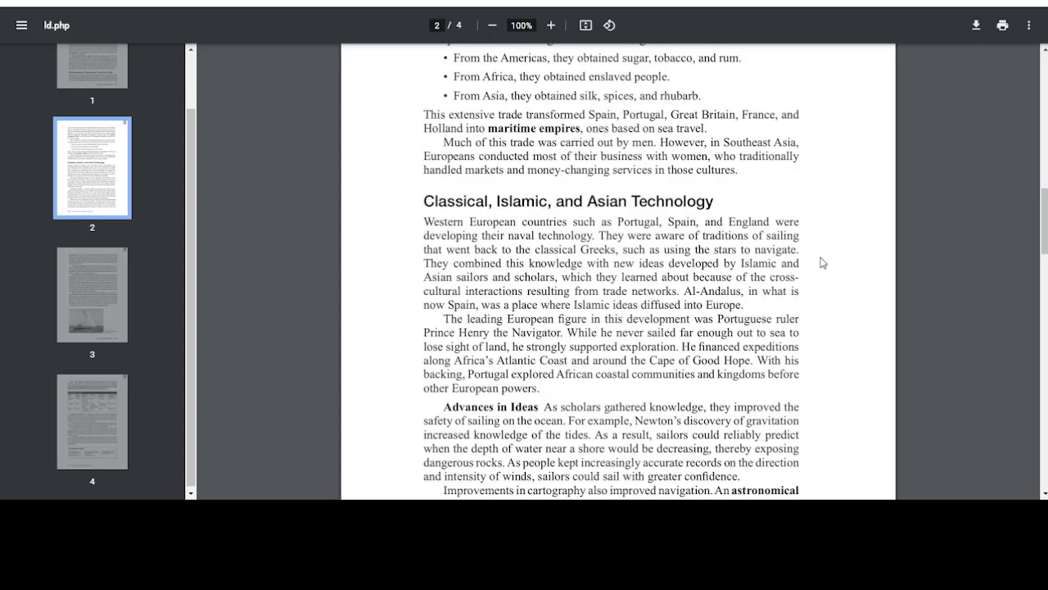
mouse_move(825, 262)
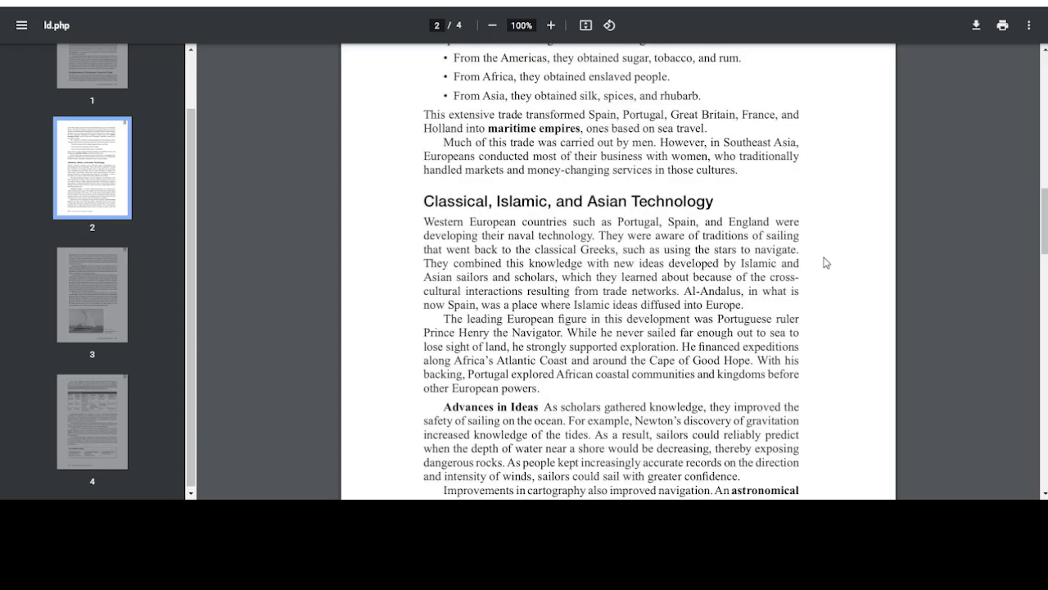
mouse_move(829, 262)
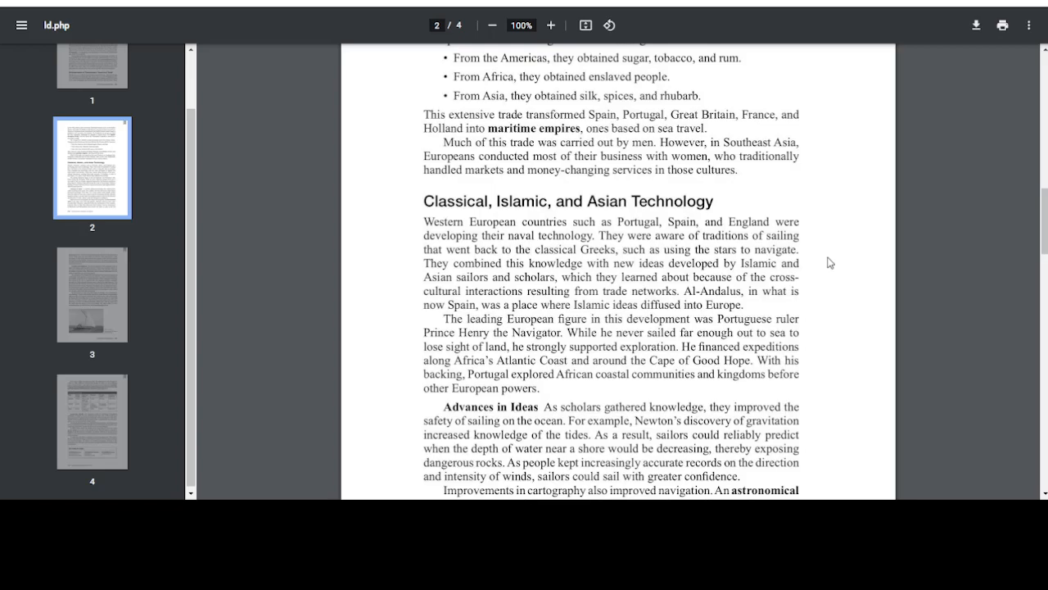
mouse_move(857, 204)
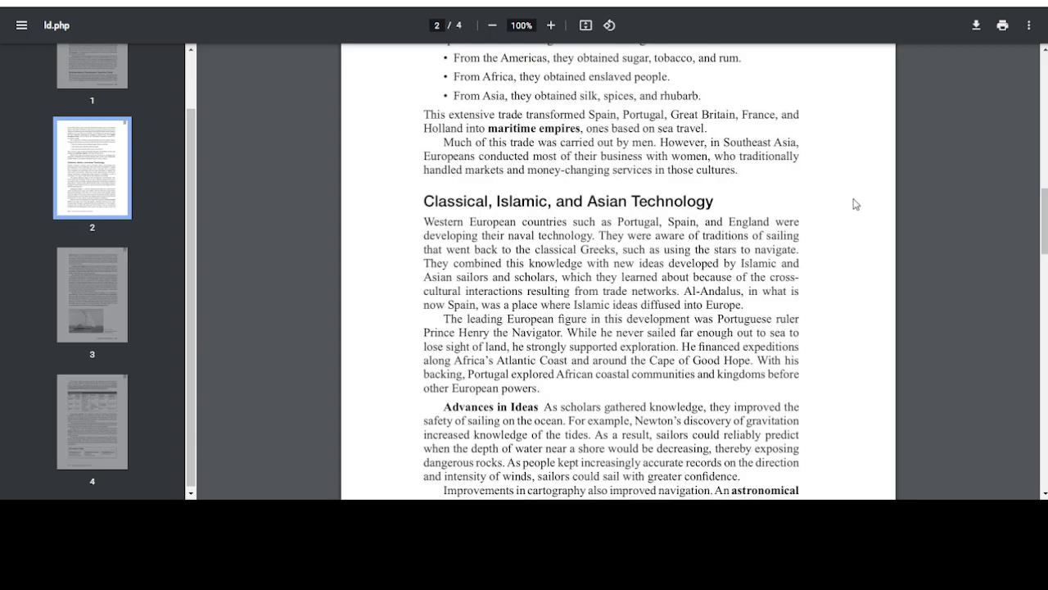
mouse_move(837, 292)
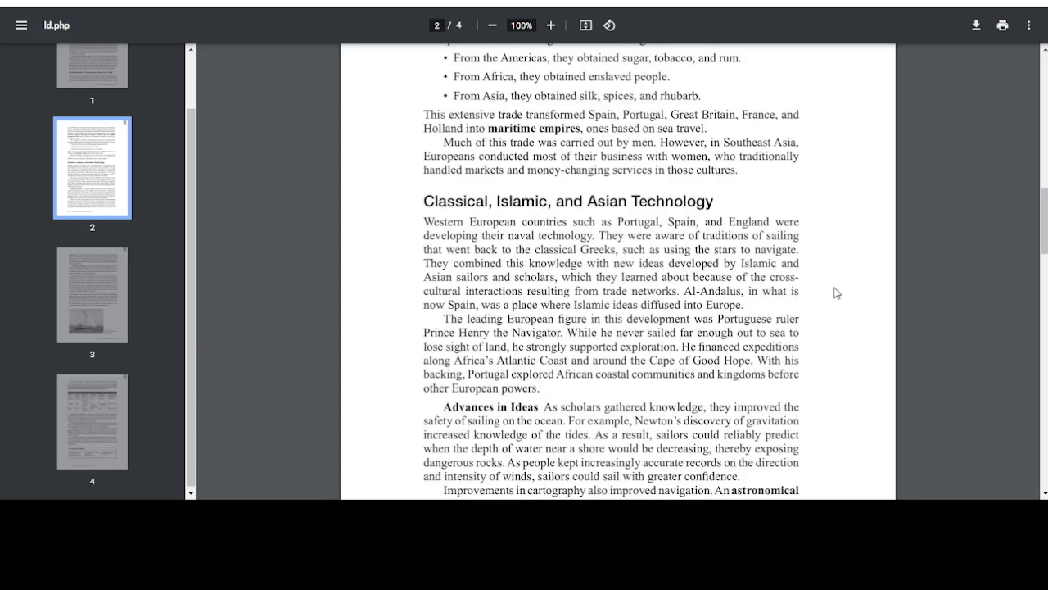
mouse_move(856, 275)
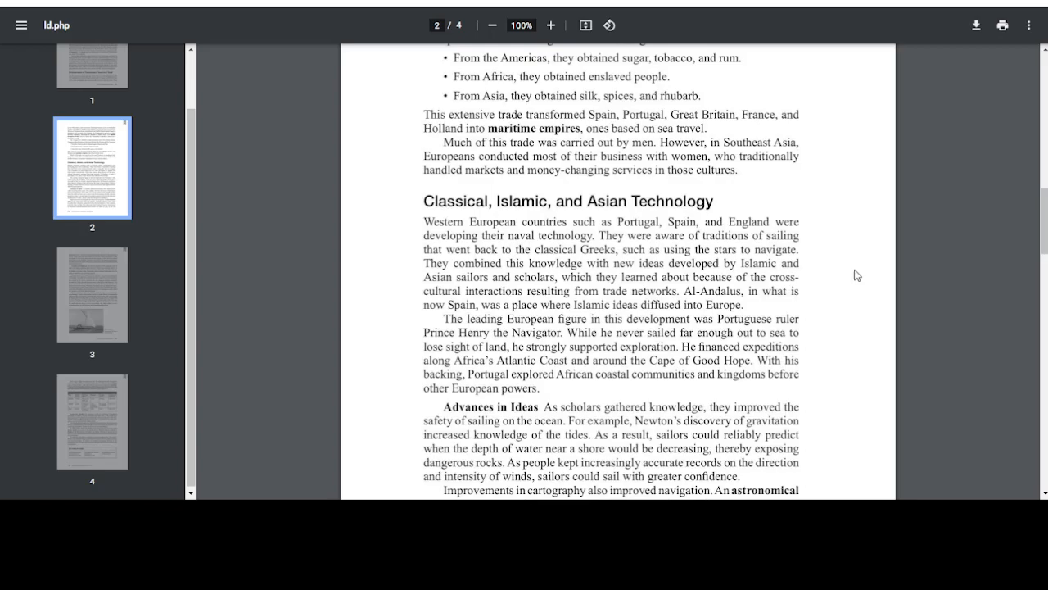
scroll("down", 3)
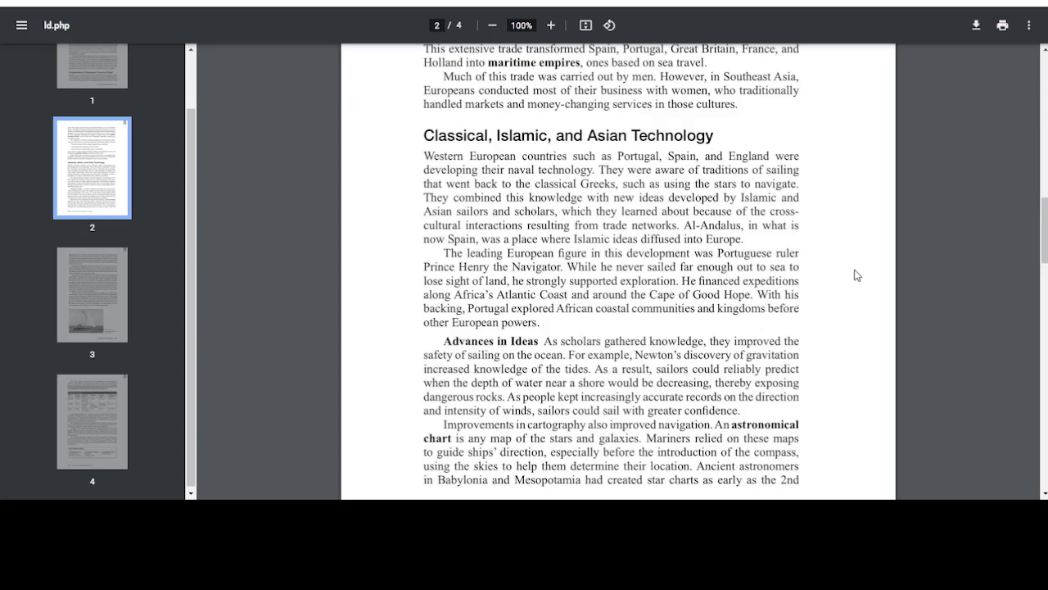
mouse_move(878, 269)
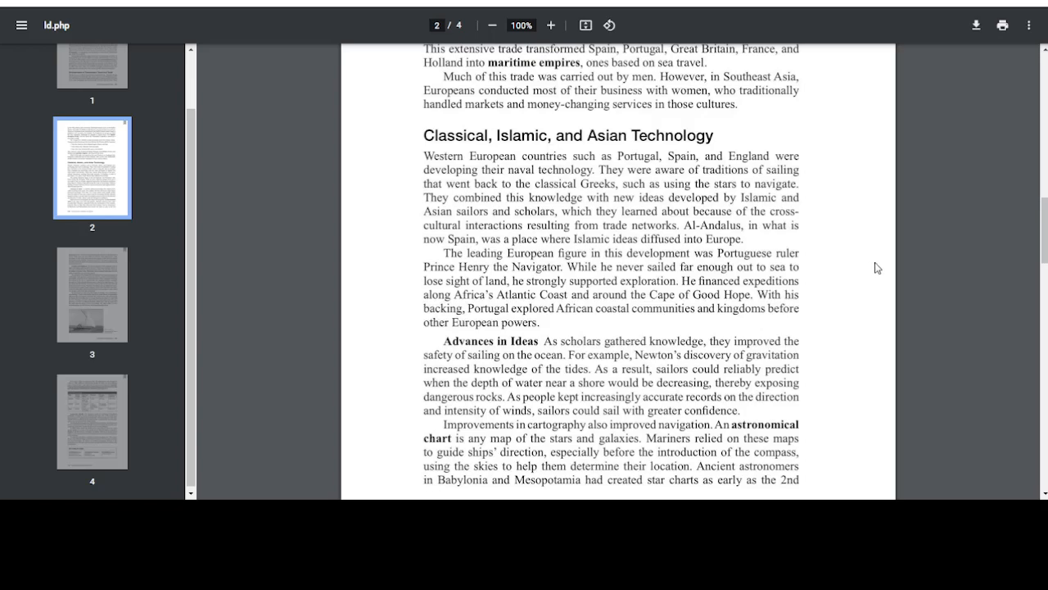
mouse_move(838, 308)
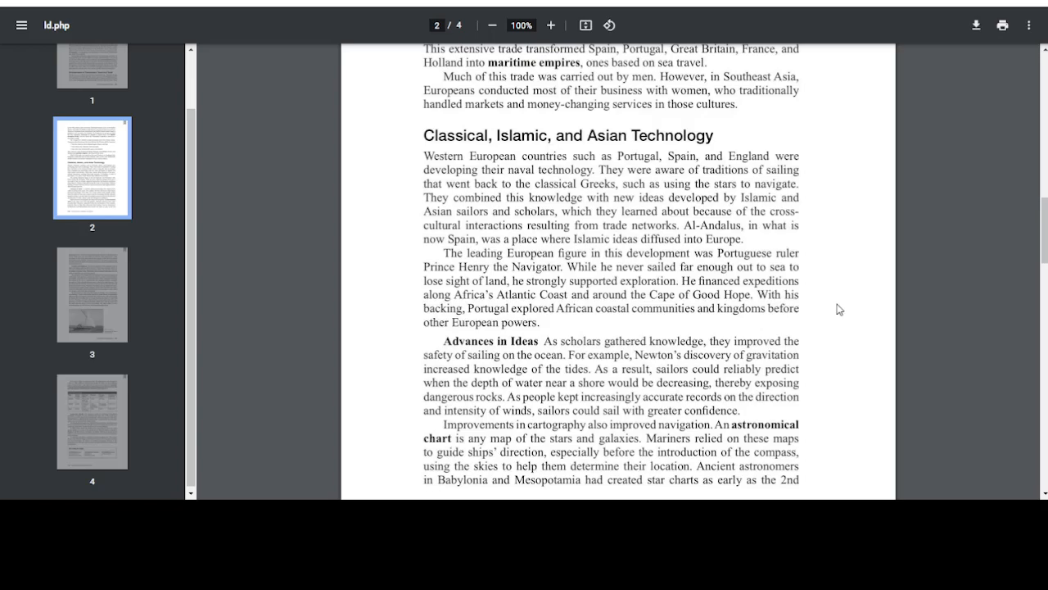
mouse_move(839, 303)
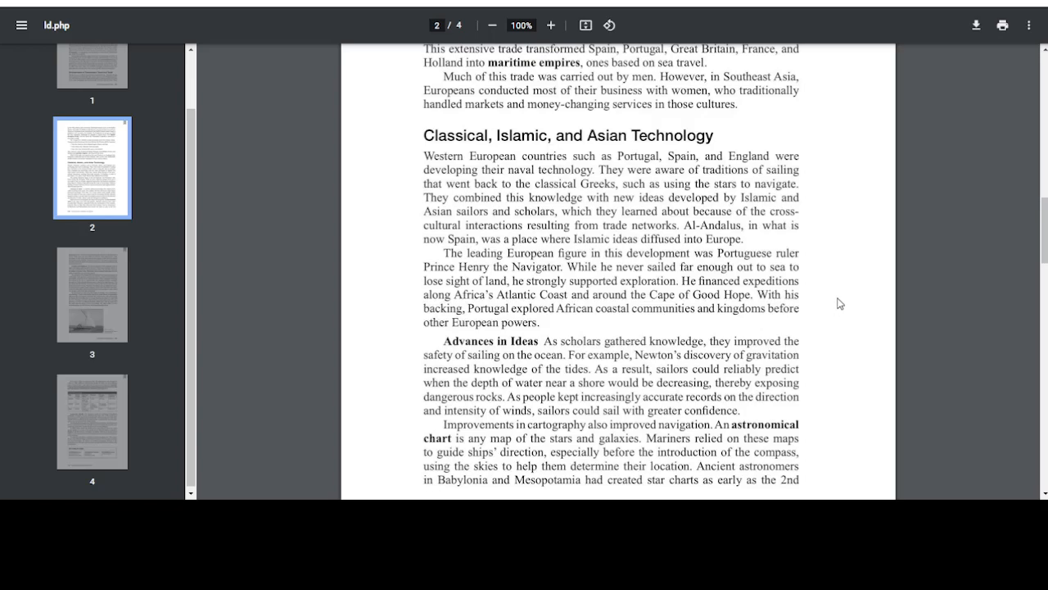
Move onto page 3 through the Advances in Equipment paragraphs on the compass and lateen sail
scroll("down", 3)
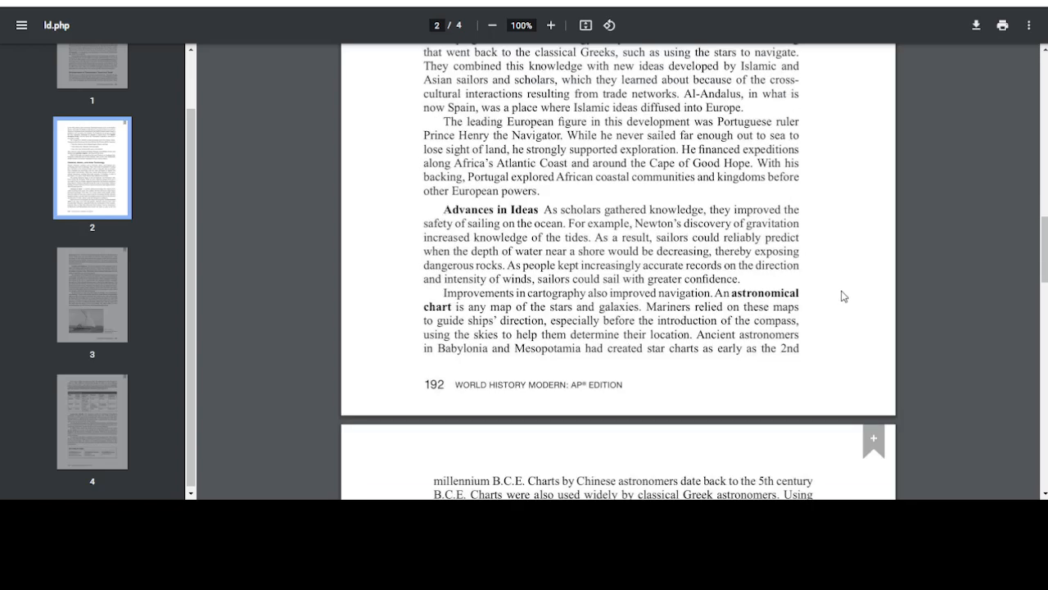
mouse_move(845, 292)
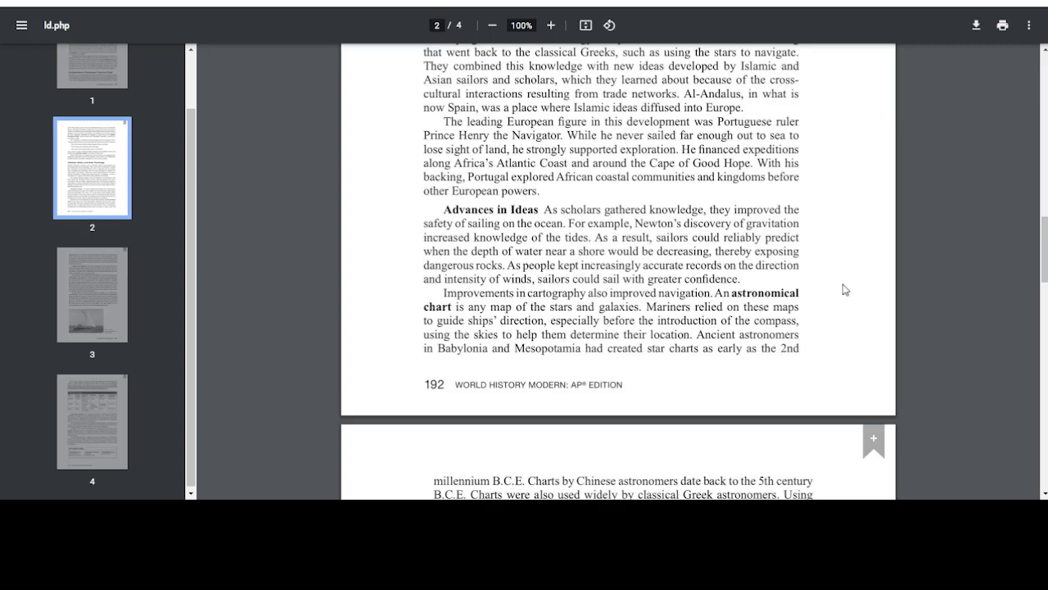
mouse_move(836, 286)
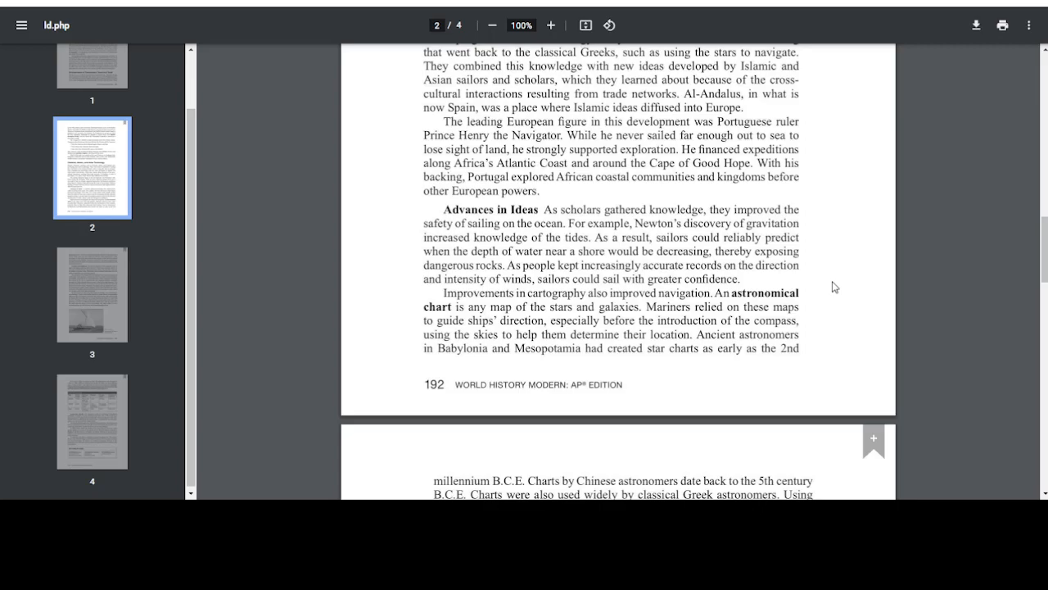
scroll("down", 3)
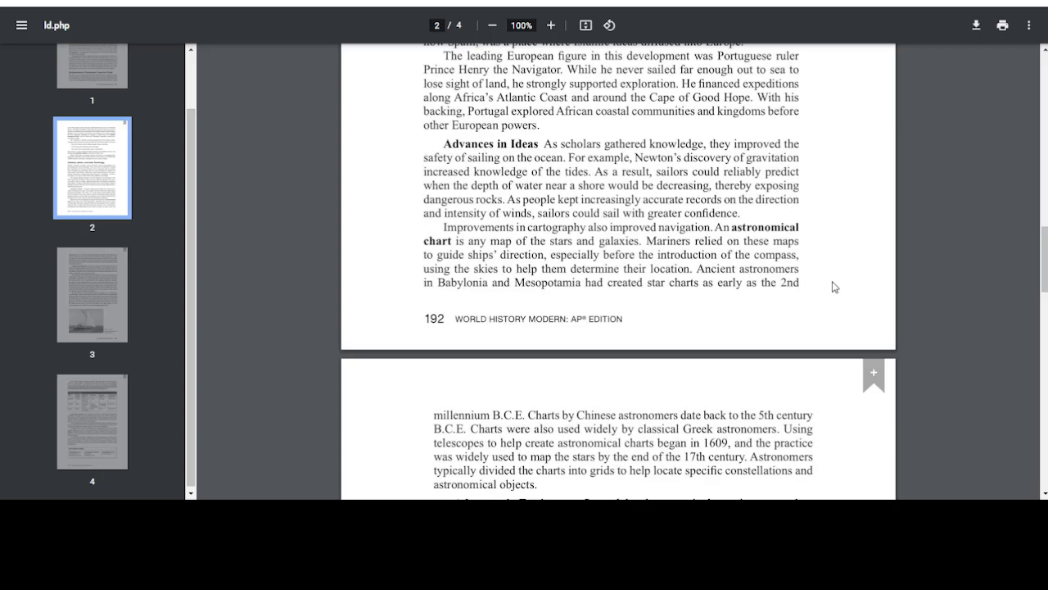
scroll("down", 3)
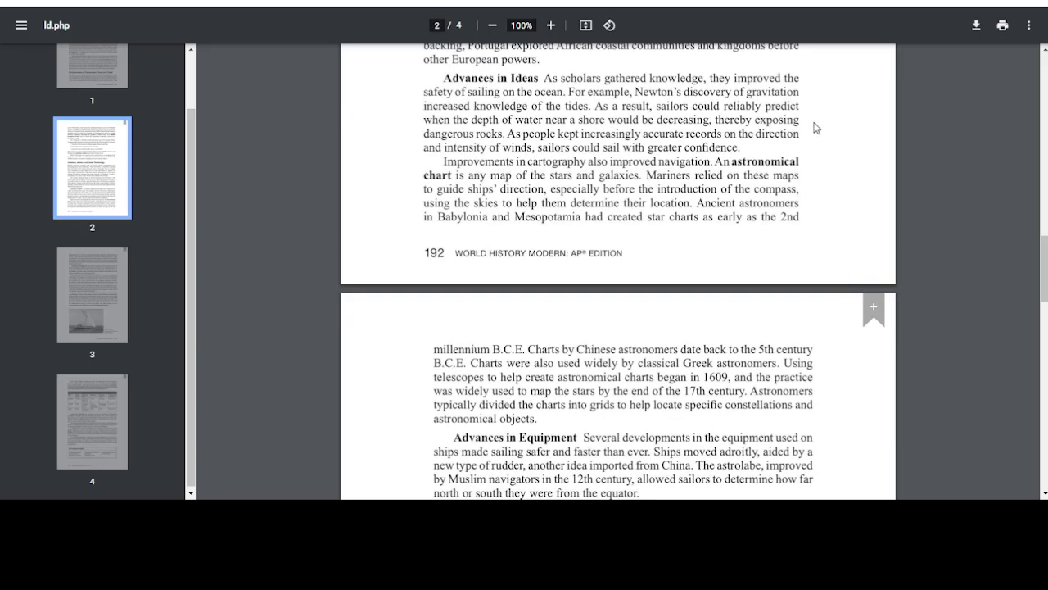
mouse_move(845, 203)
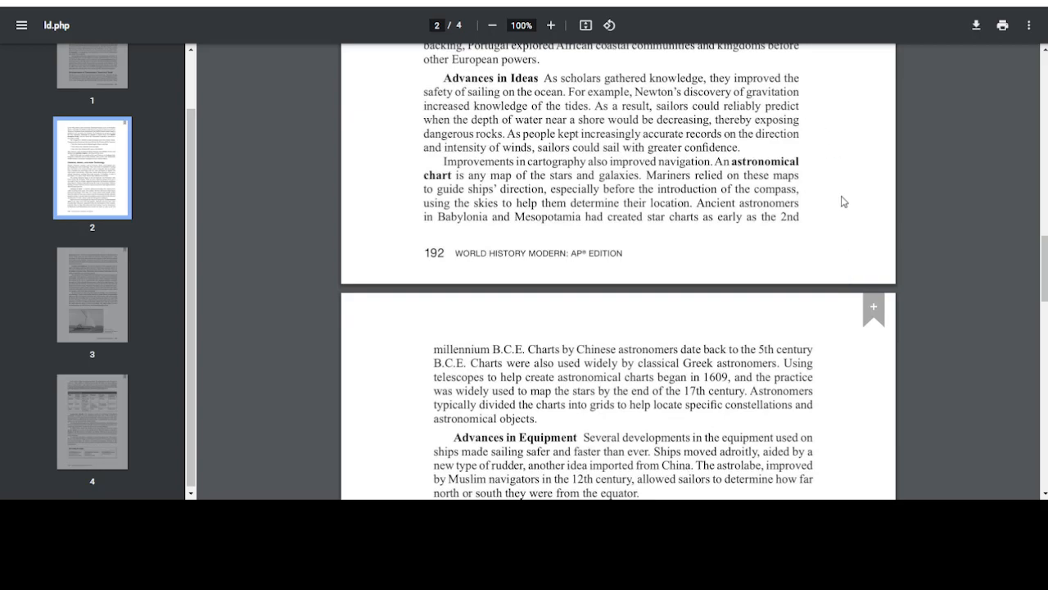
scroll("down", 3)
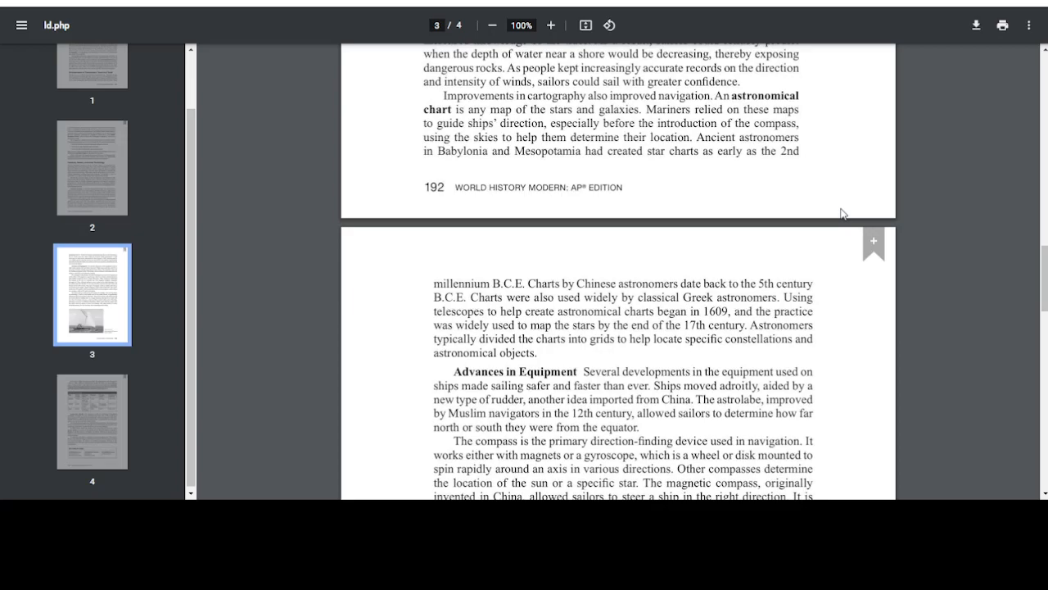
mouse_move(849, 279)
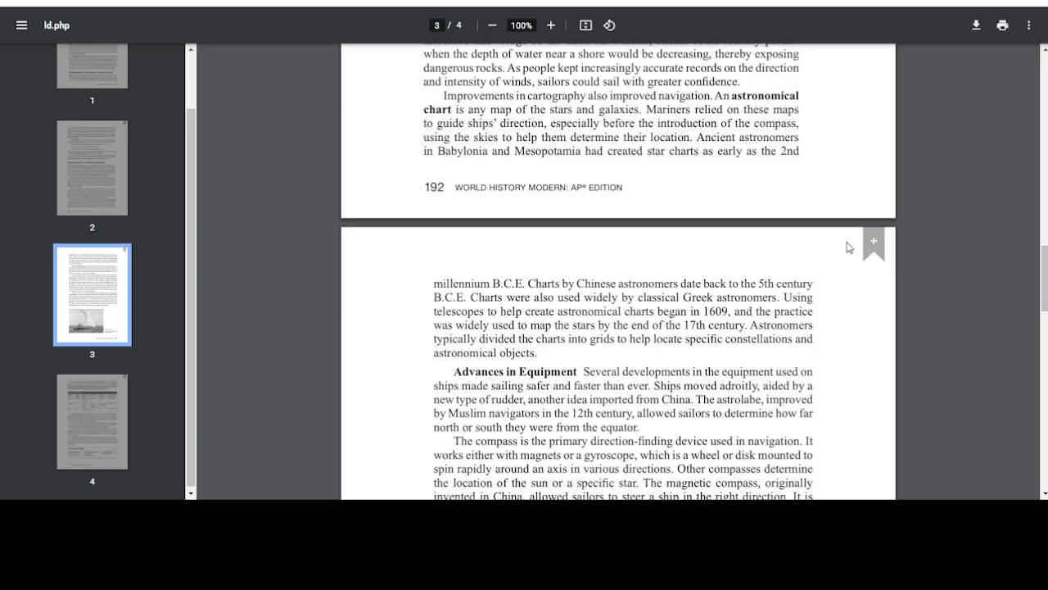
mouse_move(850, 233)
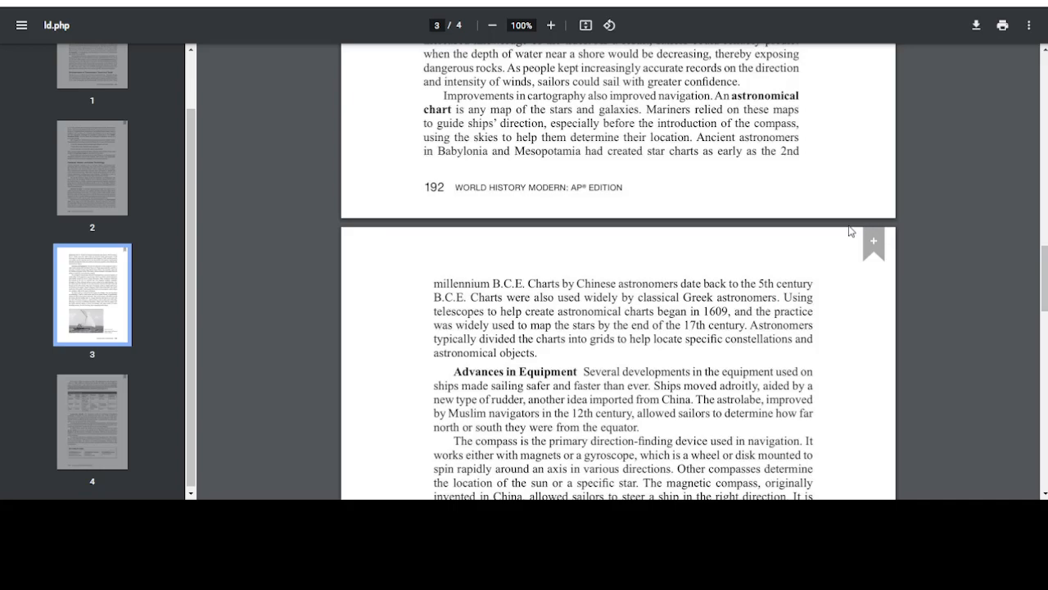
mouse_move(852, 260)
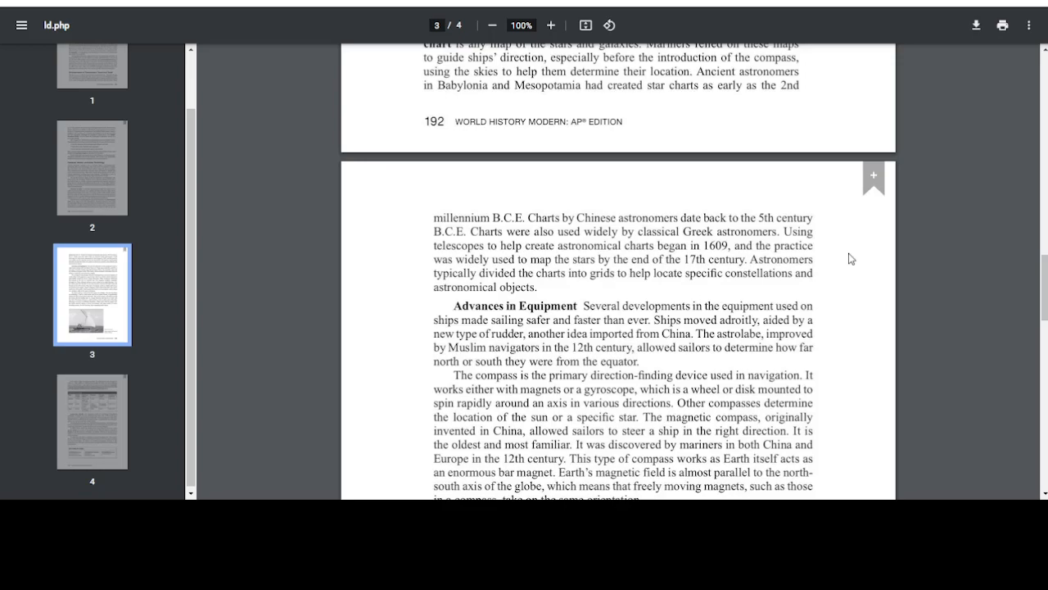
scroll("down", 3)
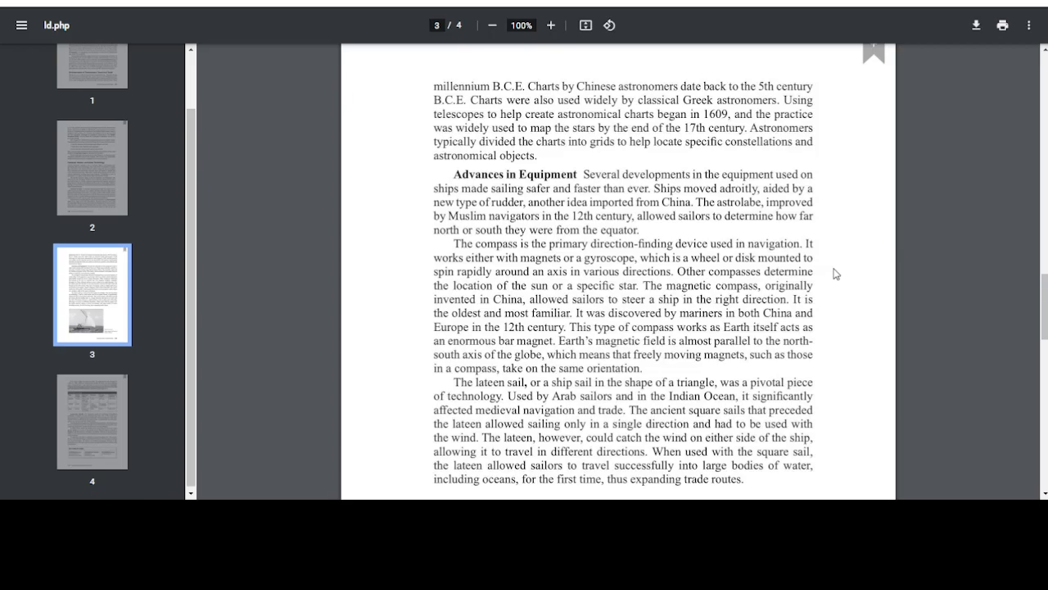
mouse_move(806, 193)
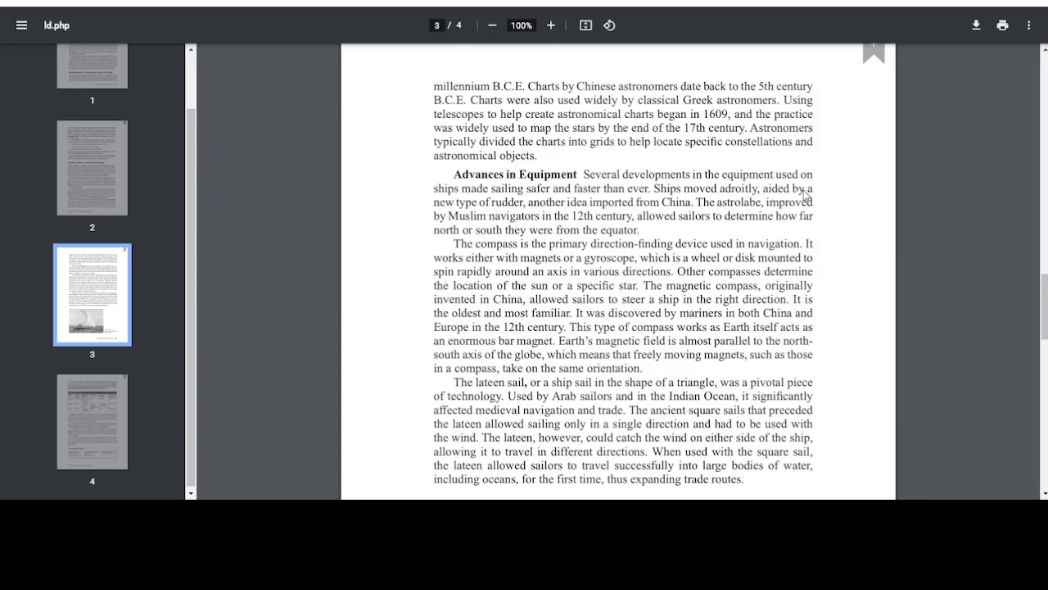
mouse_move(833, 206)
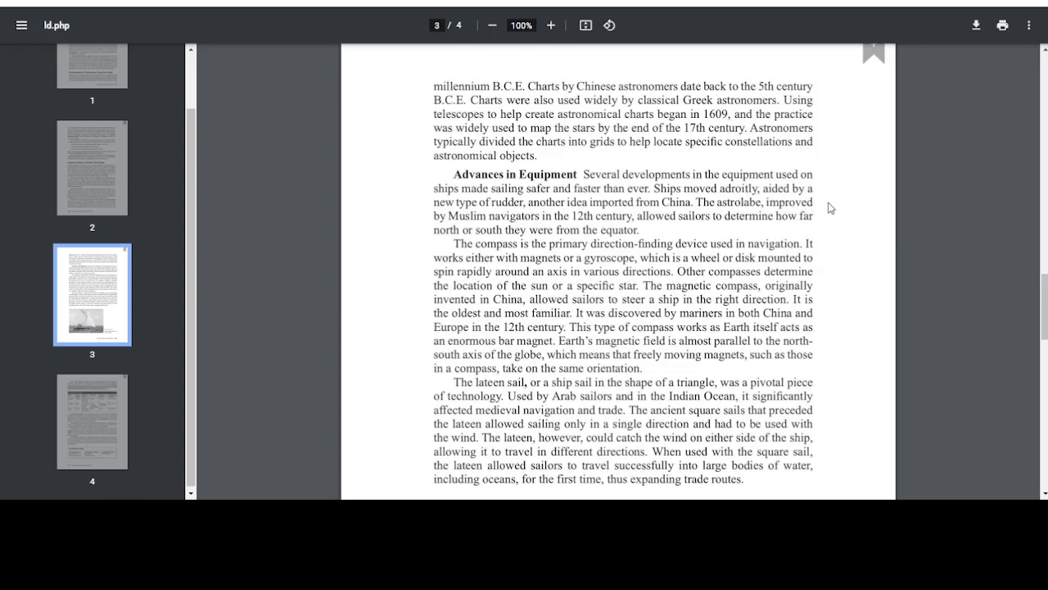
mouse_move(836, 206)
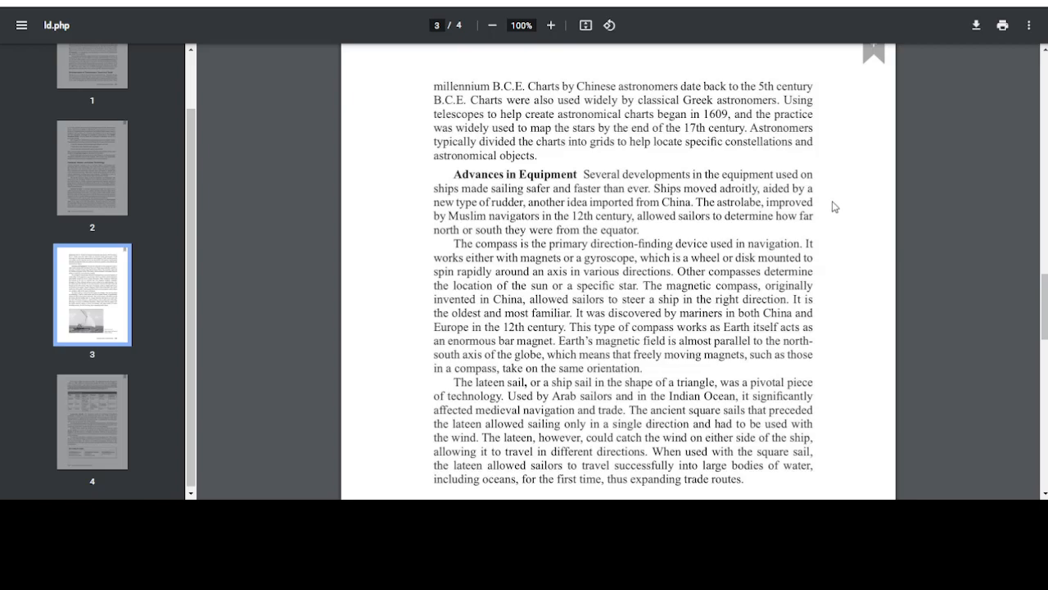
mouse_move(836, 213)
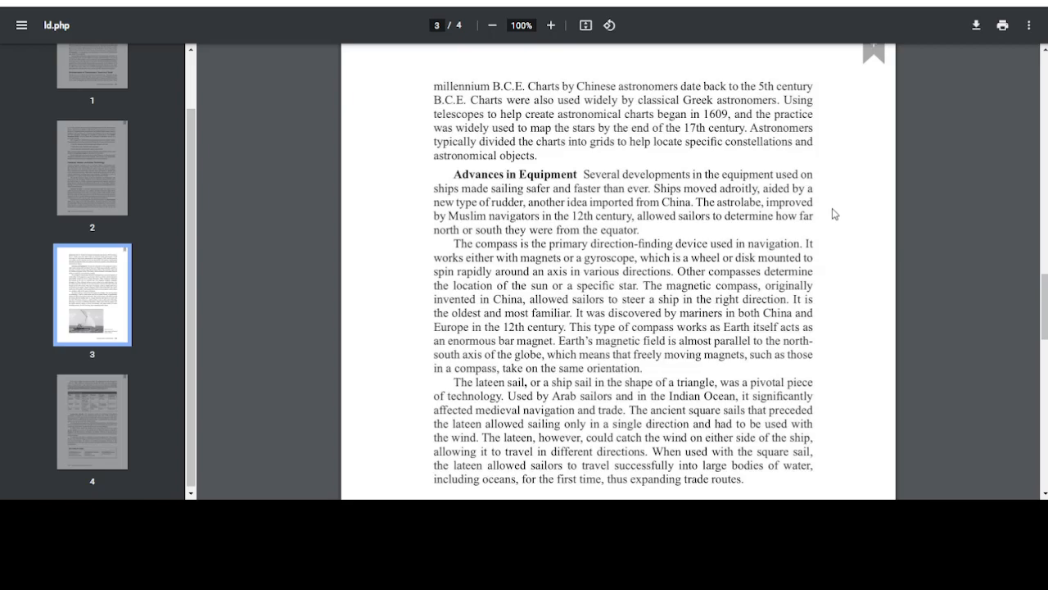
mouse_move(835, 220)
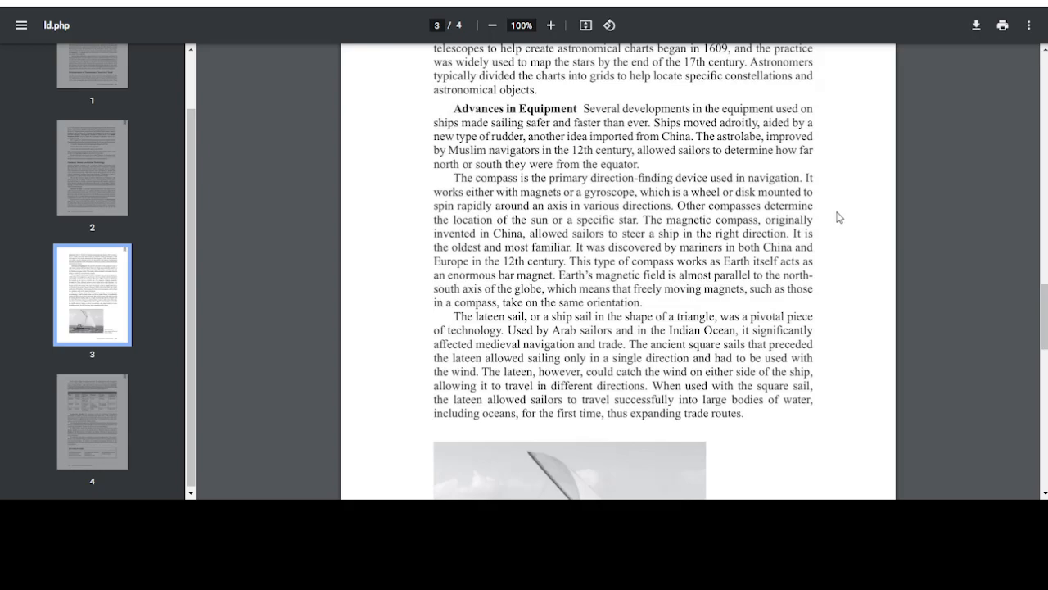
mouse_move(829, 211)
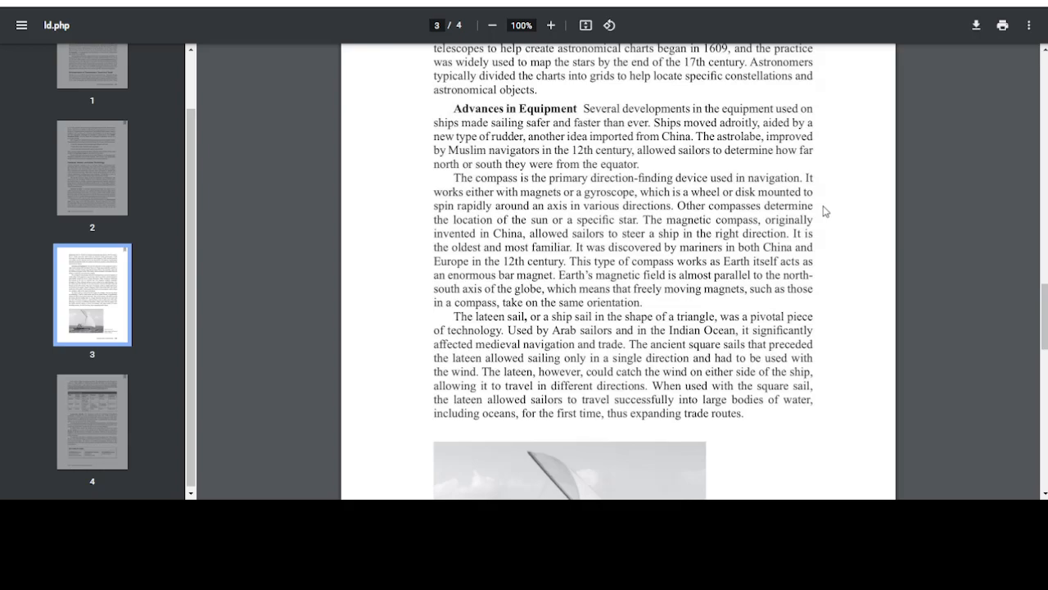
mouse_move(837, 238)
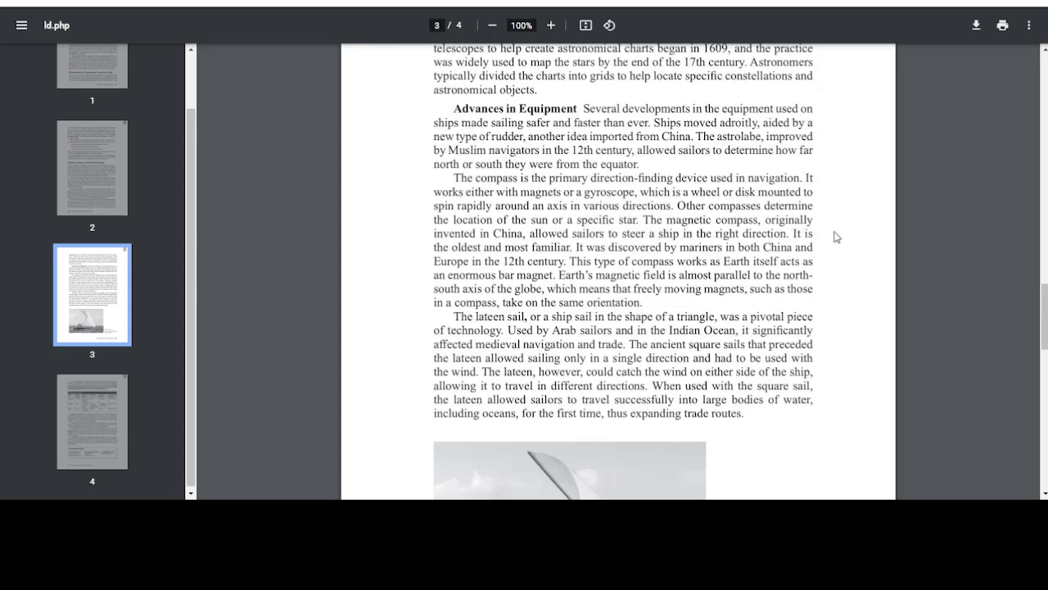
mouse_move(875, 228)
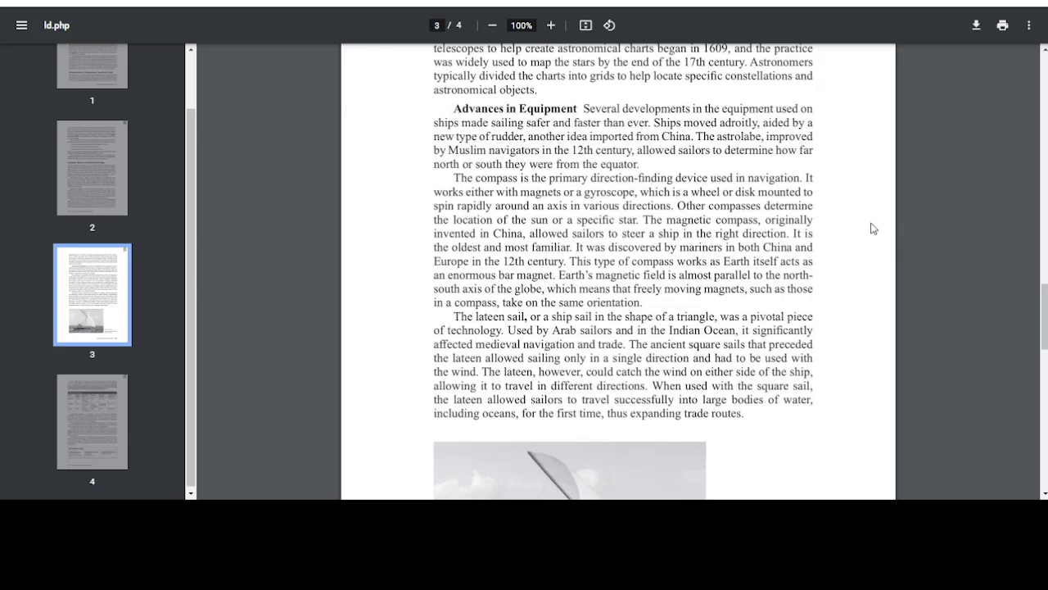
mouse_move(865, 232)
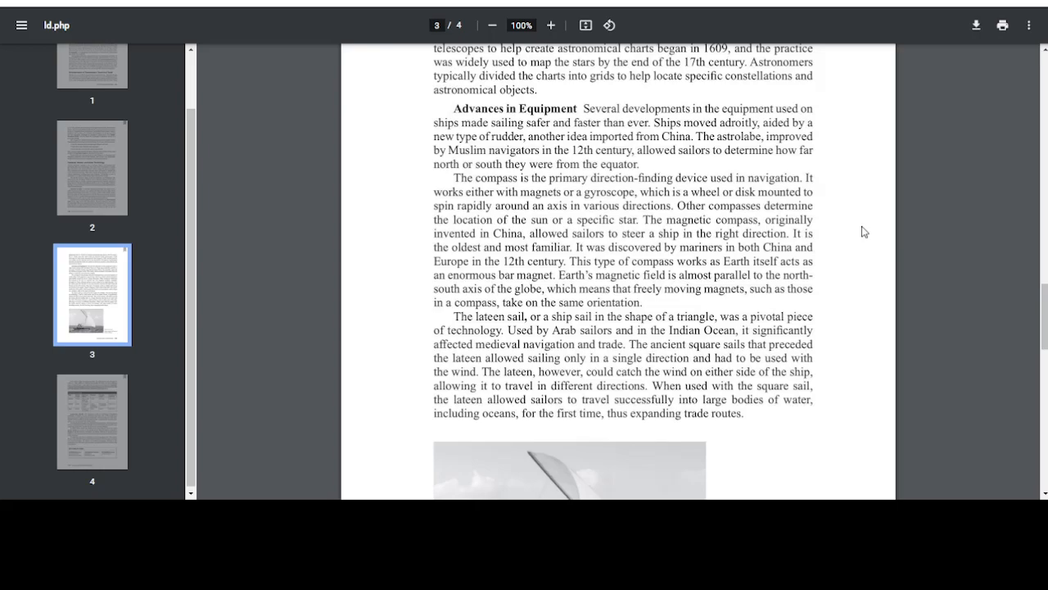
scroll("down", 3)
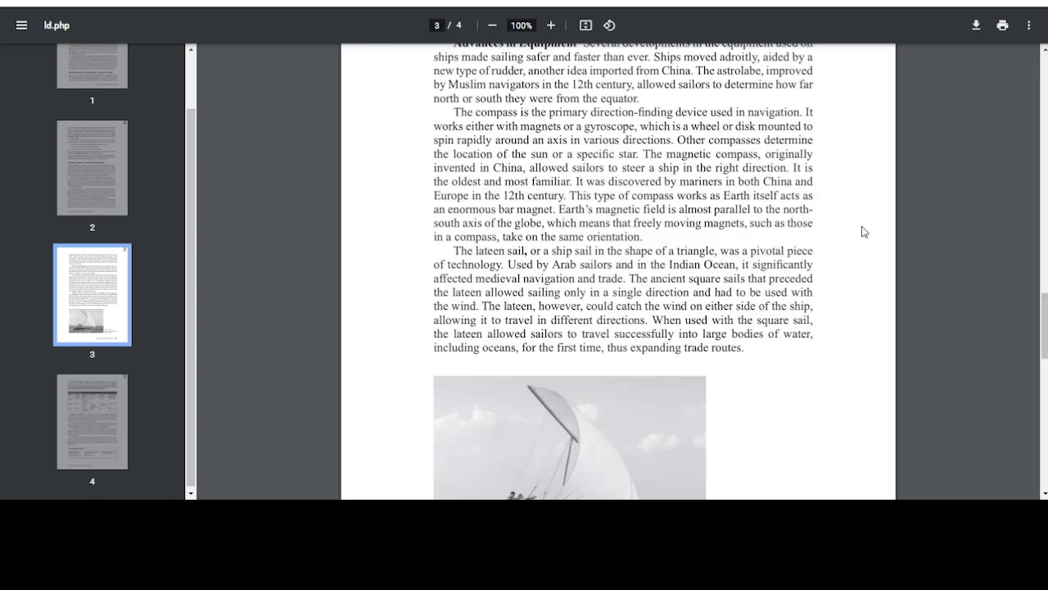
mouse_move(868, 228)
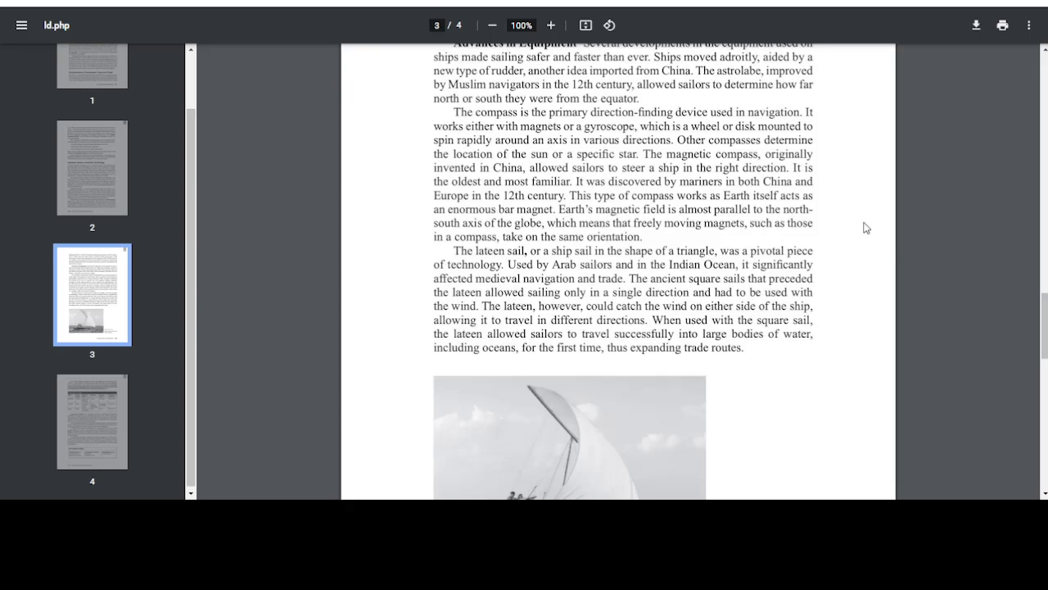
Reach the lateen sail photograph, its caption and the page 3 footer, Technological Innovations 193
scroll("down", 3)
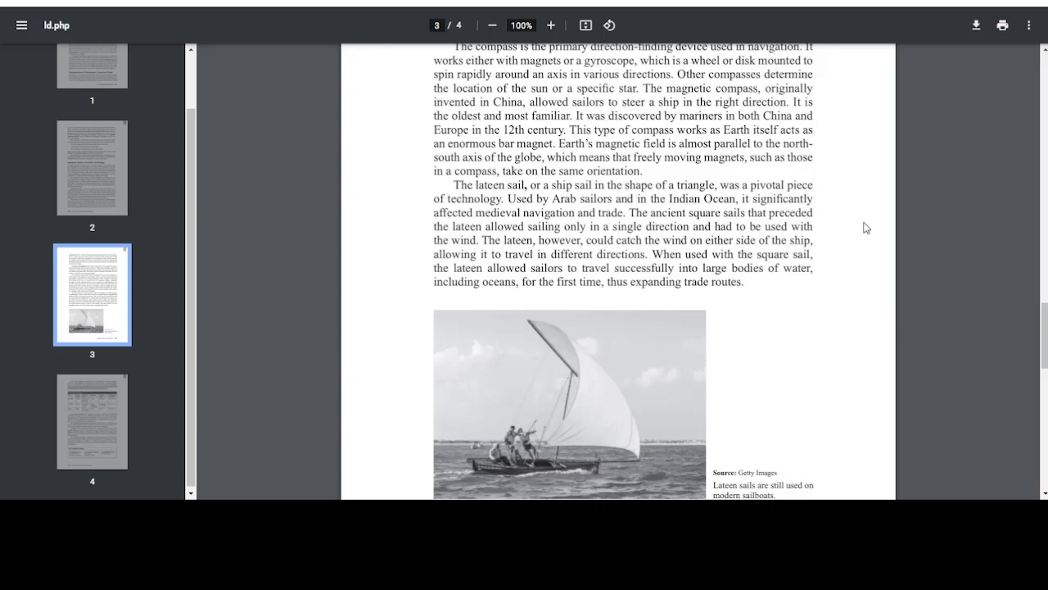
mouse_move(765, 290)
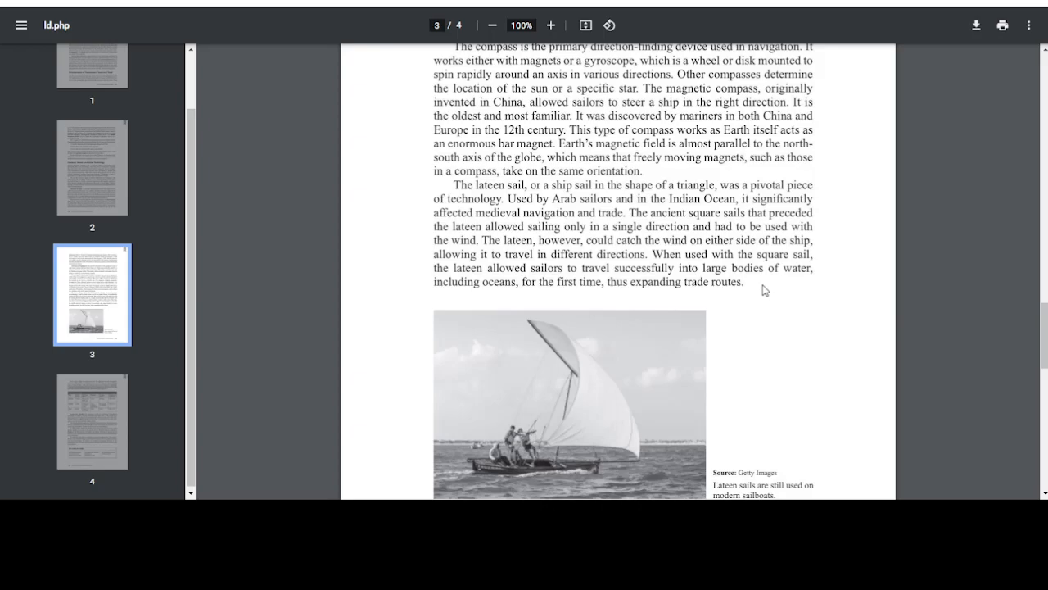
mouse_move(888, 236)
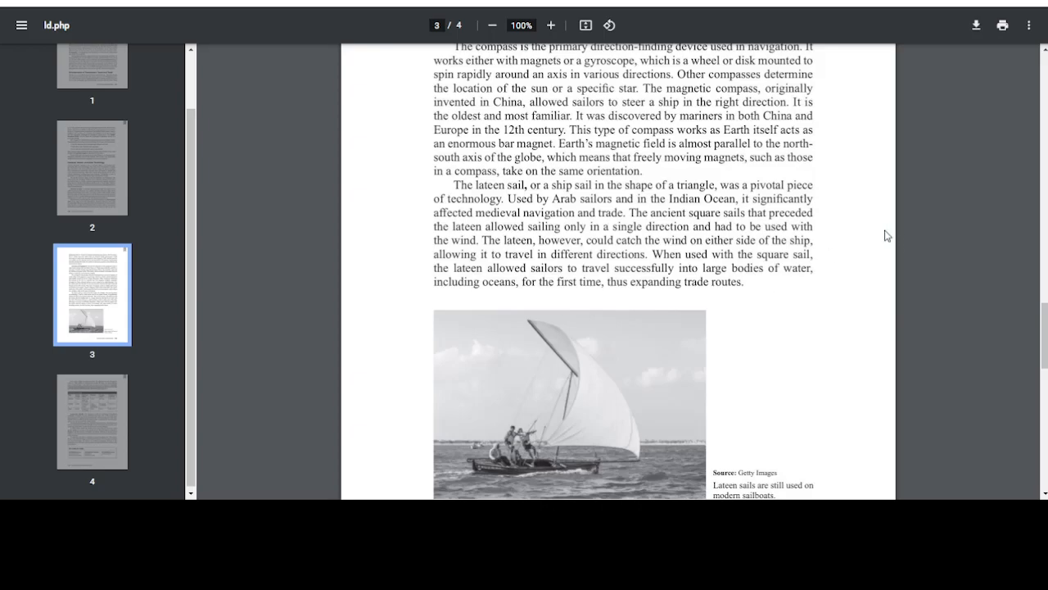
mouse_move(881, 229)
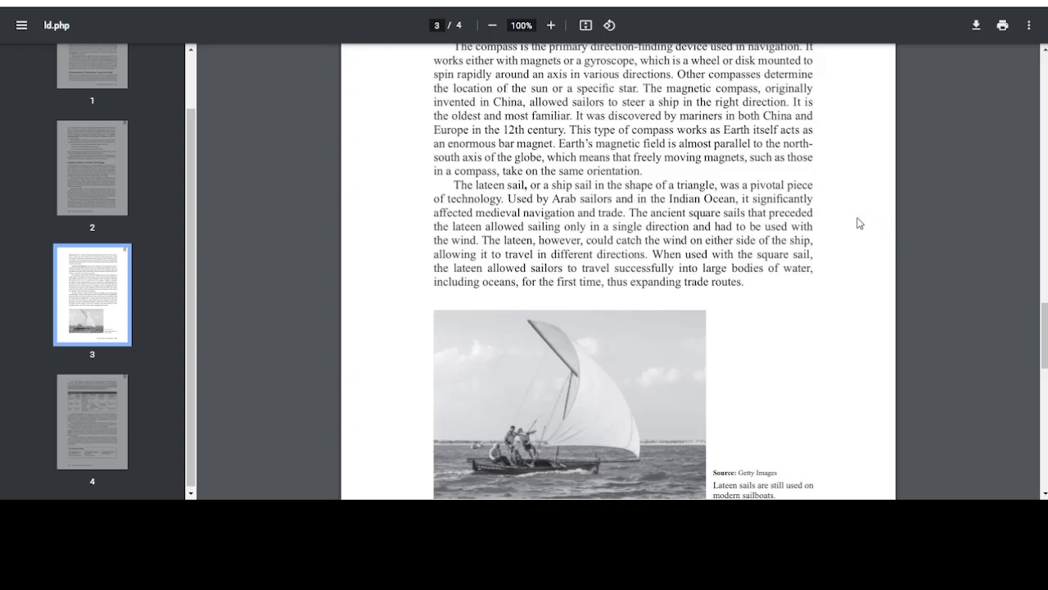
scroll("down", 3)
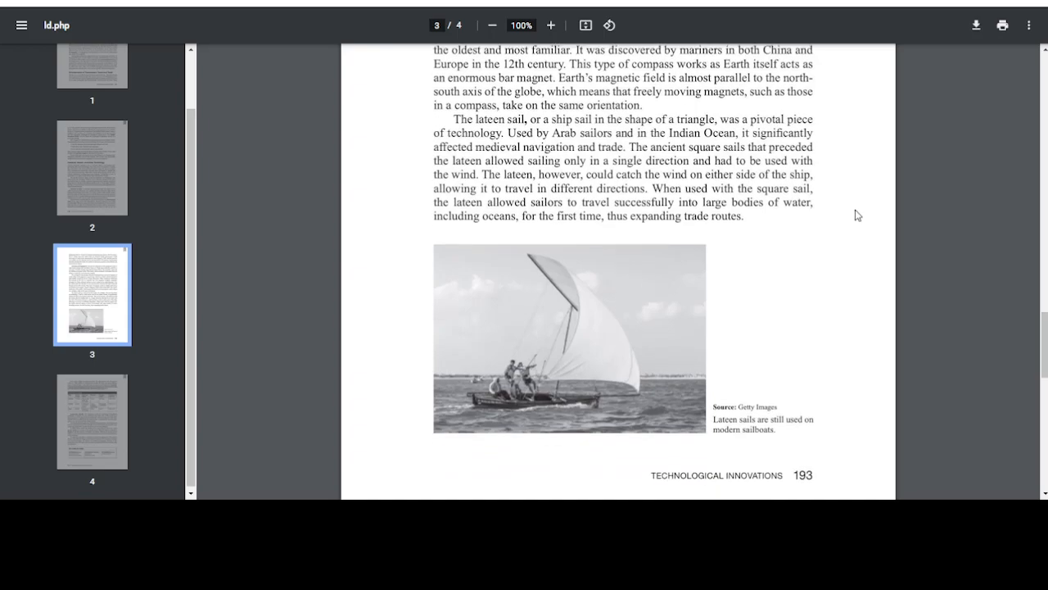
mouse_move(631, 200)
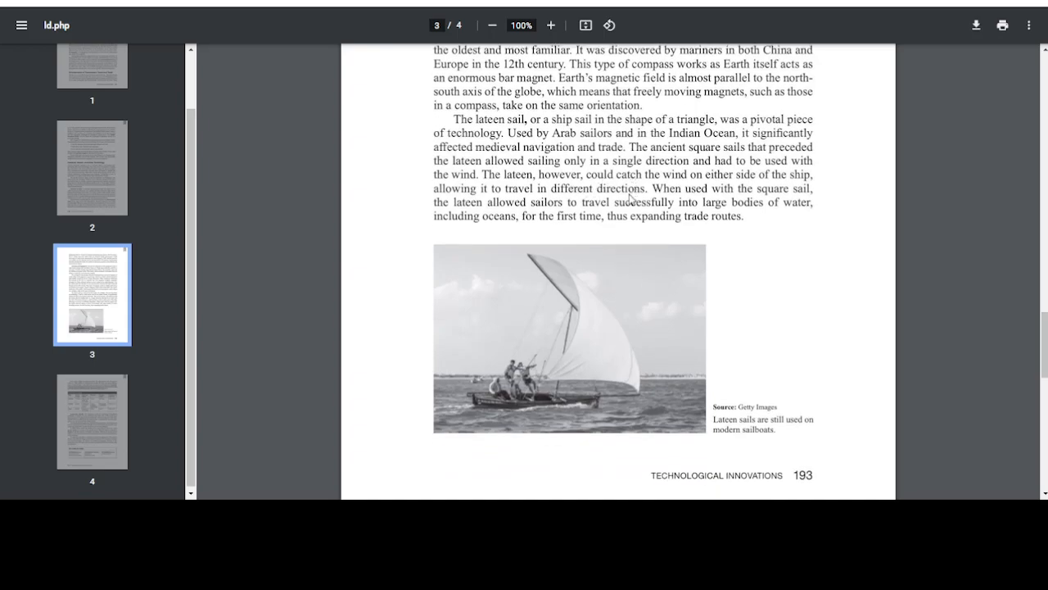
mouse_move(875, 190)
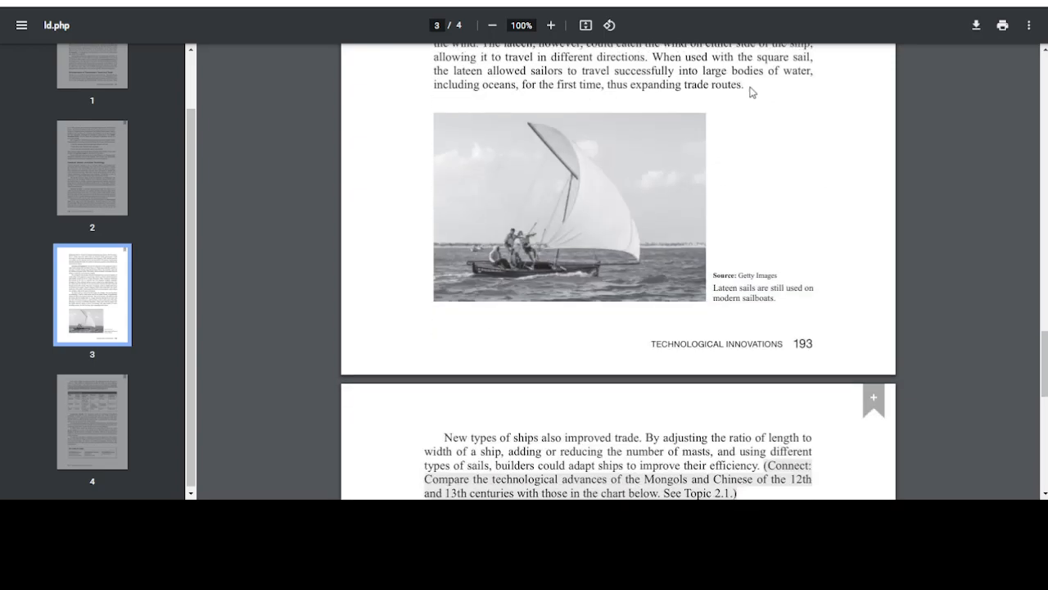
mouse_move(809, 169)
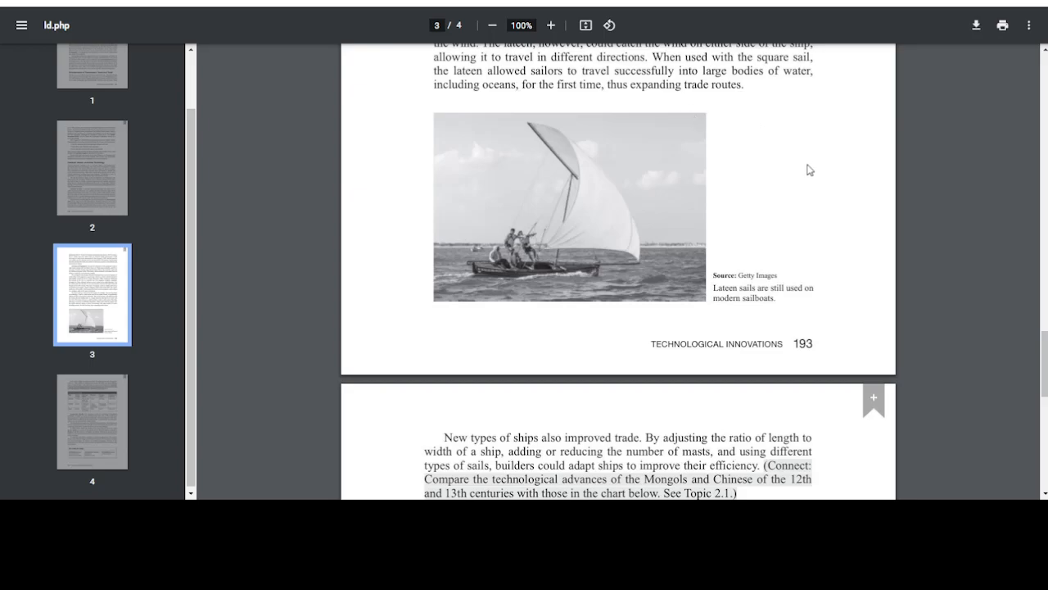
mouse_move(792, 247)
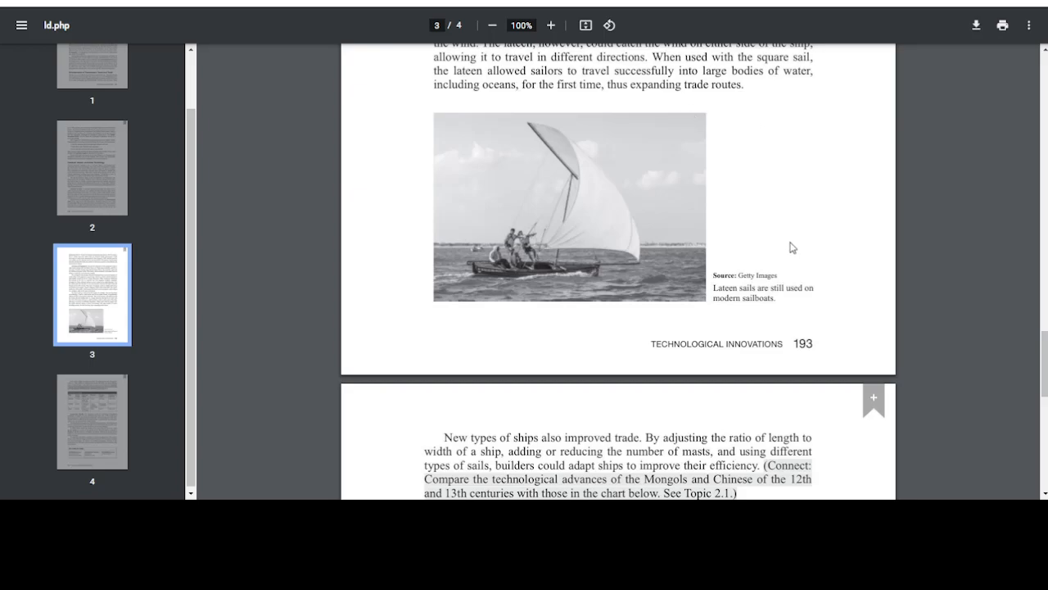
mouse_move(596, 239)
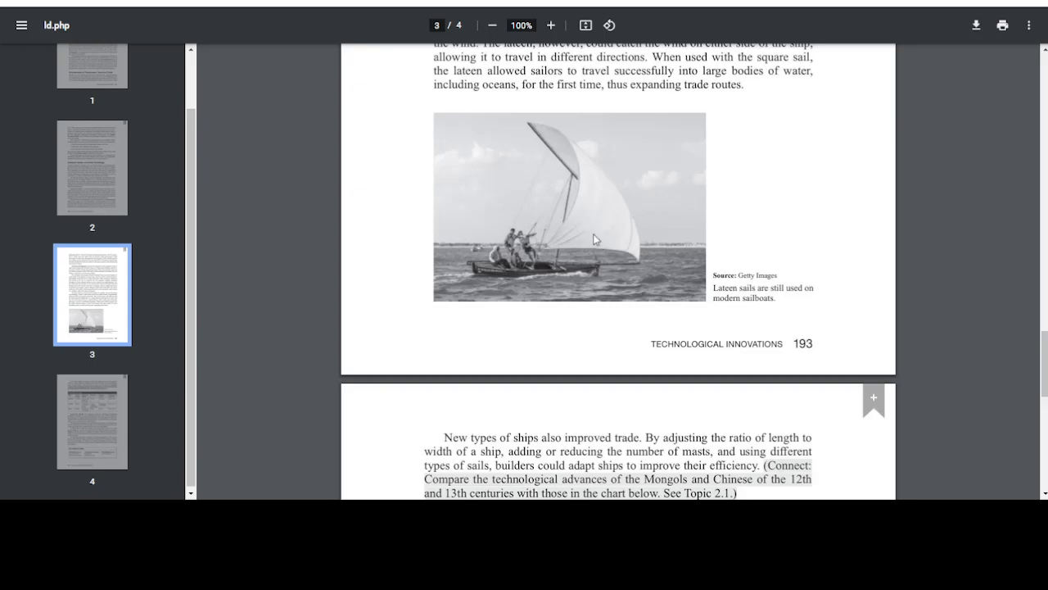
mouse_move(783, 203)
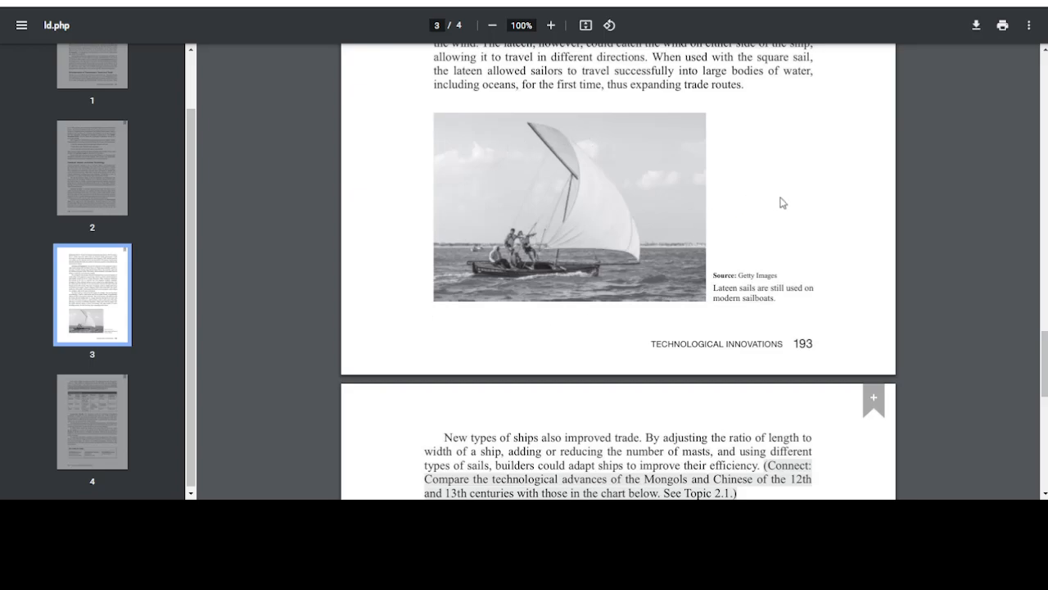
mouse_move(824, 251)
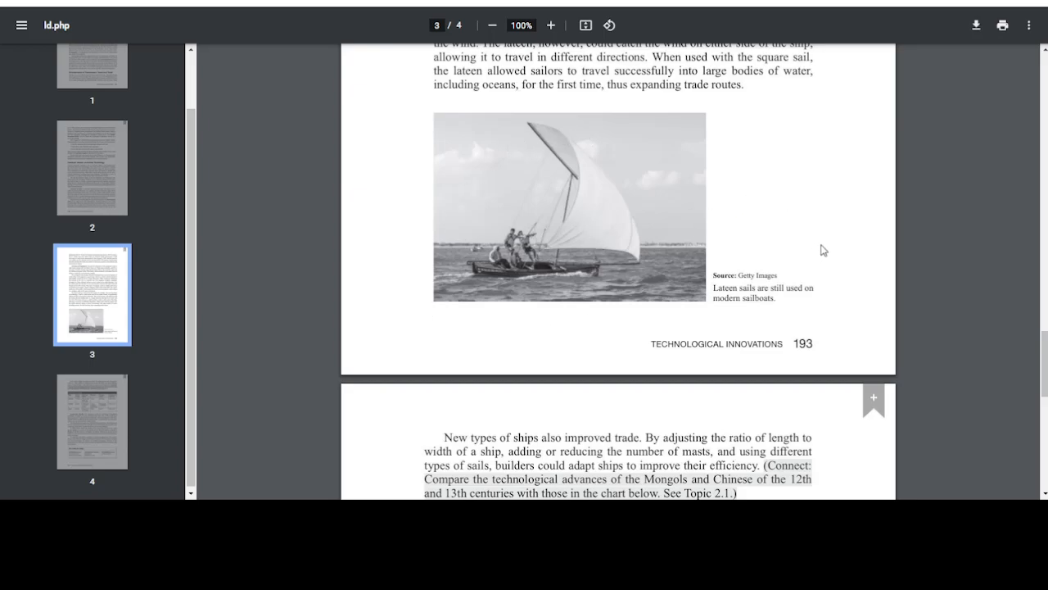
Advance to page 4 showing the Three Types of Ships table and the start of Long-Term Results
scroll("down", 3)
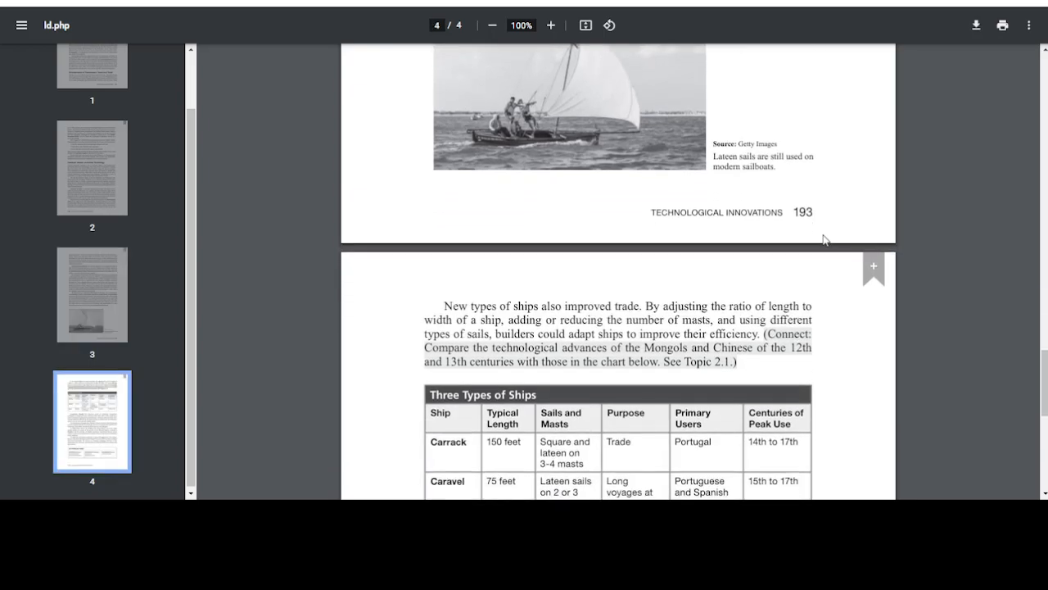
scroll("down", 3)
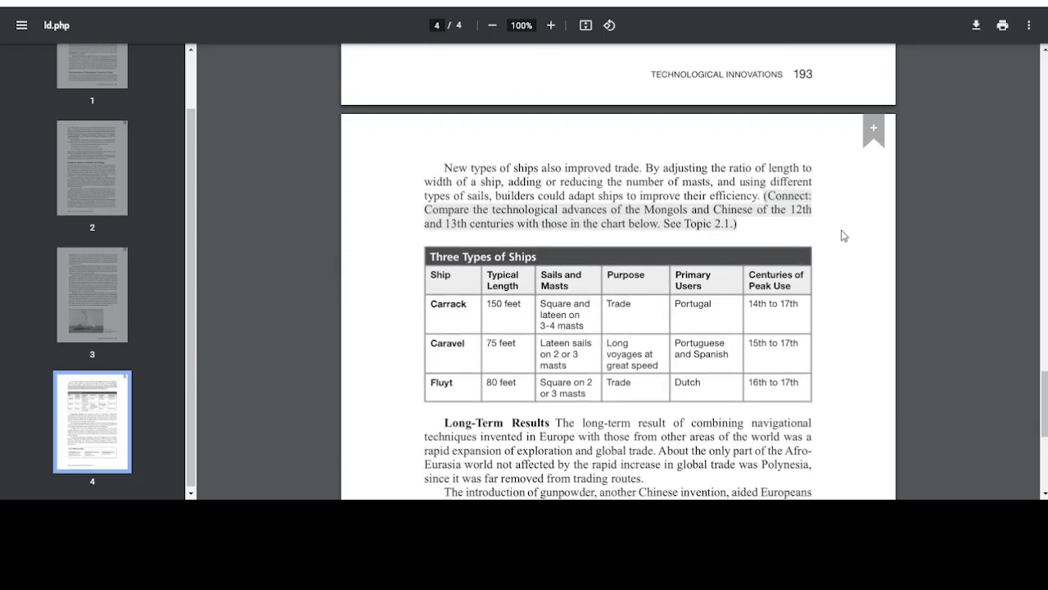
scroll("down", 3)
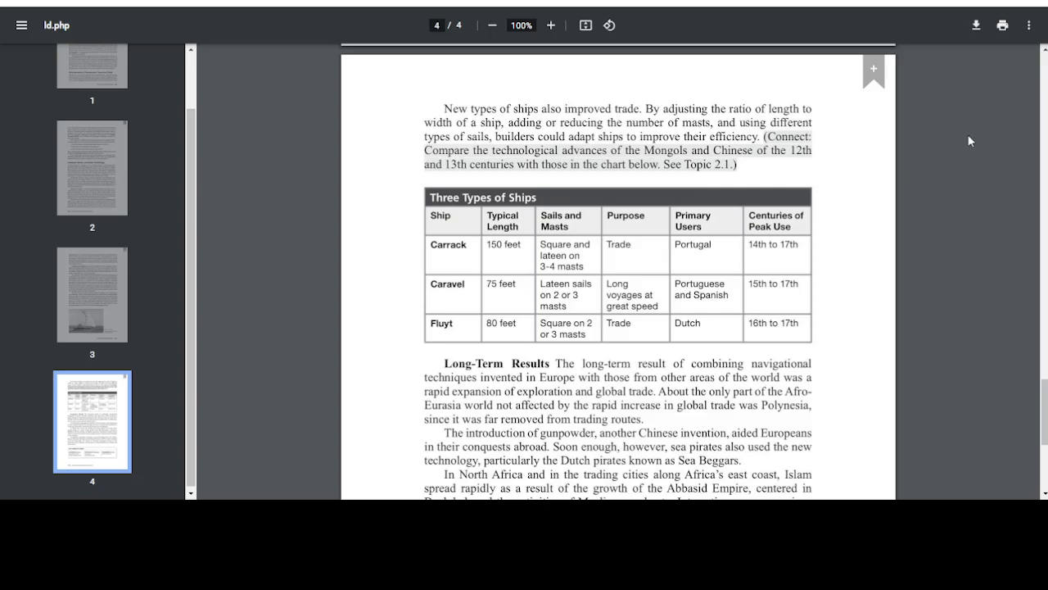
mouse_move(893, 137)
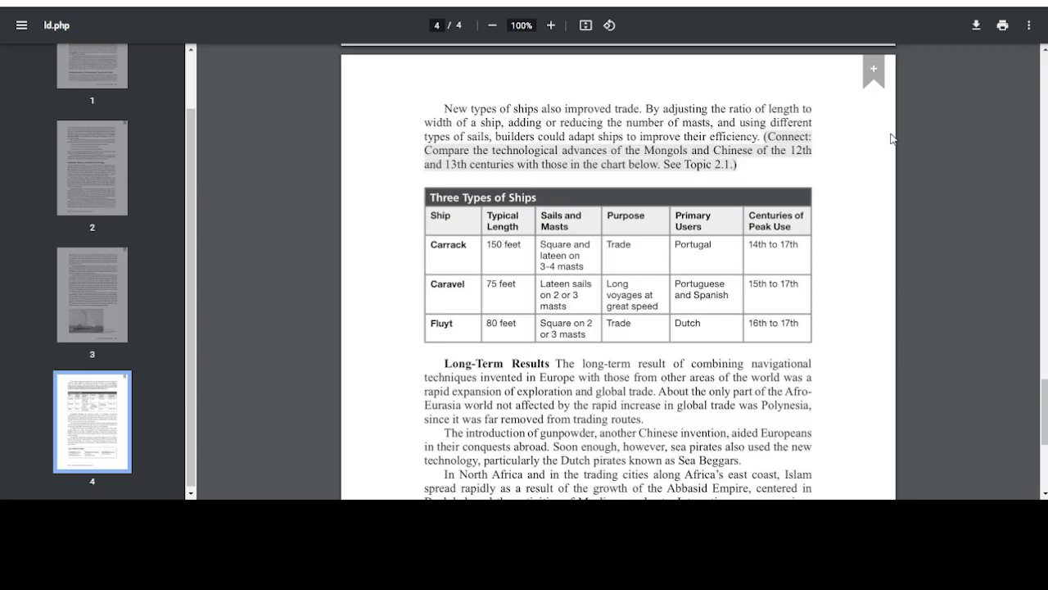
scroll("down", 3)
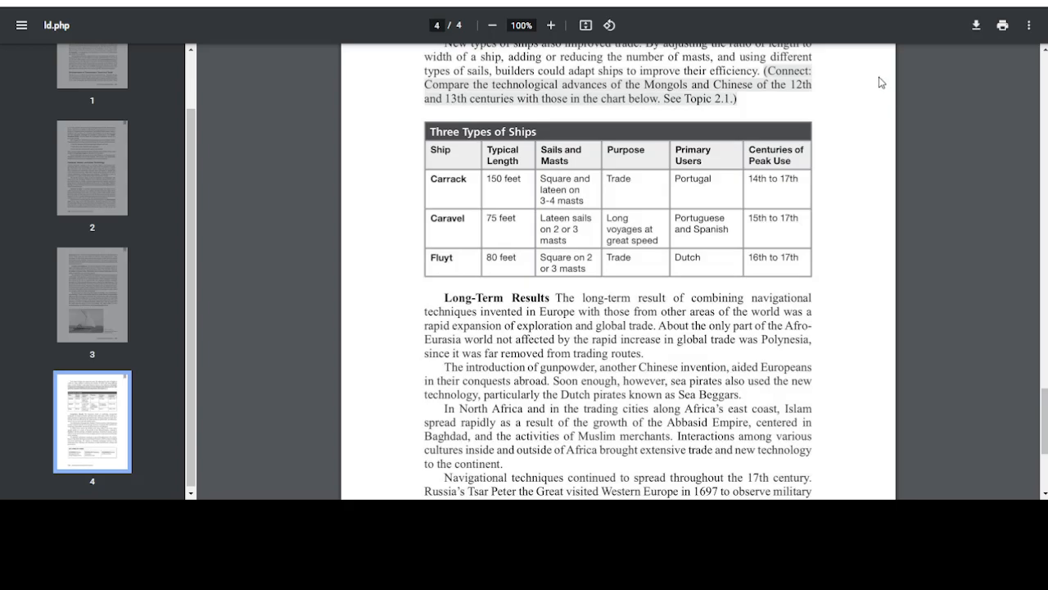
mouse_move(571, 98)
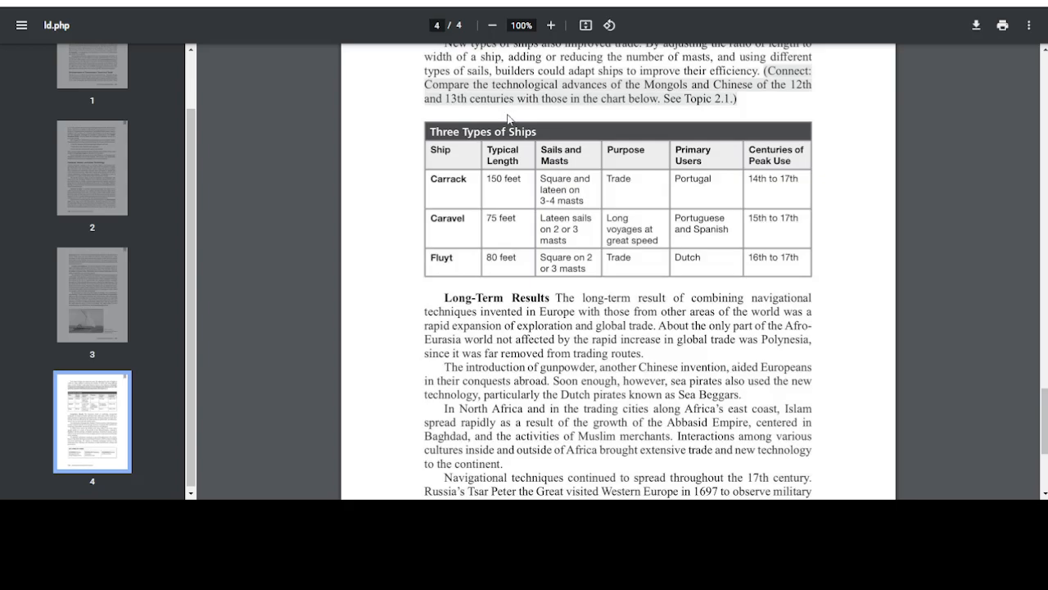
mouse_move(580, 121)
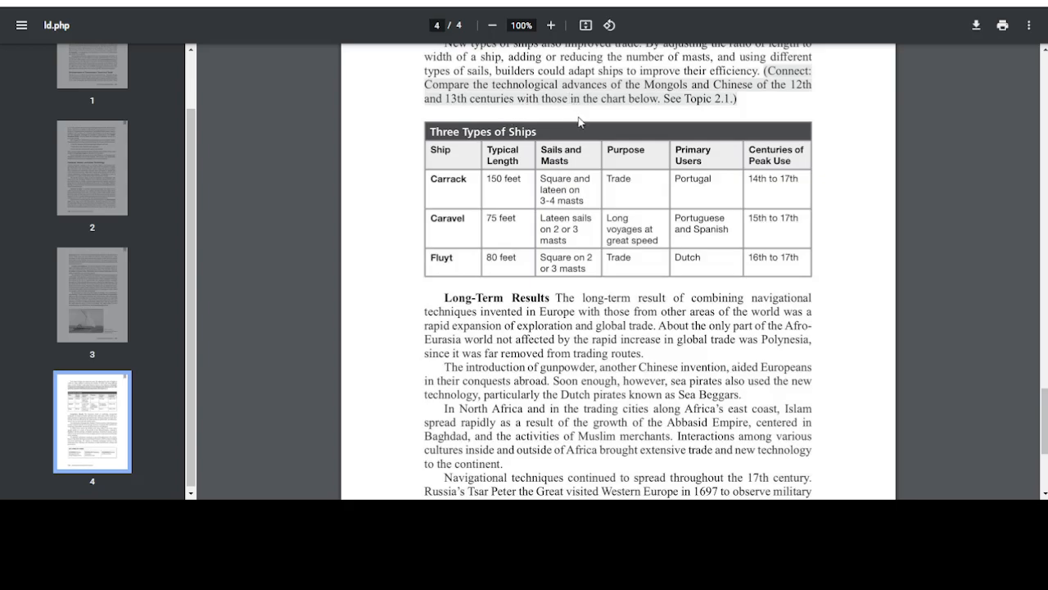
mouse_move(714, 131)
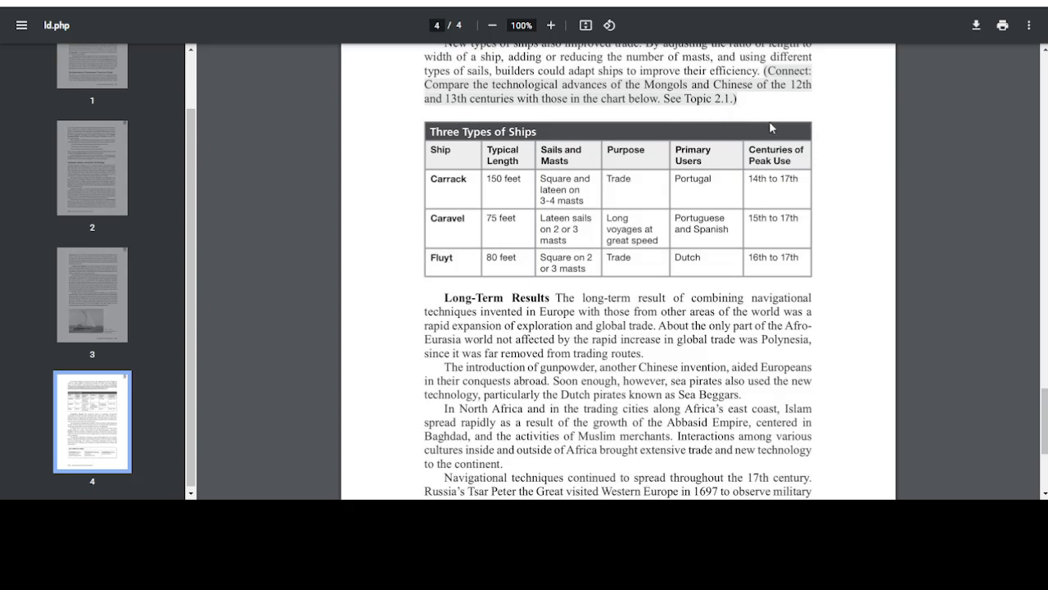
mouse_move(412, 183)
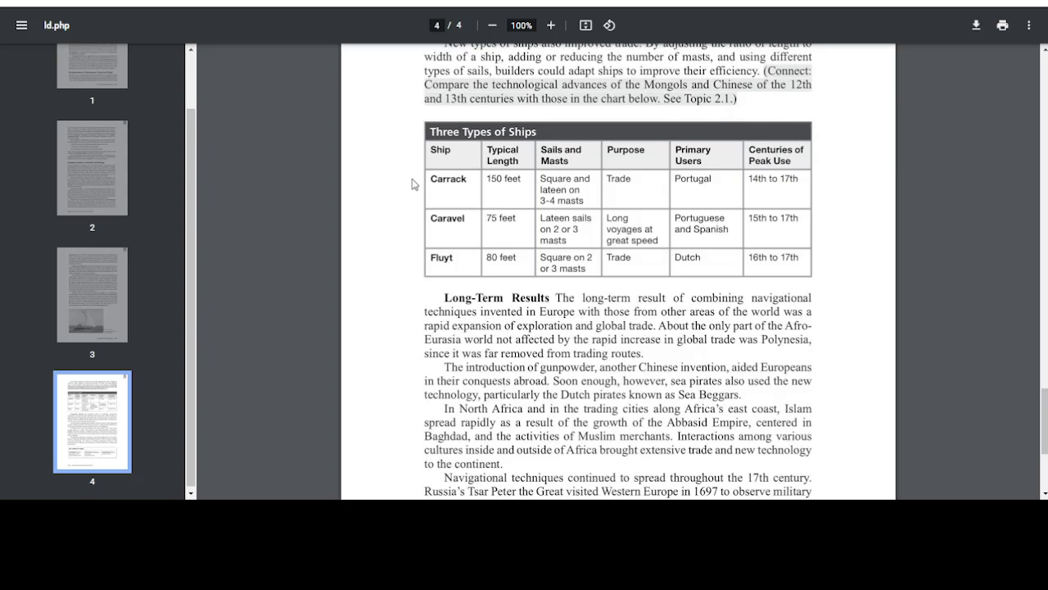
mouse_move(455, 173)
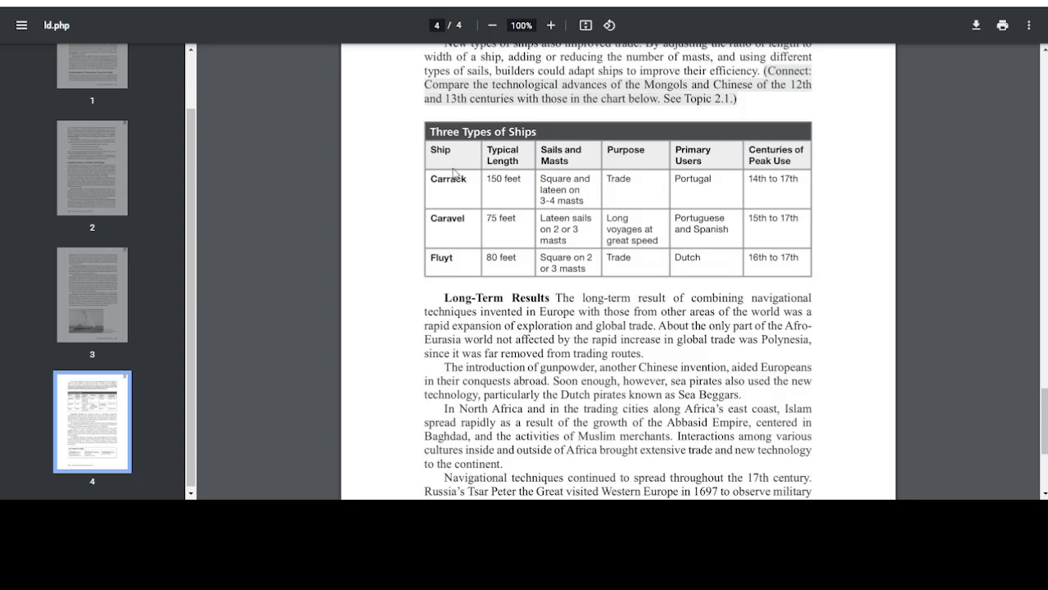
mouse_move(478, 200)
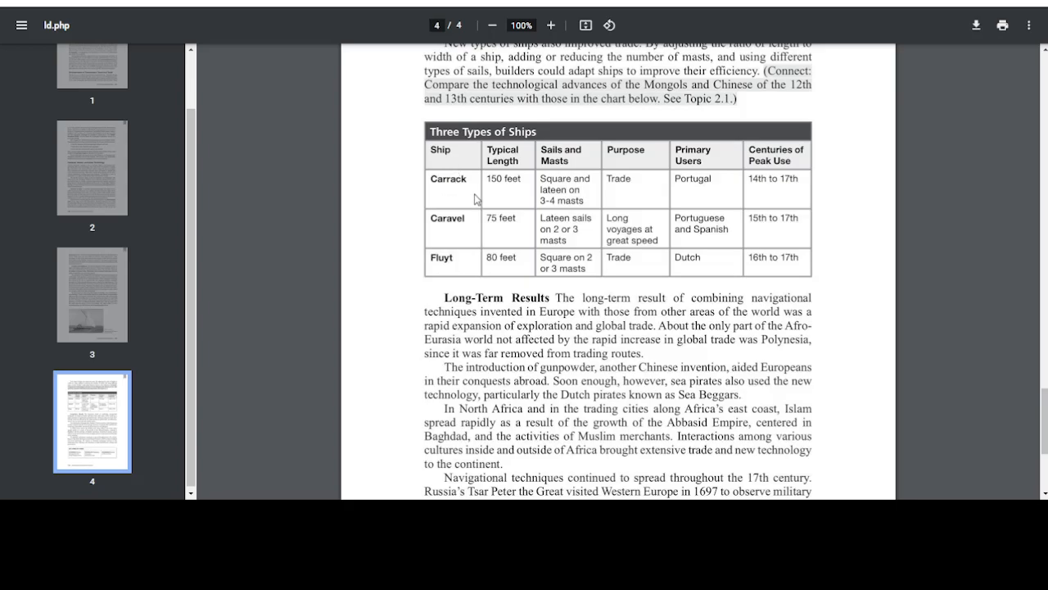
mouse_move(520, 182)
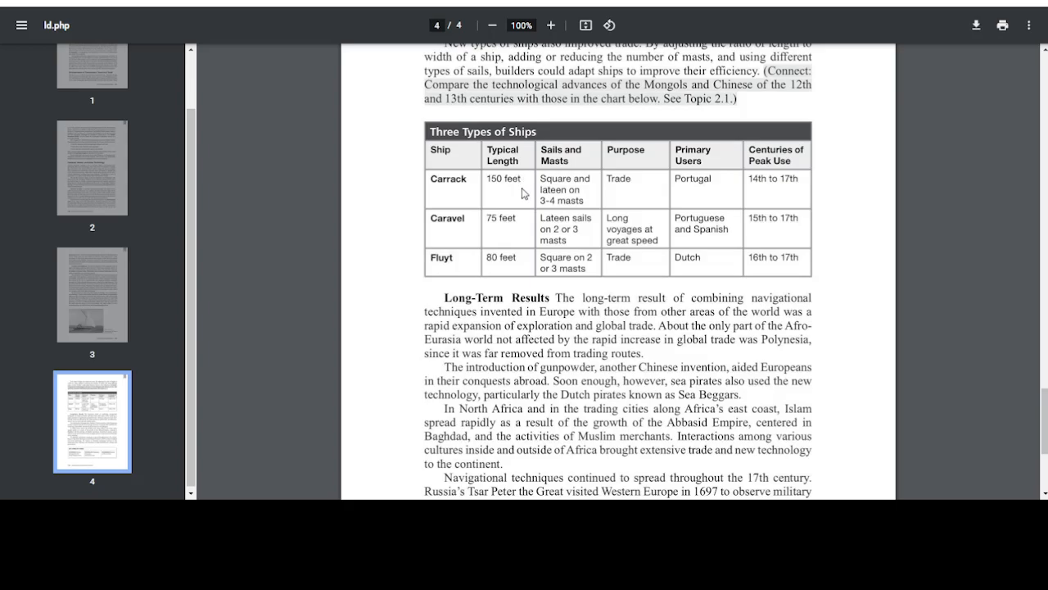
mouse_move(577, 179)
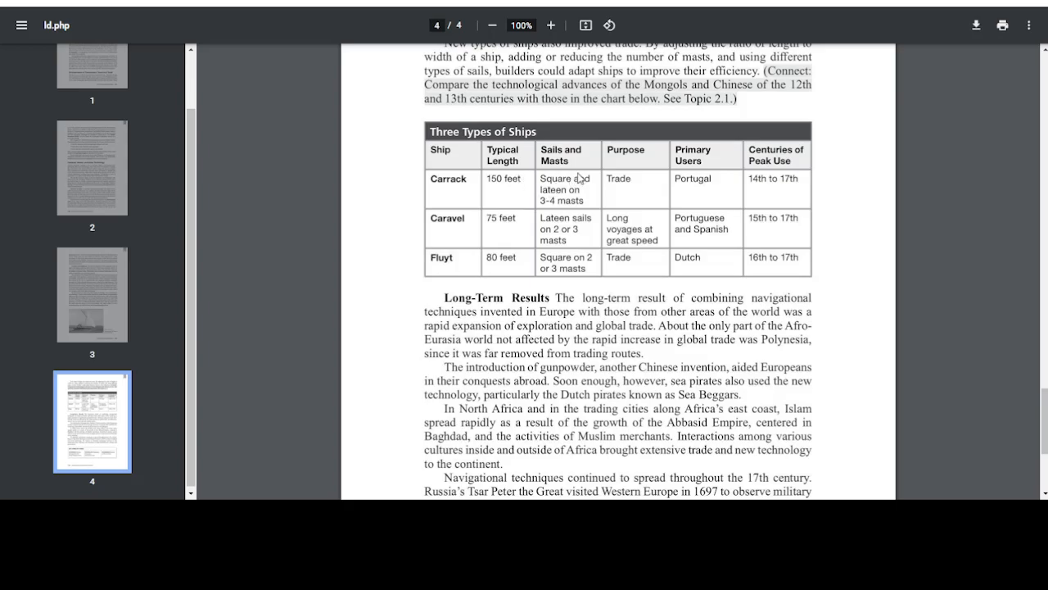
mouse_move(598, 186)
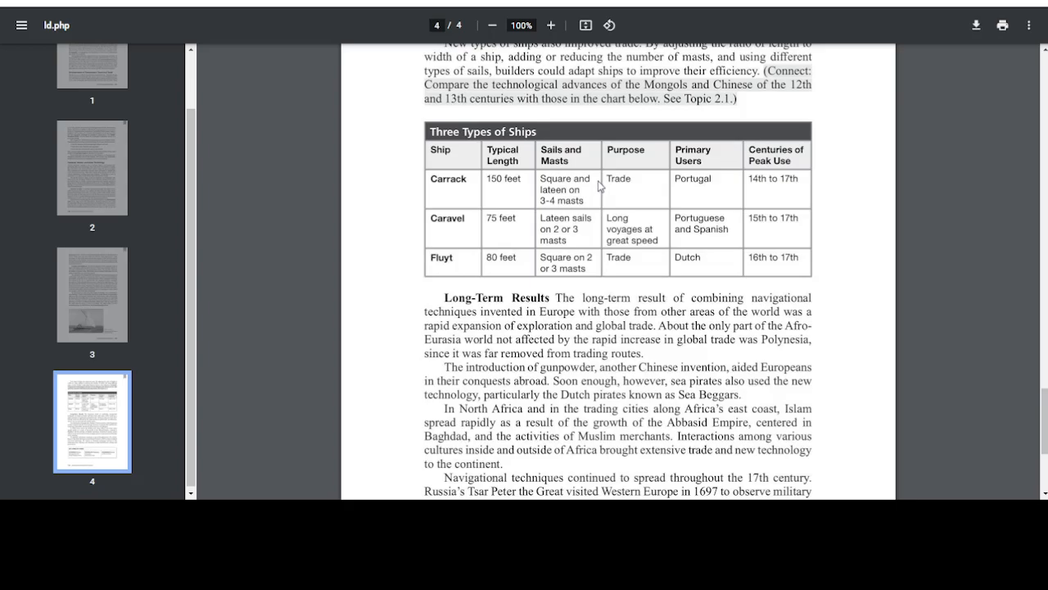
mouse_move(661, 200)
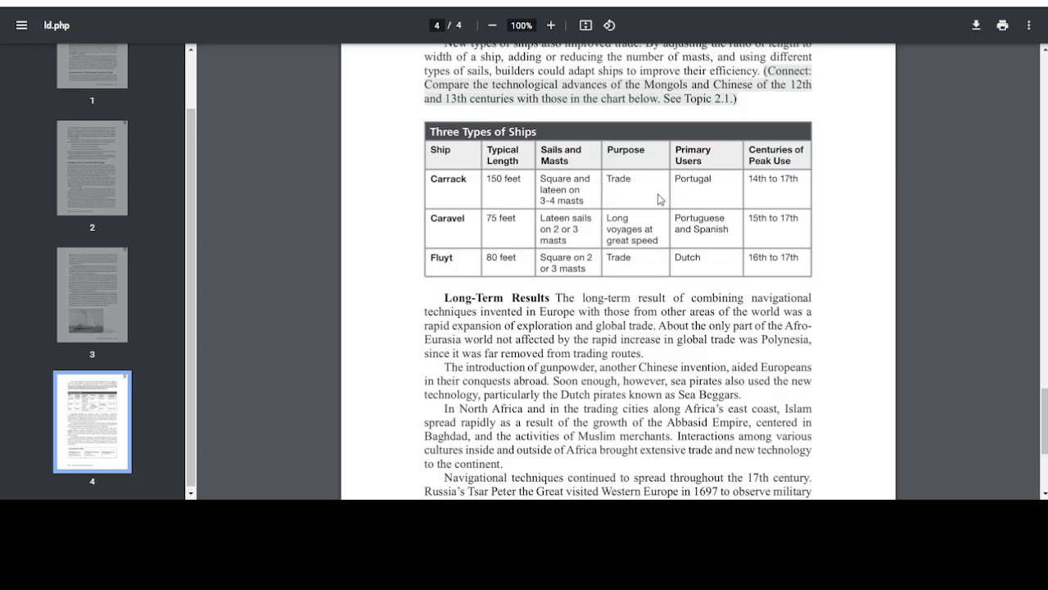
mouse_move(652, 200)
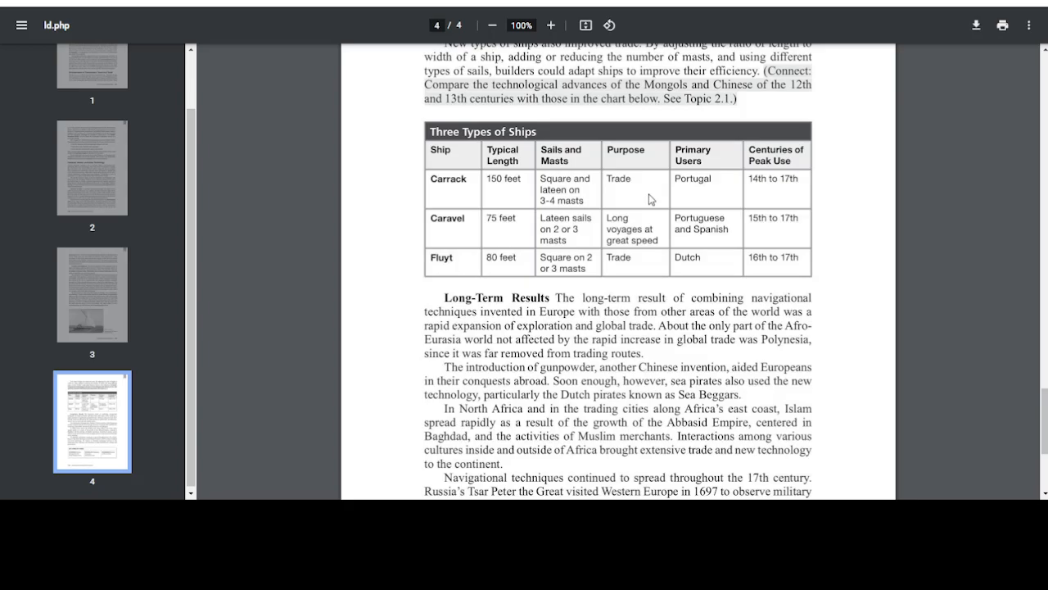
mouse_move(386, 233)
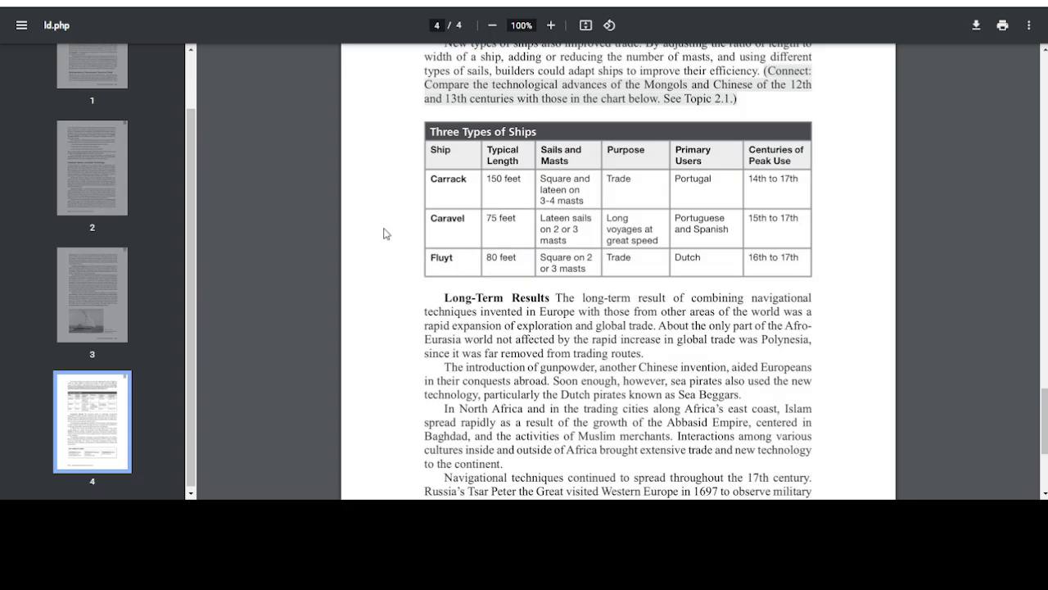
mouse_move(508, 285)
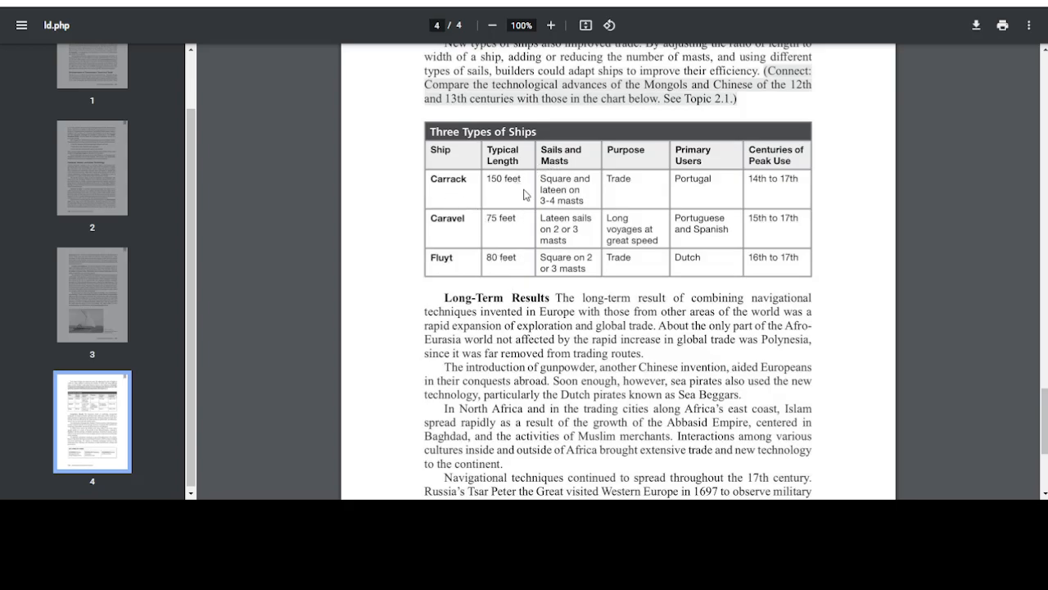
mouse_move(378, 229)
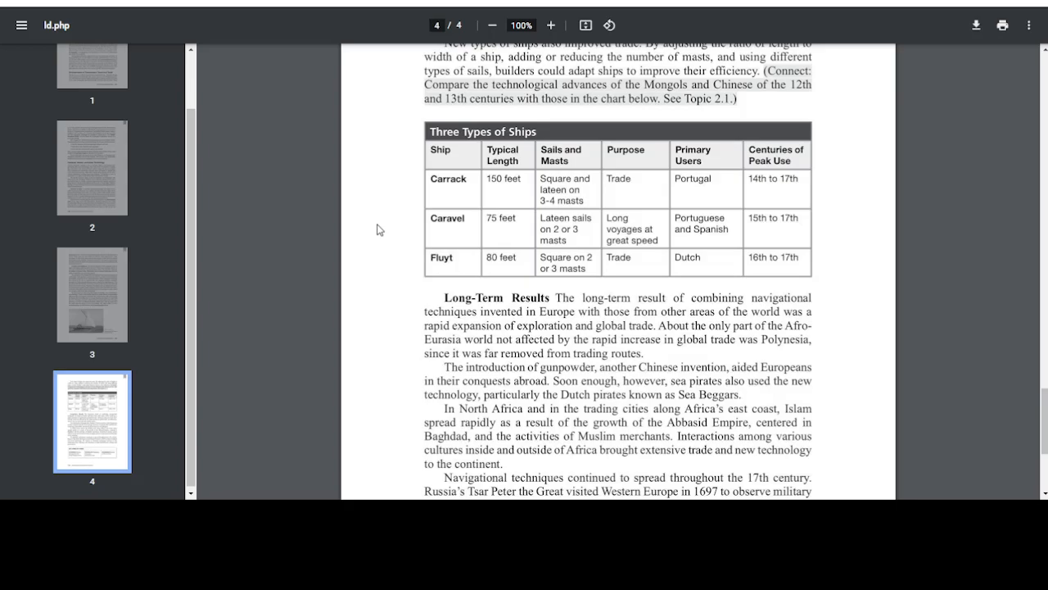
mouse_move(386, 226)
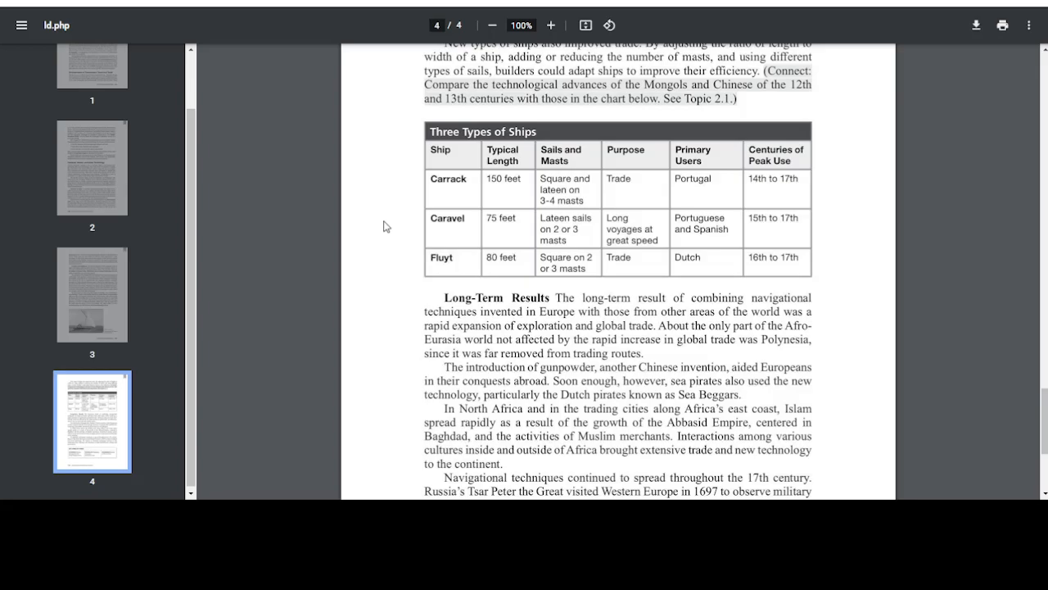
Read the full Long-Term Results passage down to the Key Terms by Theme box
scroll("down", 3)
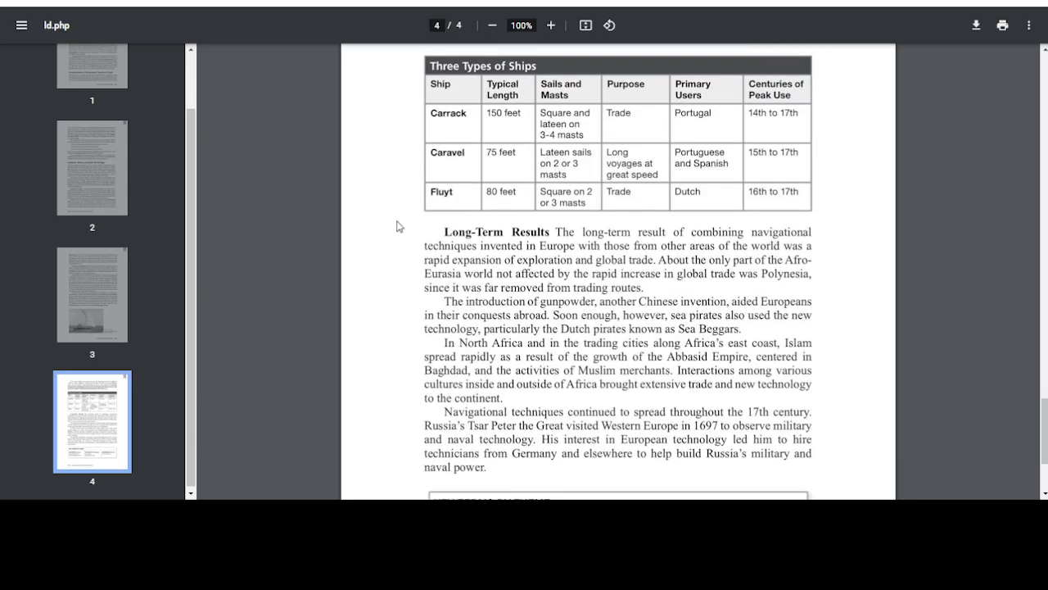
scroll("down", 3)
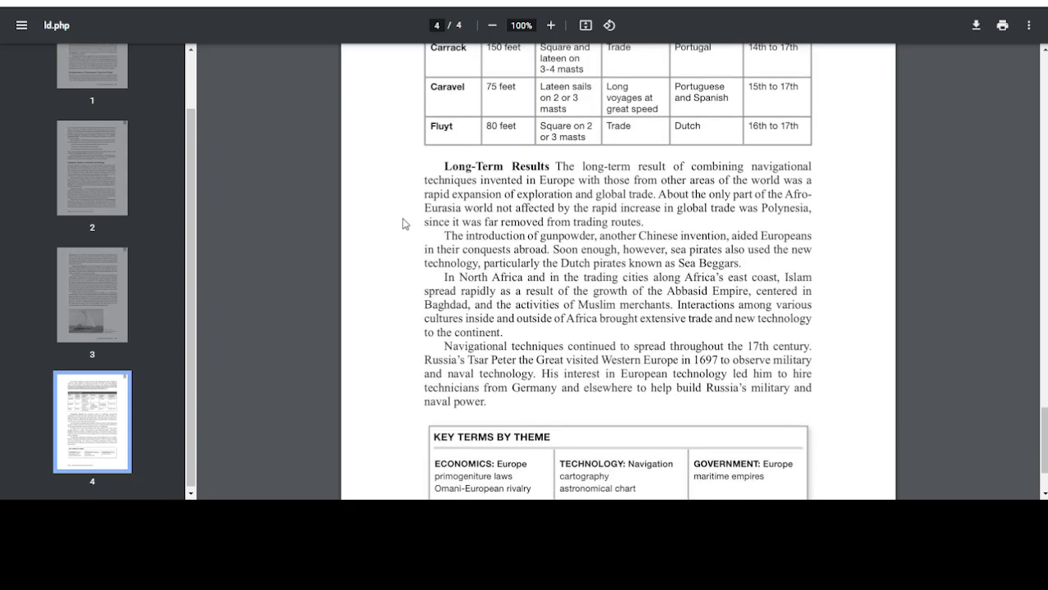
mouse_move(387, 220)
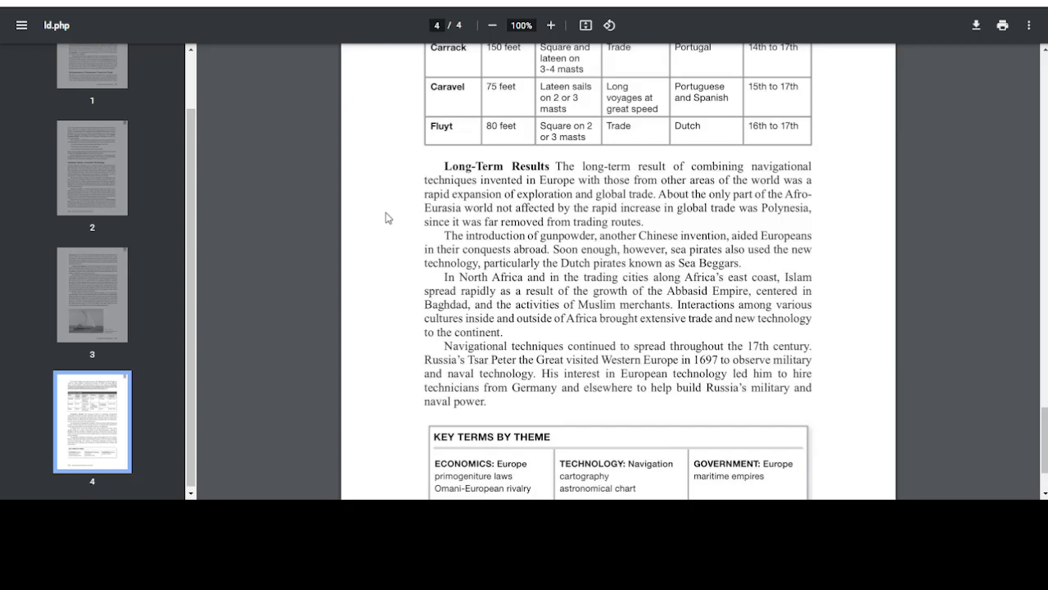
scroll("down", 3)
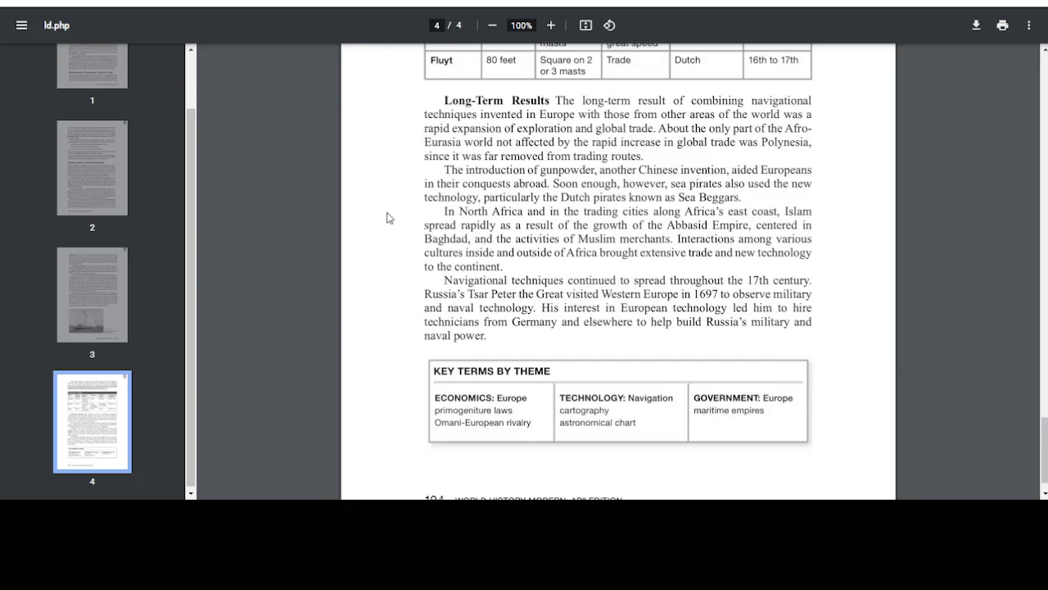
mouse_move(390, 229)
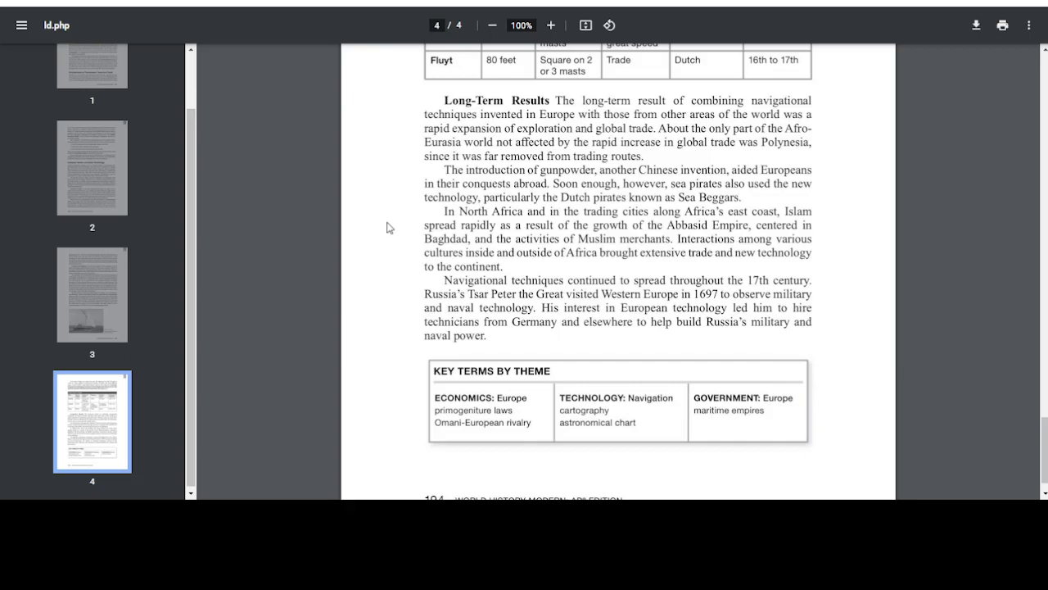
mouse_move(400, 256)
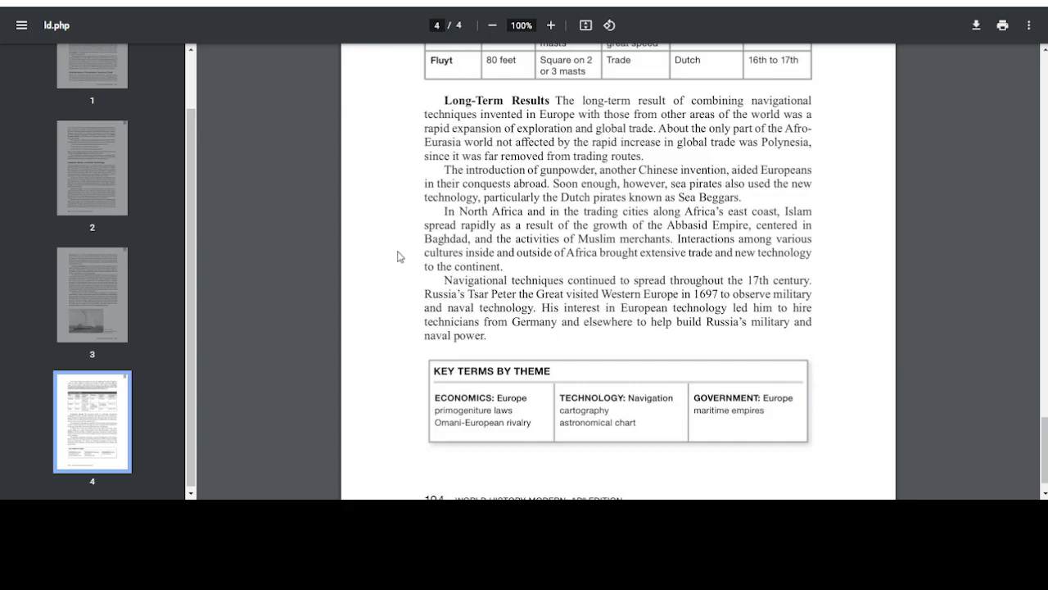
mouse_move(403, 242)
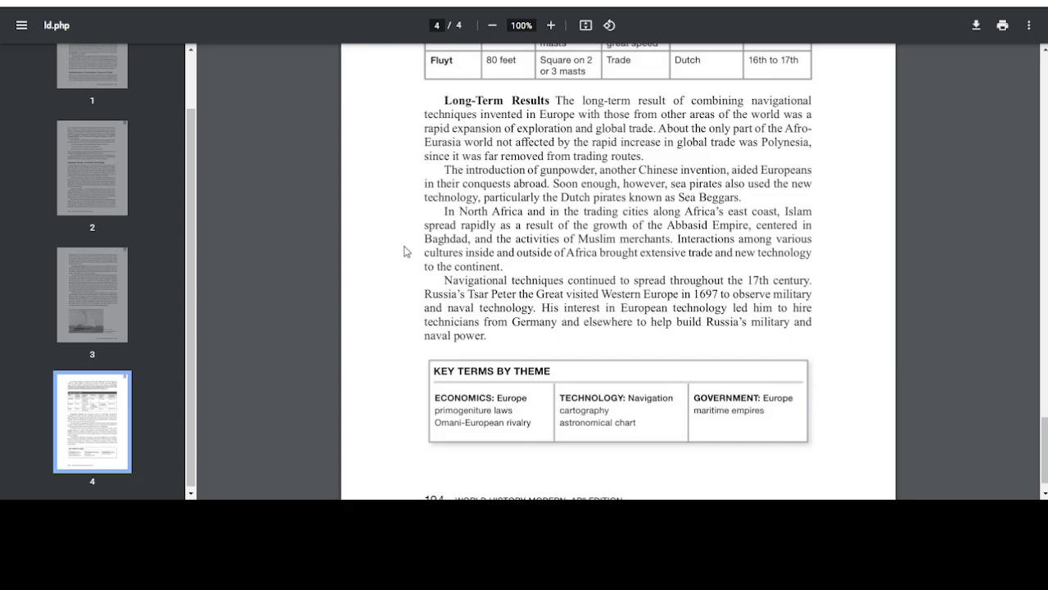
Reach the page 4 footer, 194 World History Modern: AP Edition, below the Key Terms box
scroll("down", 3)
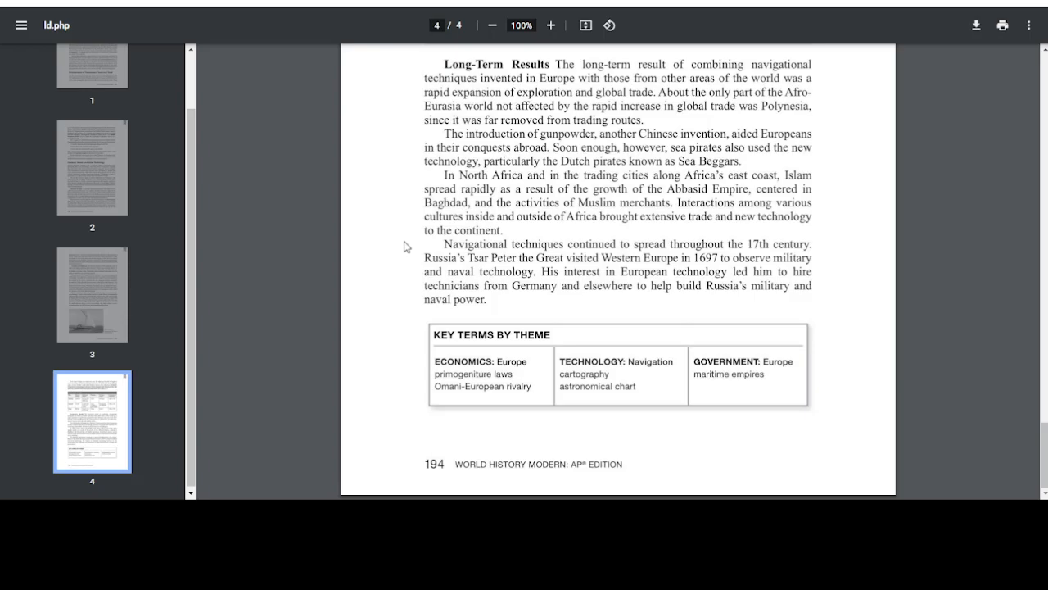
mouse_move(393, 267)
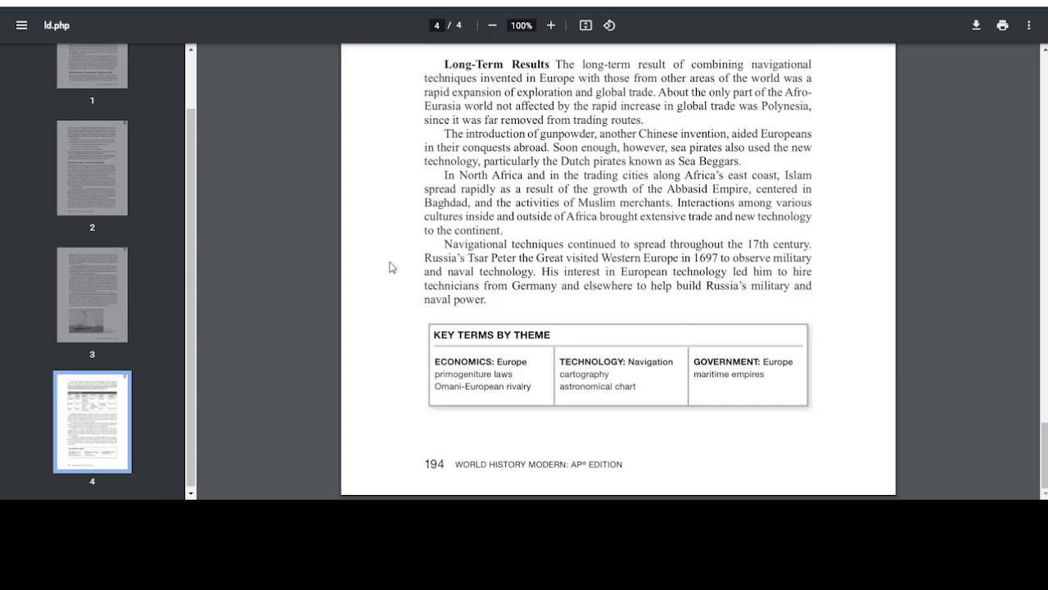
mouse_move(606, 292)
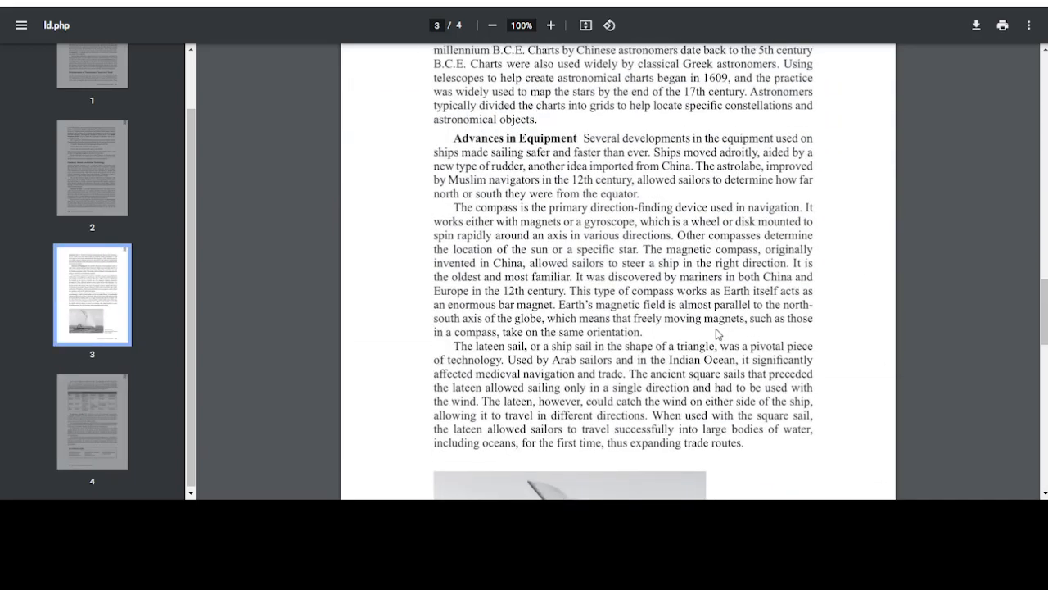
Jump back to page 1 with the 4.1 title, Neckham quote and Essential Question via the sidebar thumbnail
left_click(92, 106)
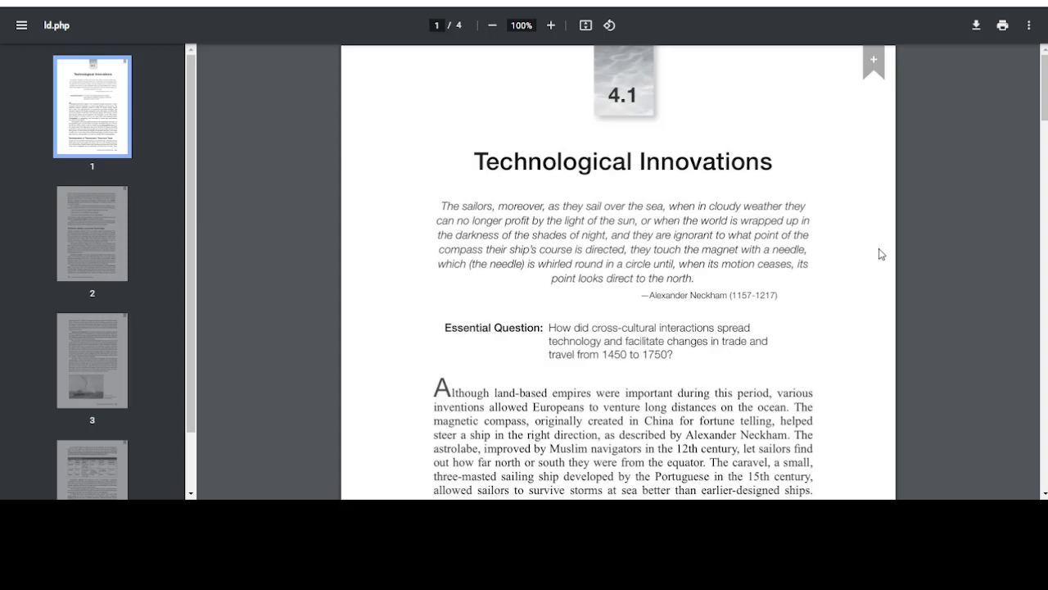
mouse_move(883, 276)
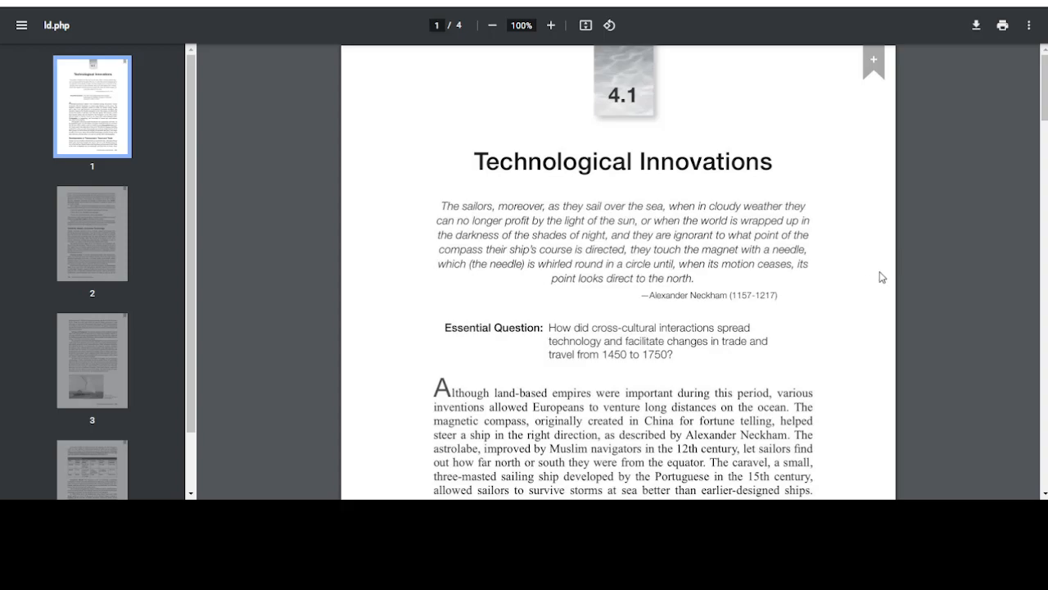
mouse_move(875, 285)
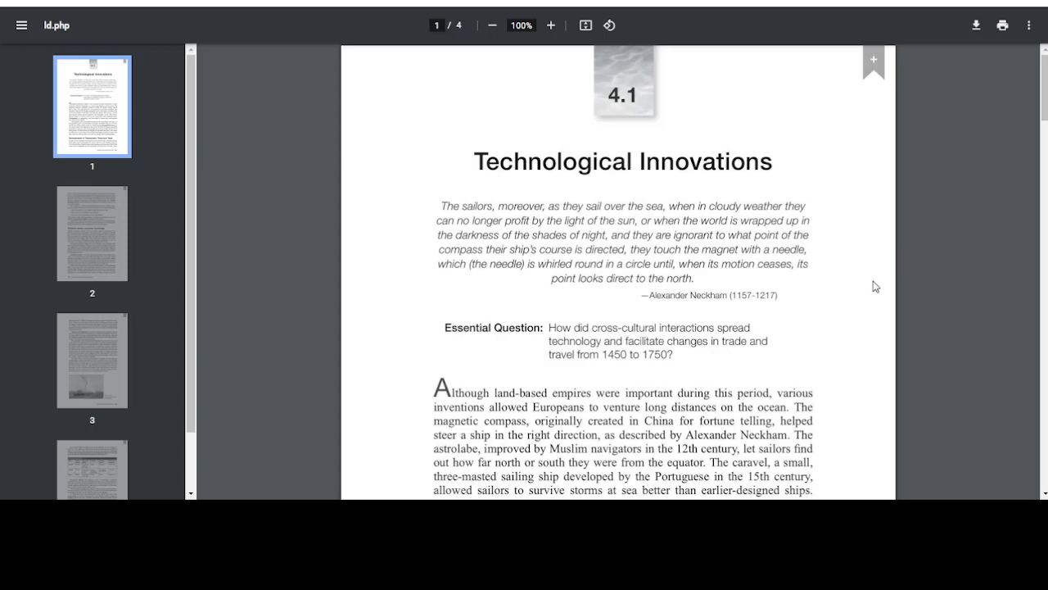
mouse_move(871, 276)
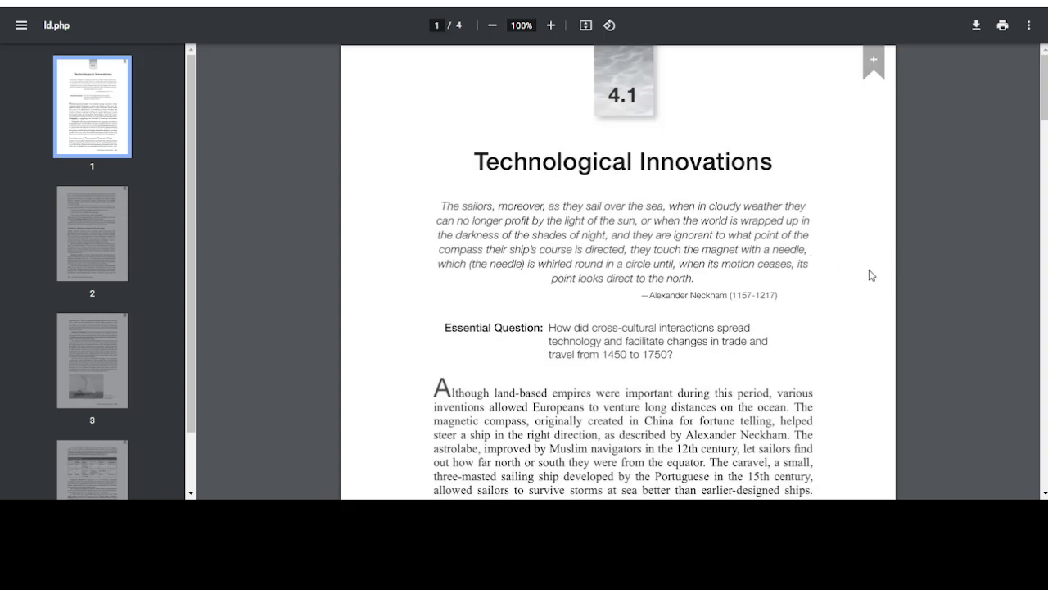
mouse_move(883, 275)
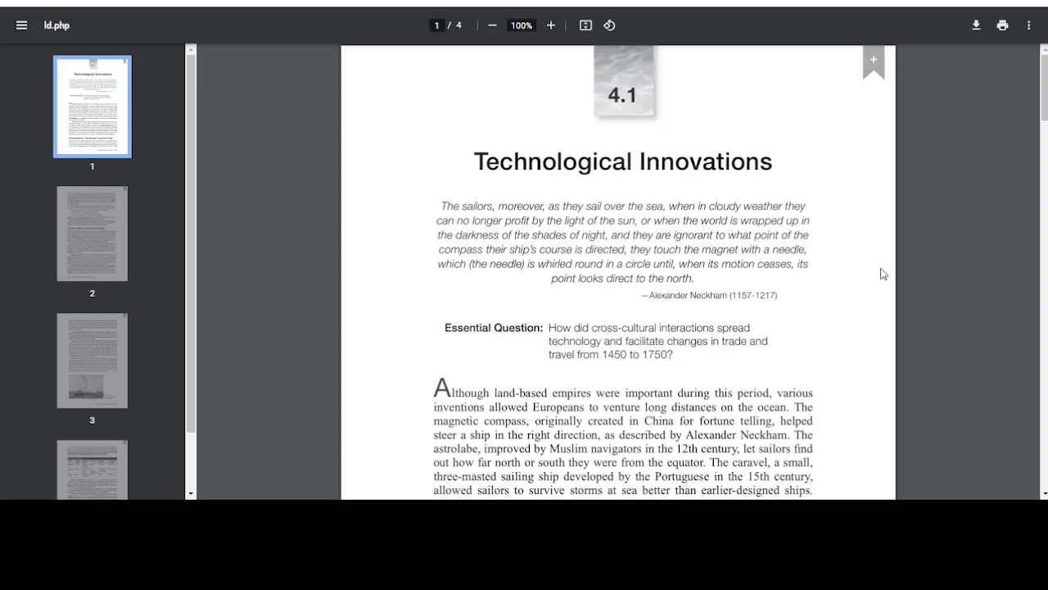
Revisit the bottom of page 1 at Developments of Transoceanic Travel and Trade, with page 2 beginning
scroll("down", 3)
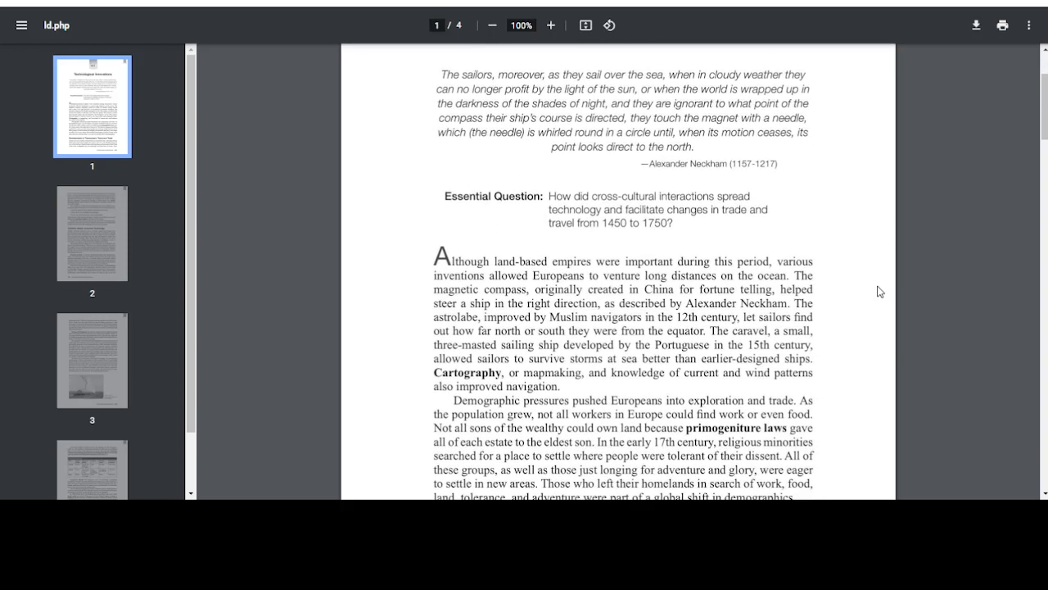
scroll("down", 3)
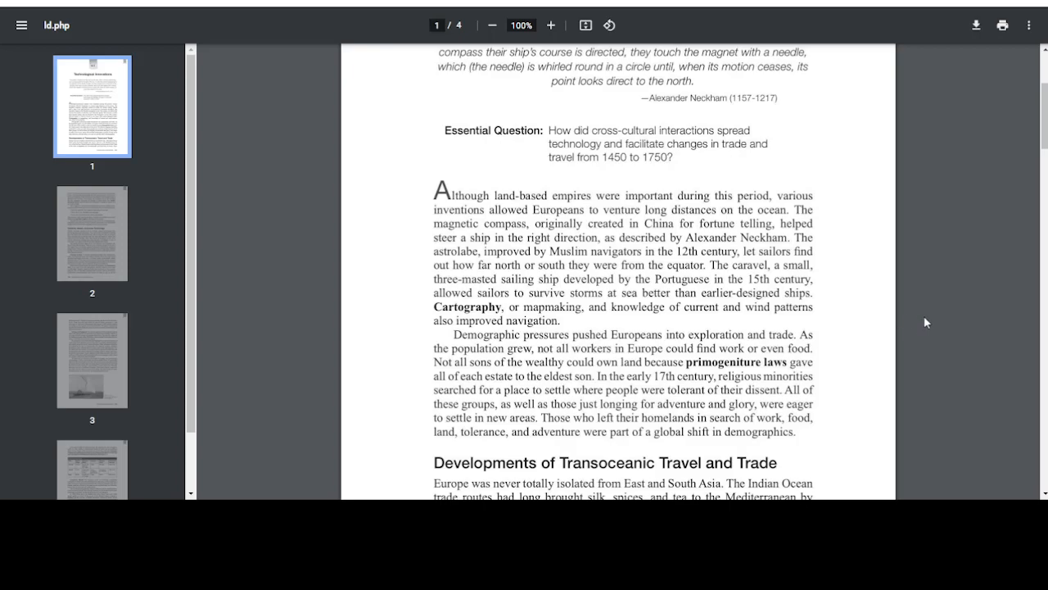
scroll("down", 3)
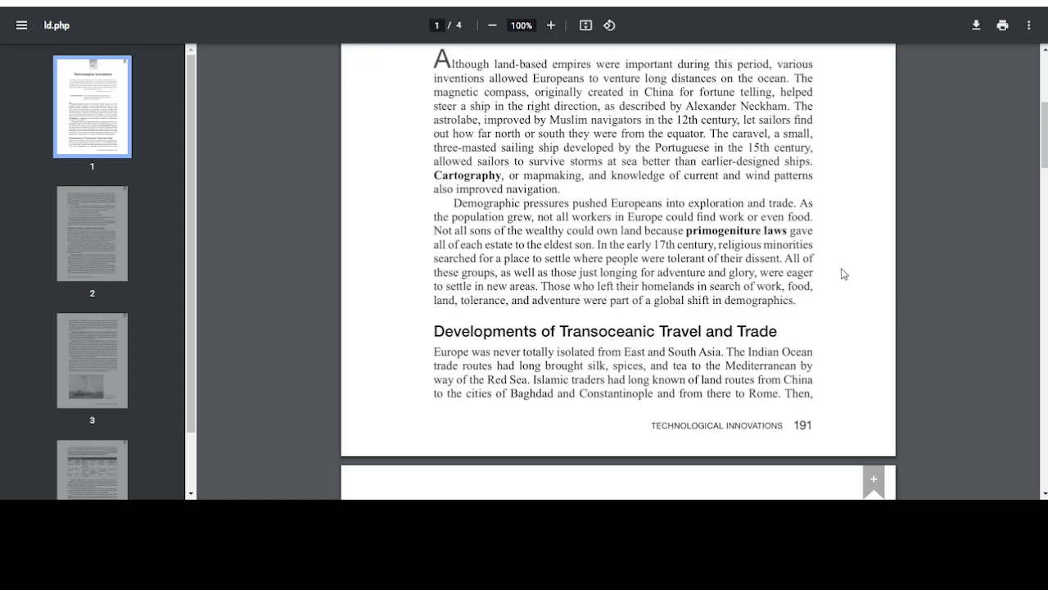
mouse_move(877, 220)
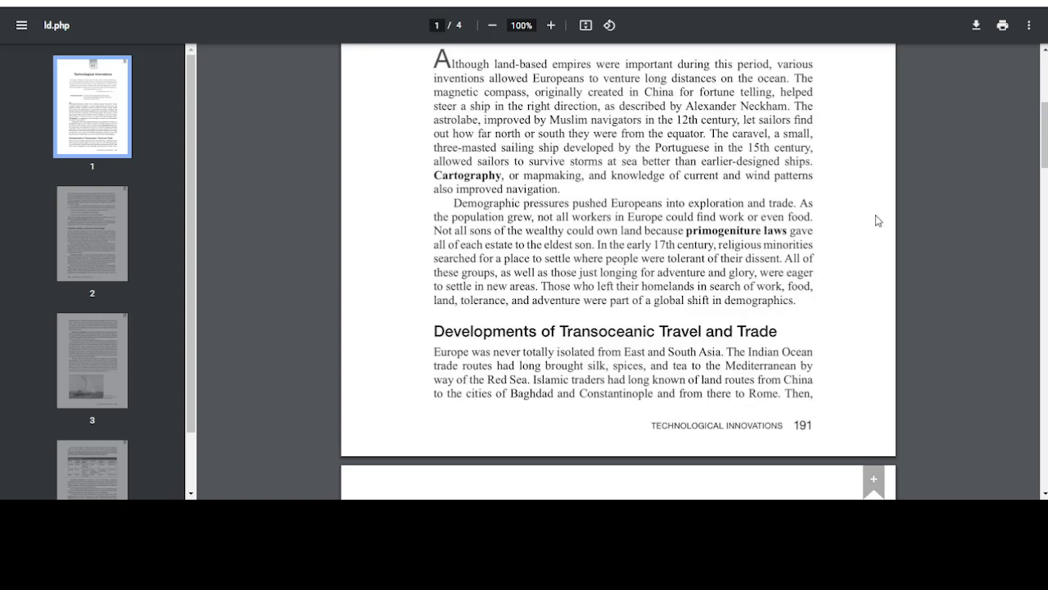
scroll("down", 3)
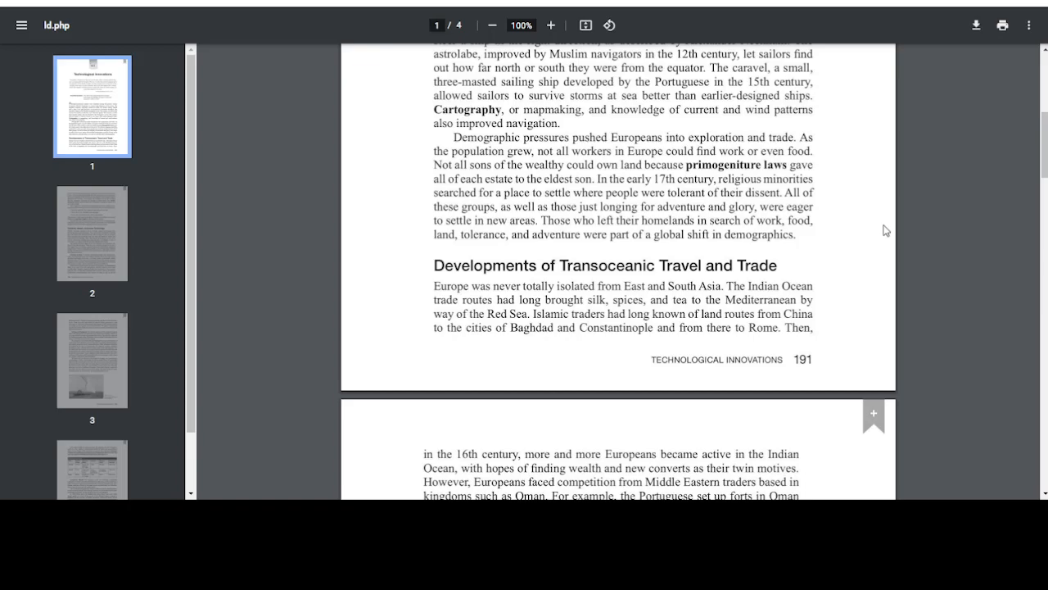
mouse_move(867, 194)
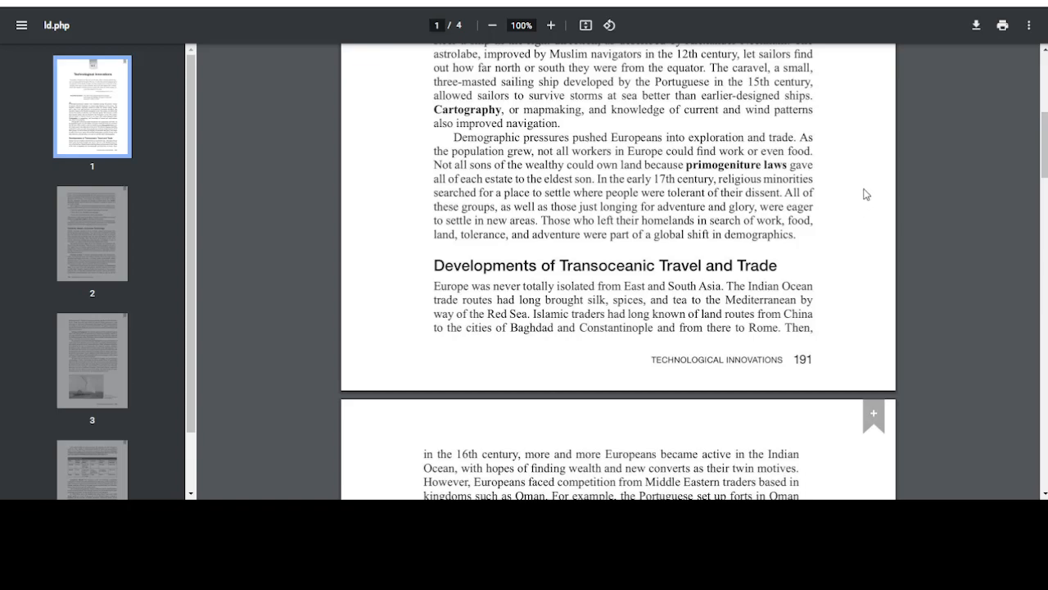
mouse_move(871, 190)
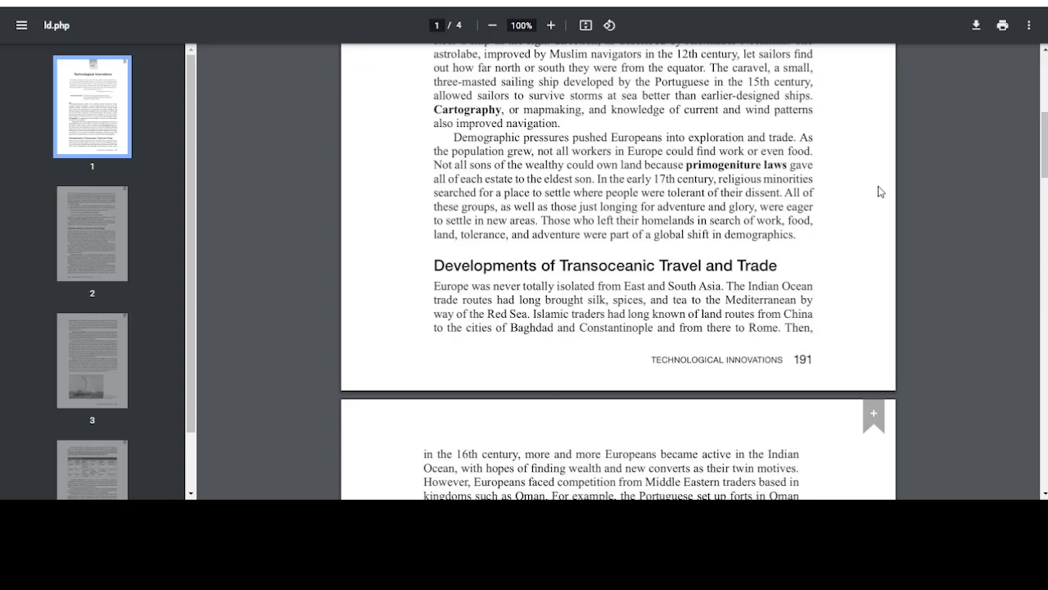
mouse_move(970, 108)
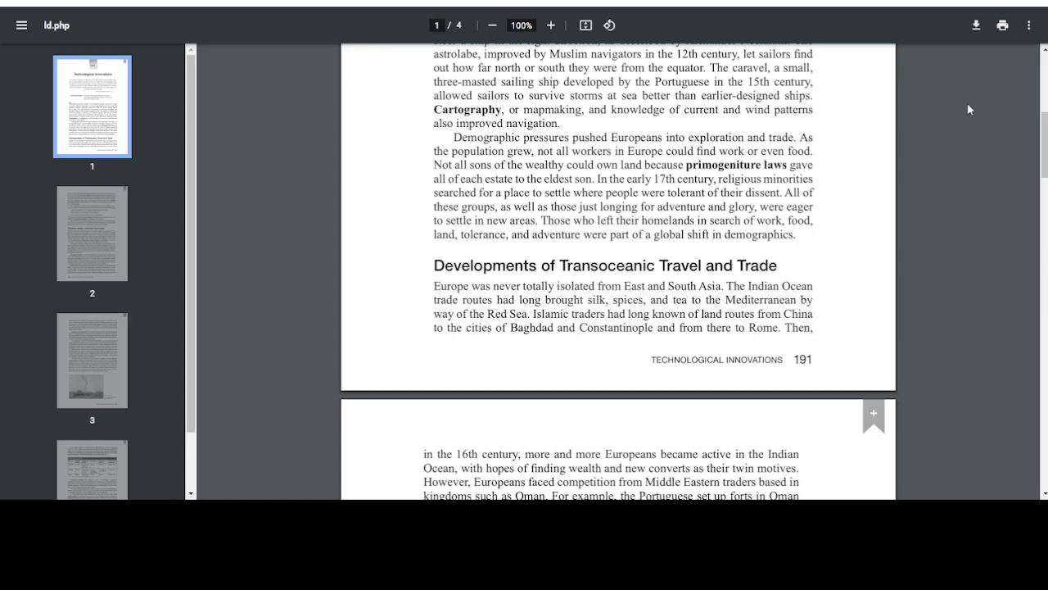
scroll("down", 3)
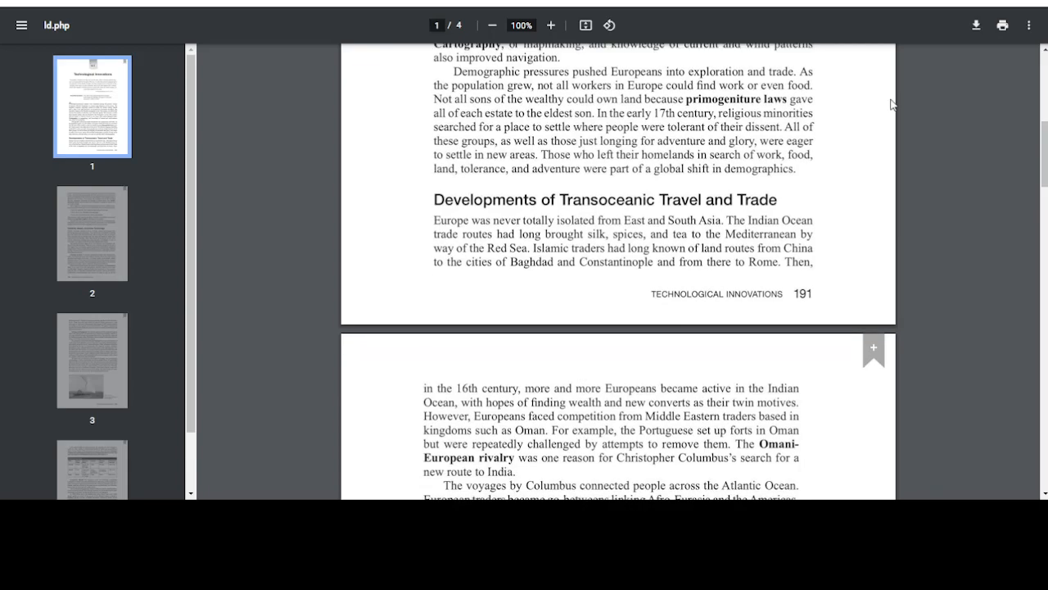
Read down page 2 through the trade bullet list to the 'Classical, Islamic, and Asian Technology' heading
scroll("down", 3)
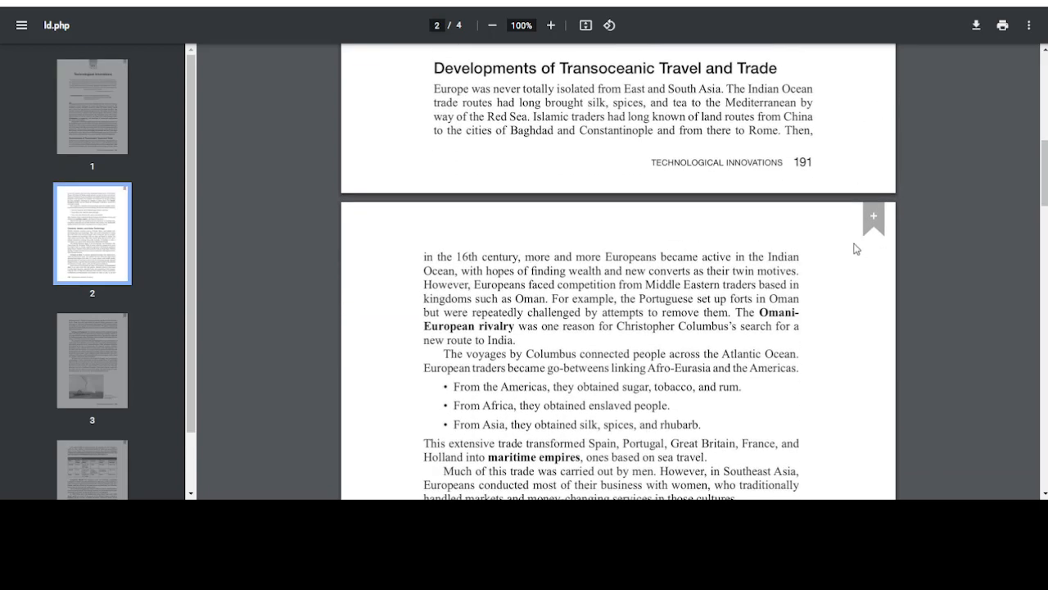
scroll("down", 3)
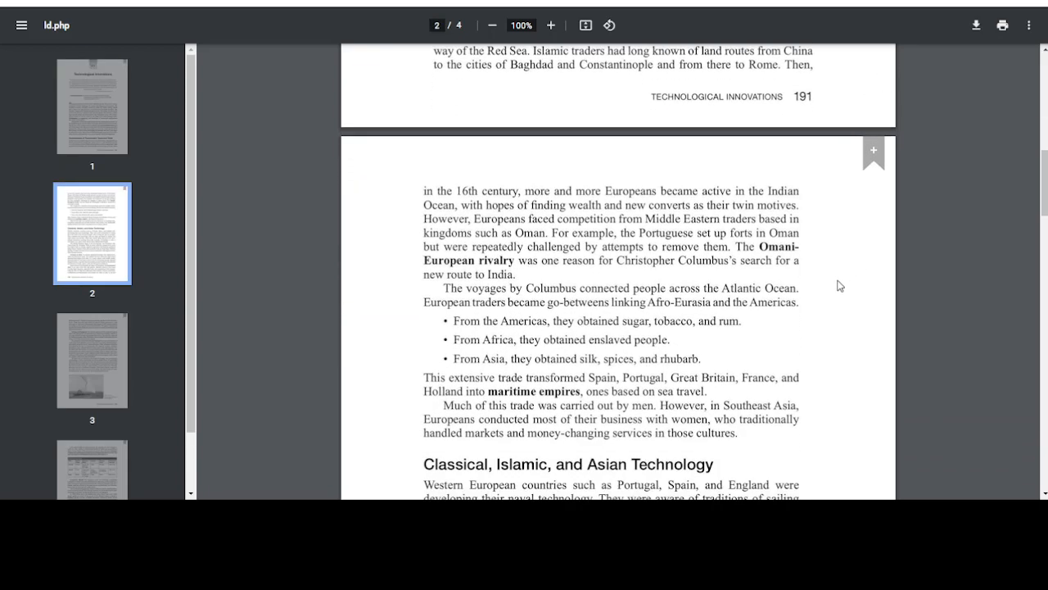
mouse_move(367, 278)
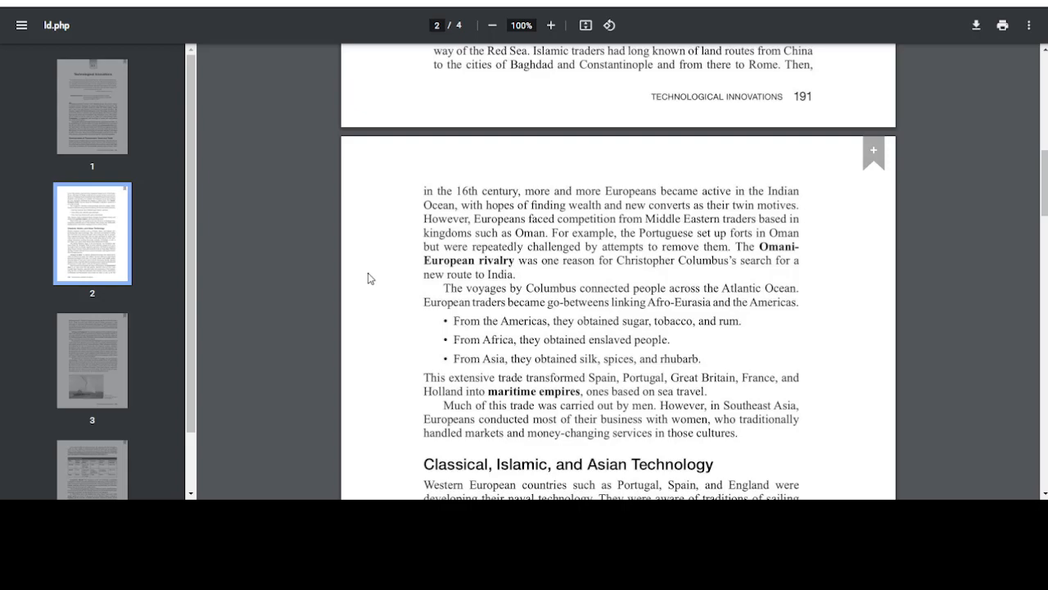
mouse_move(839, 103)
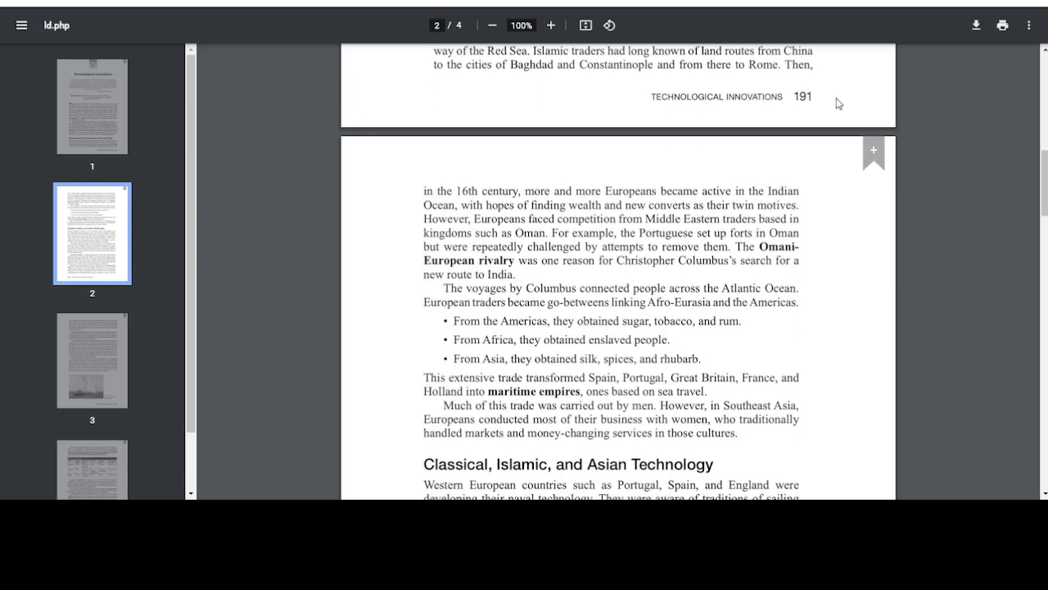
scroll("down", 3)
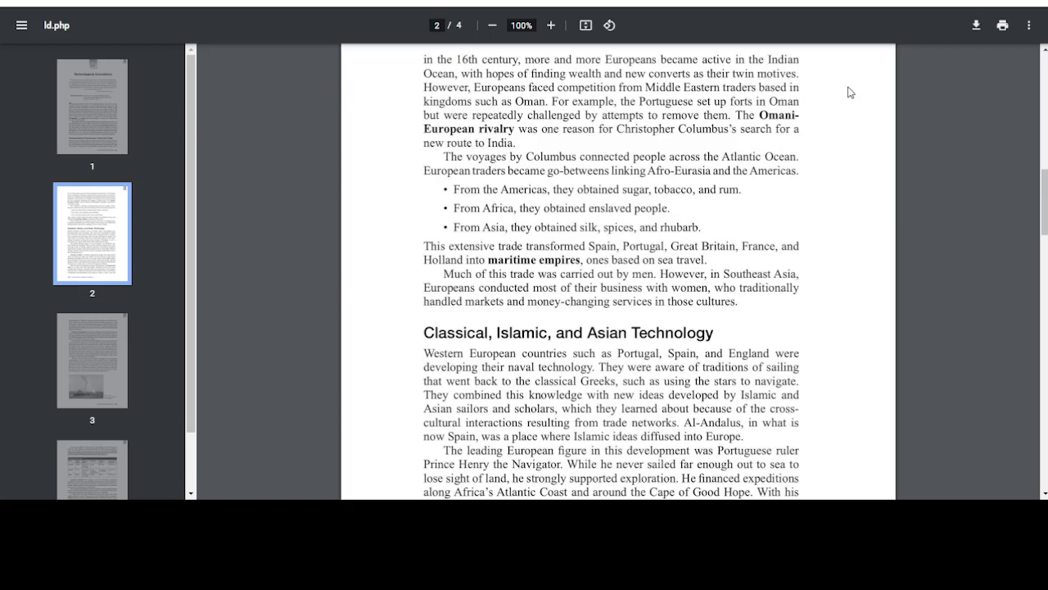
scroll("down", 3)
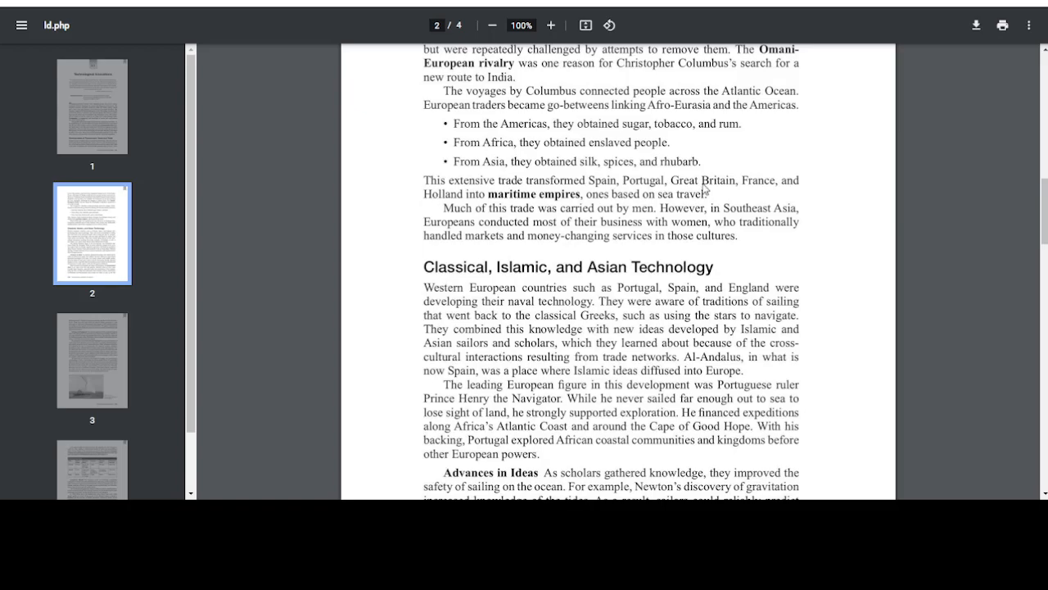
mouse_move(390, 186)
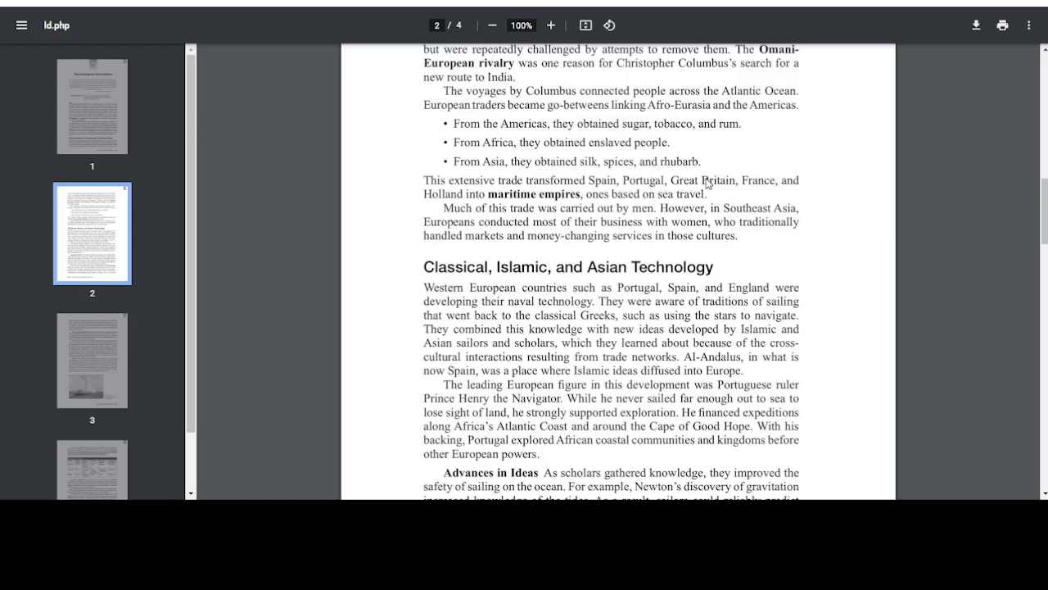
mouse_move(972, 177)
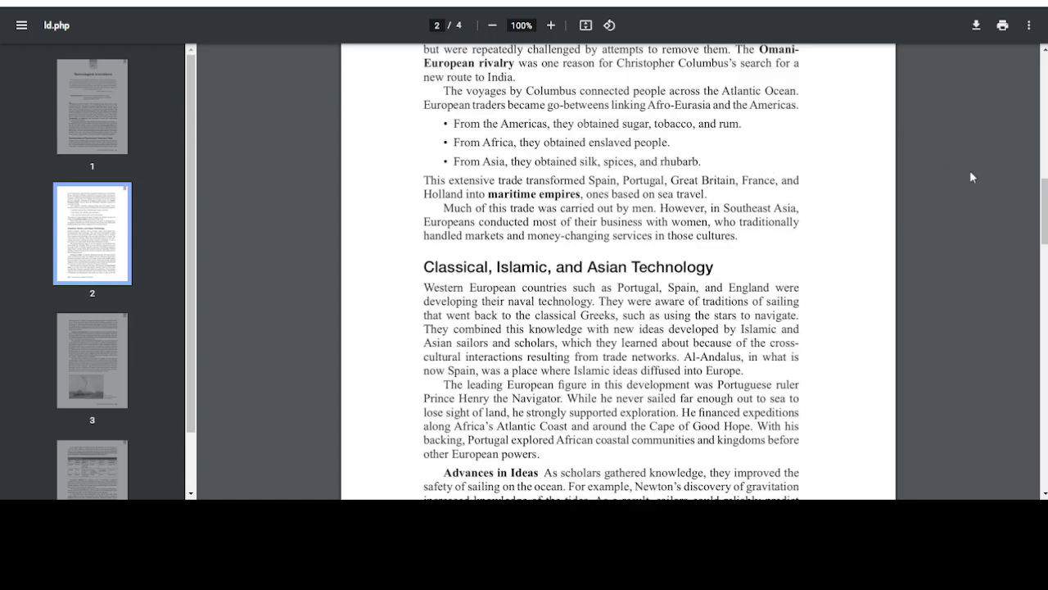
mouse_move(717, 172)
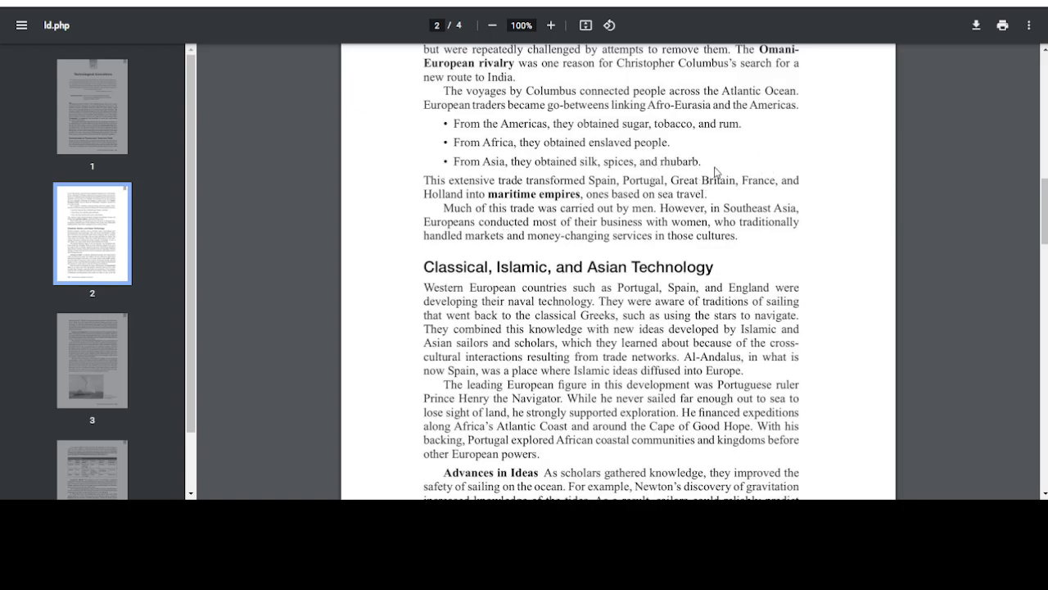
mouse_move(746, 162)
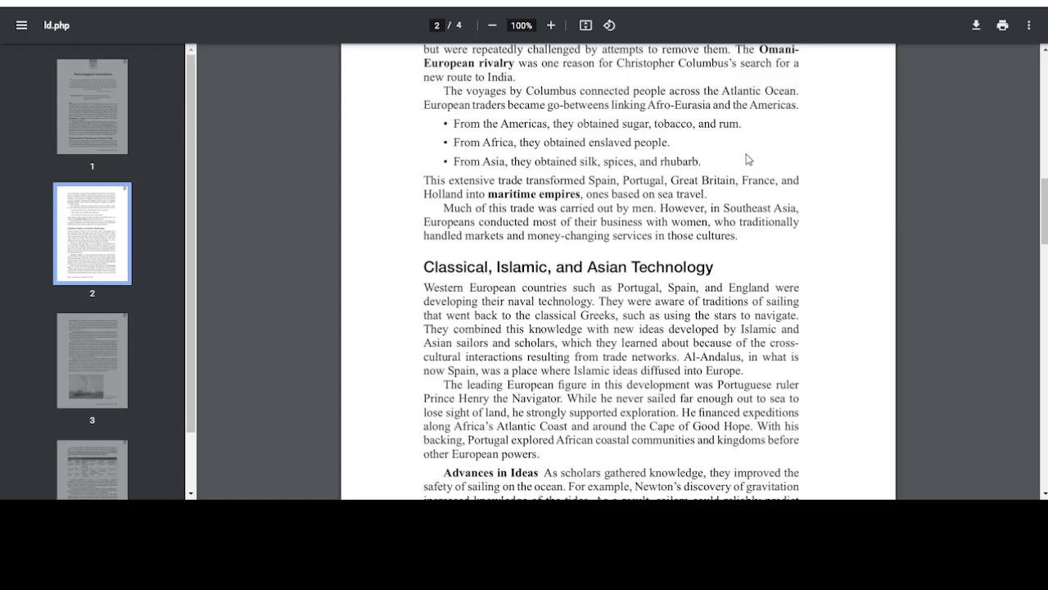
mouse_move(756, 163)
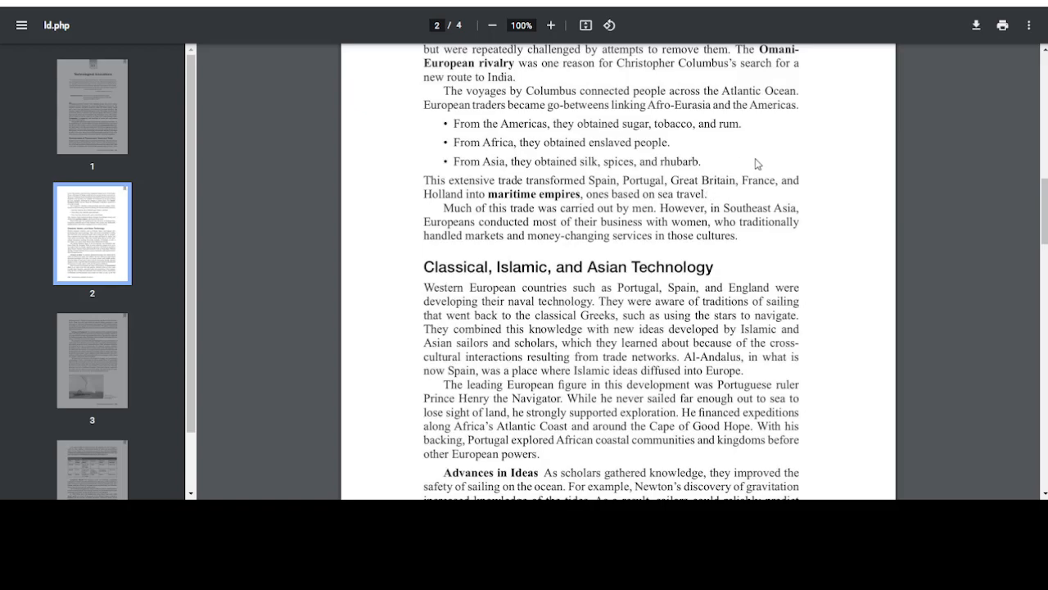
mouse_move(760, 162)
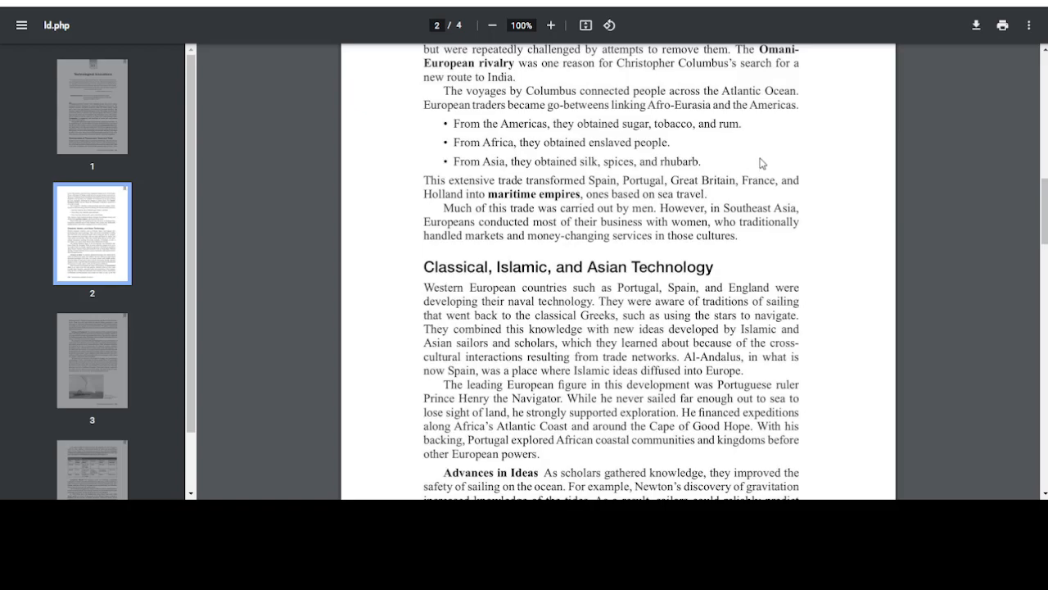
mouse_move(762, 181)
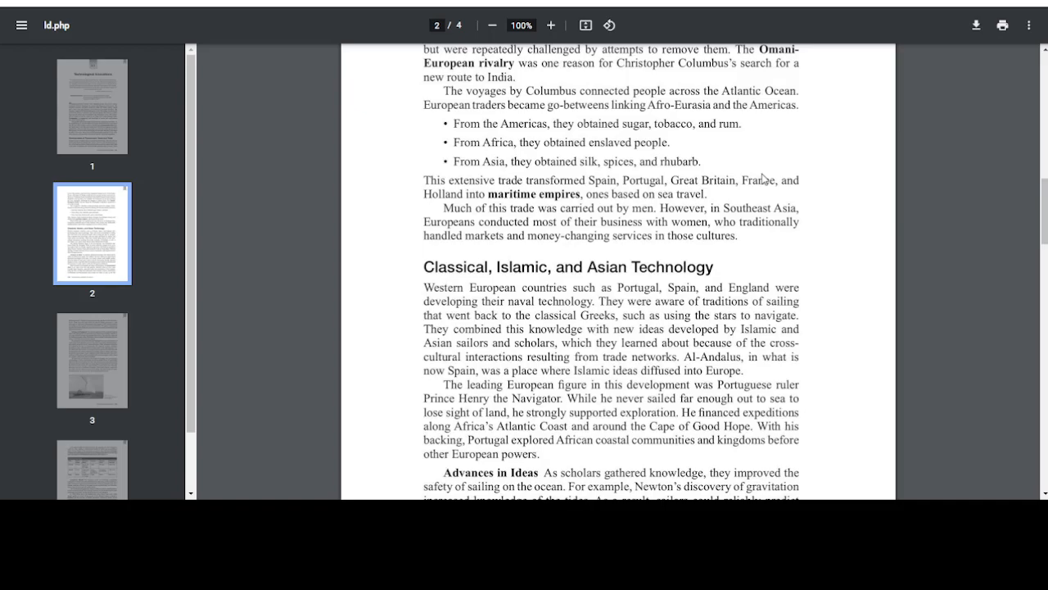
mouse_move(747, 155)
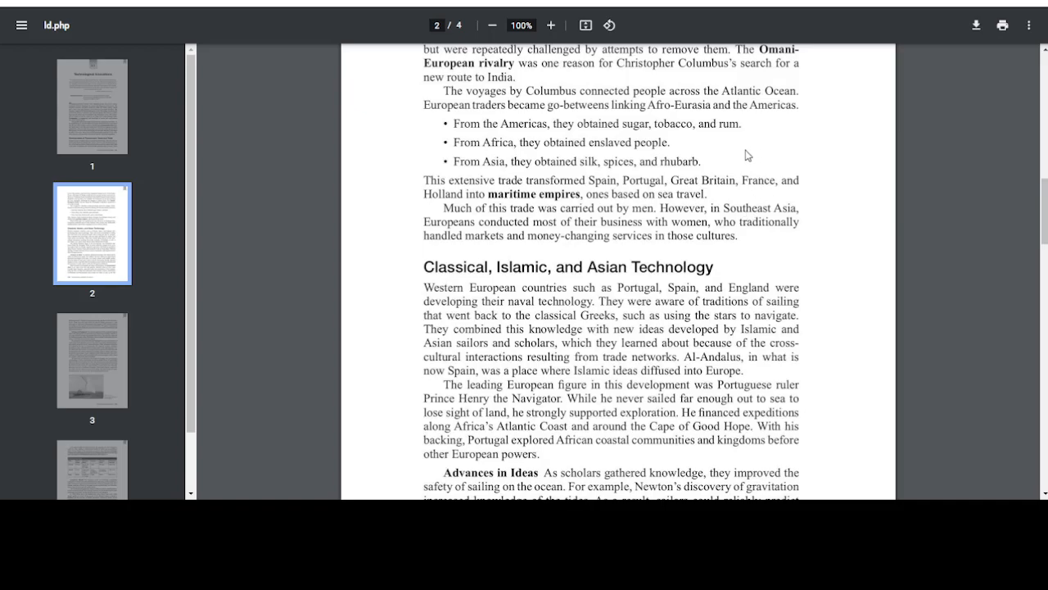
Skim pages 3 and 4, then jump back to page 1's 'Technological Innovations' title via its thumbnail
scroll("down", 3)
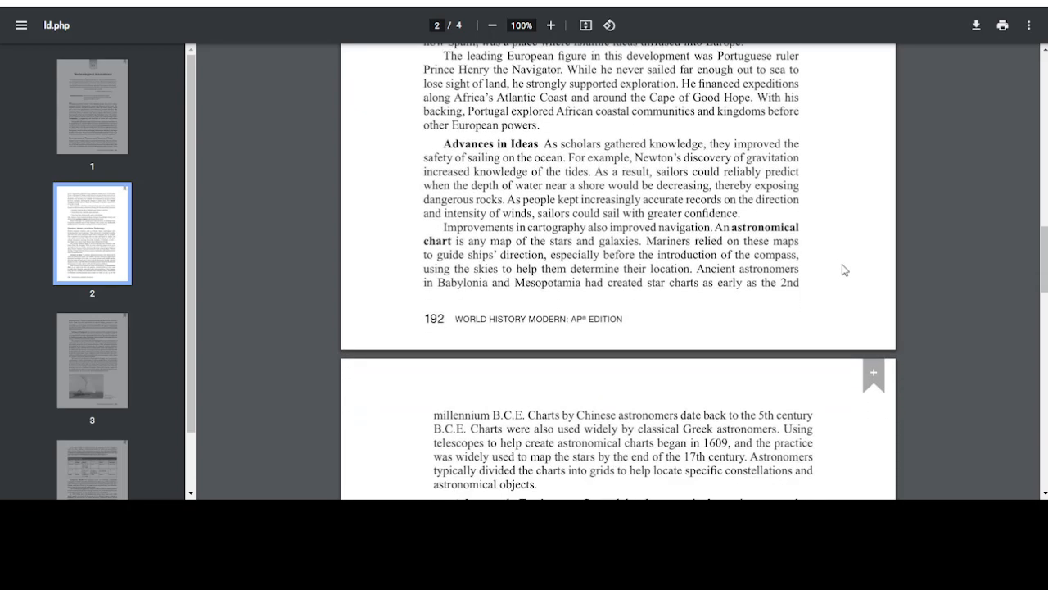
scroll("down", 3)
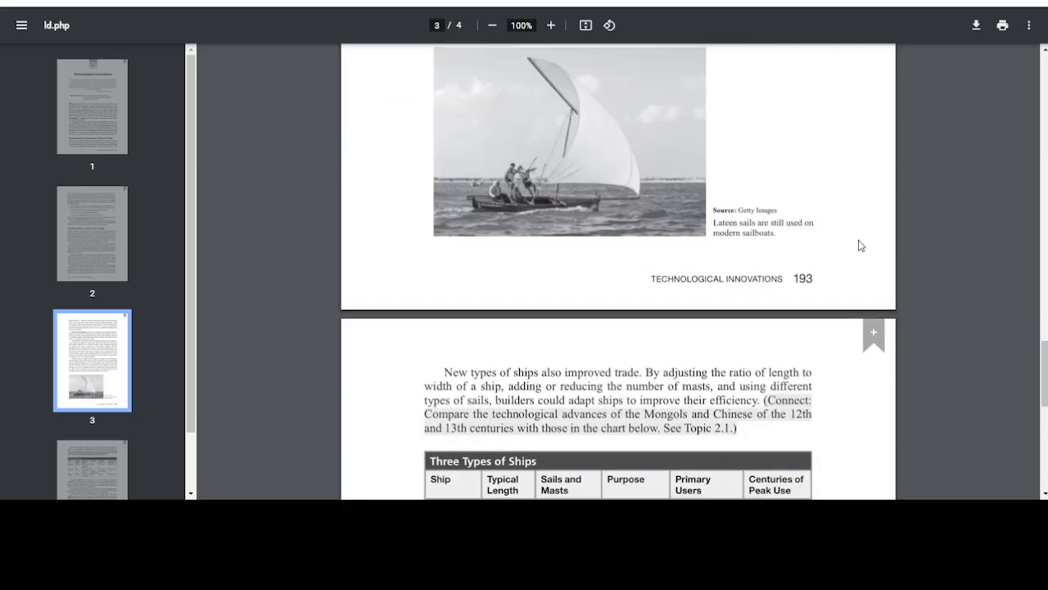
scroll("down", 3)
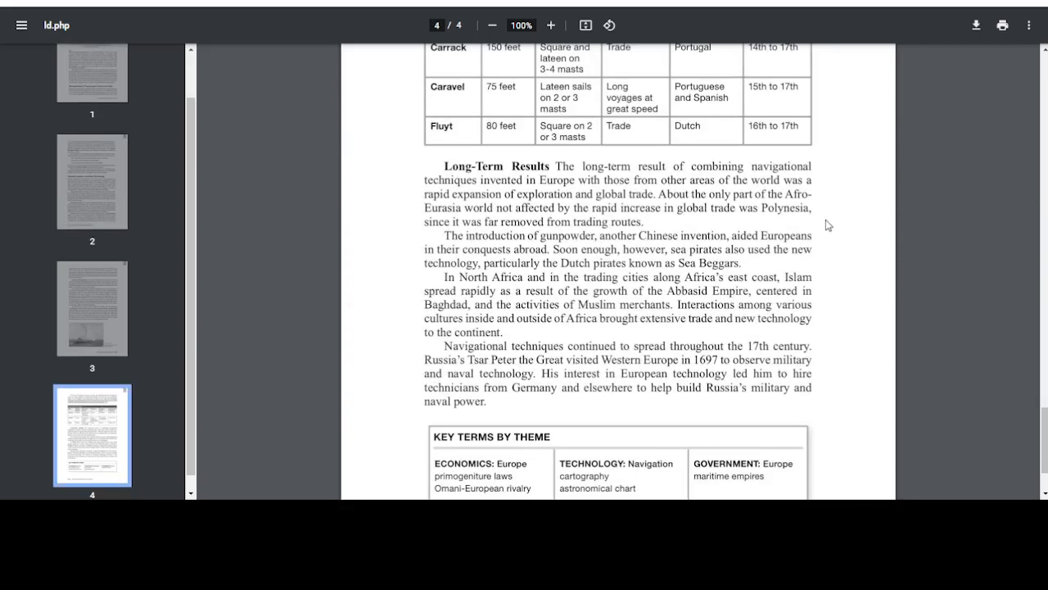
left_click(92, 106)
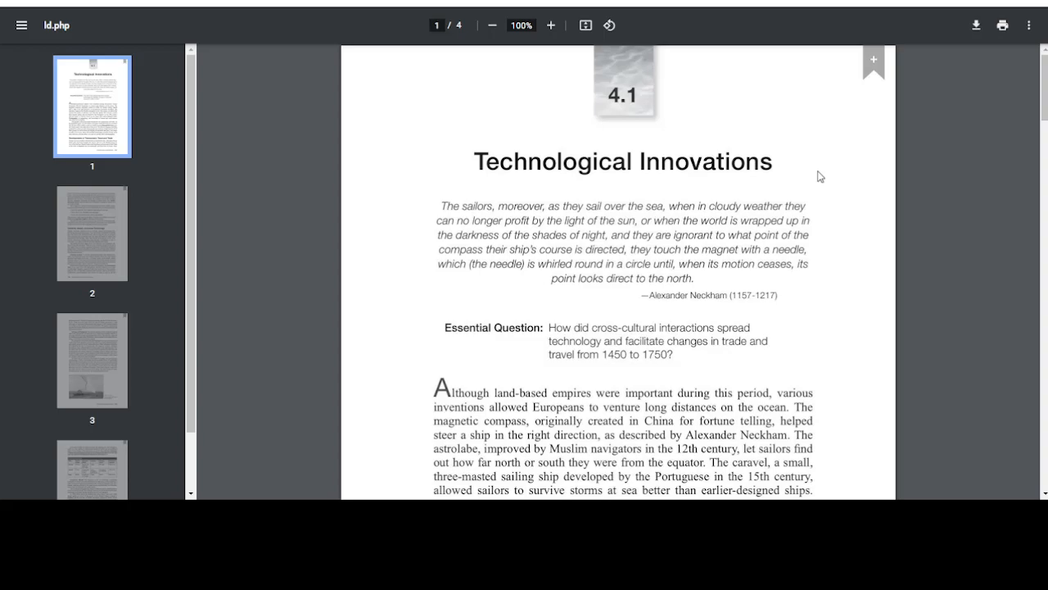
mouse_move(796, 239)
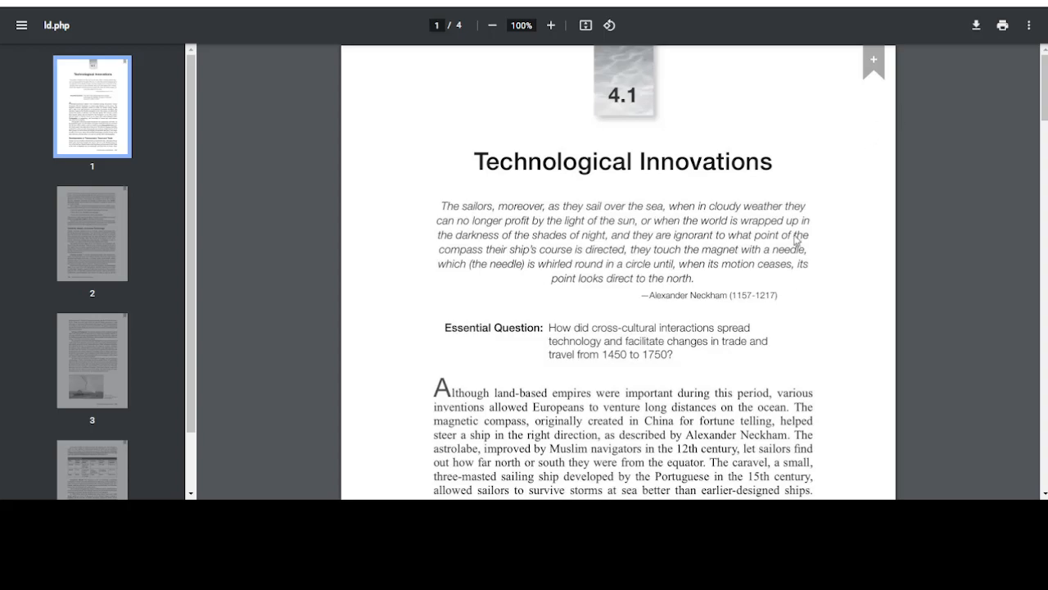
mouse_move(769, 475)
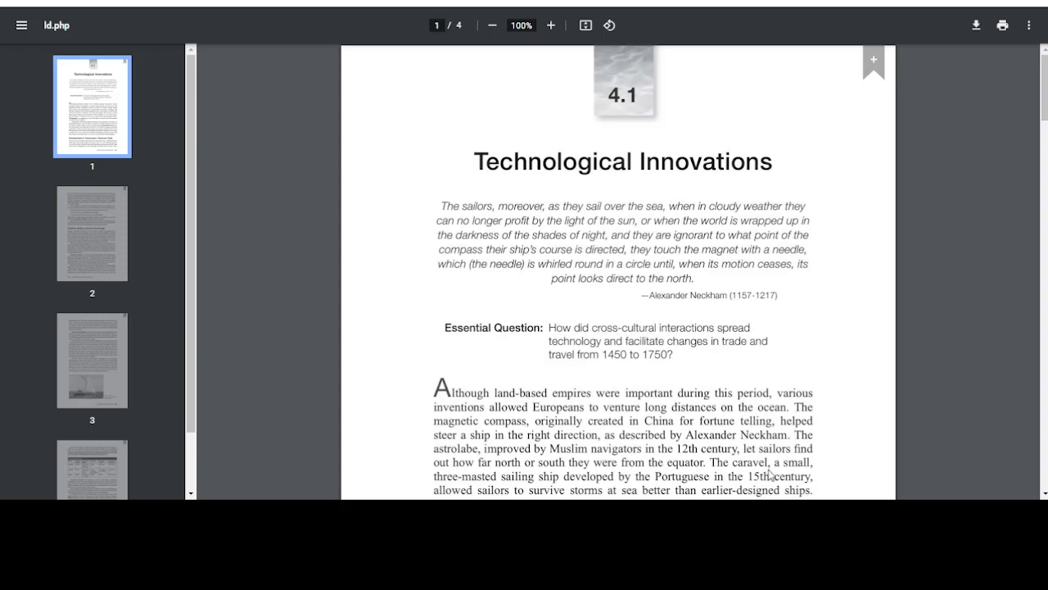
mouse_move(783, 469)
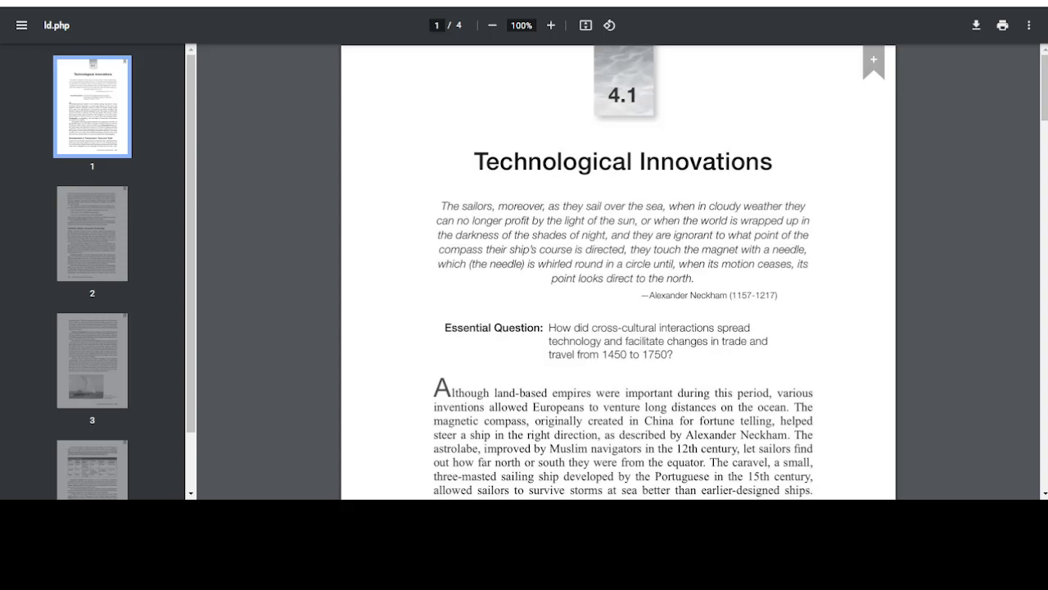
mouse_move(531, 379)
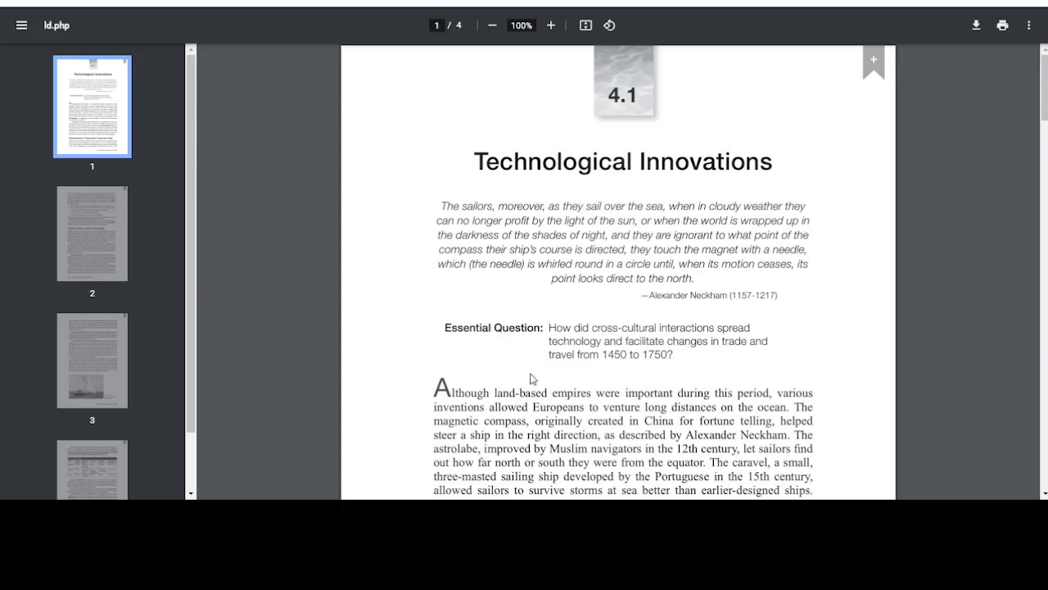